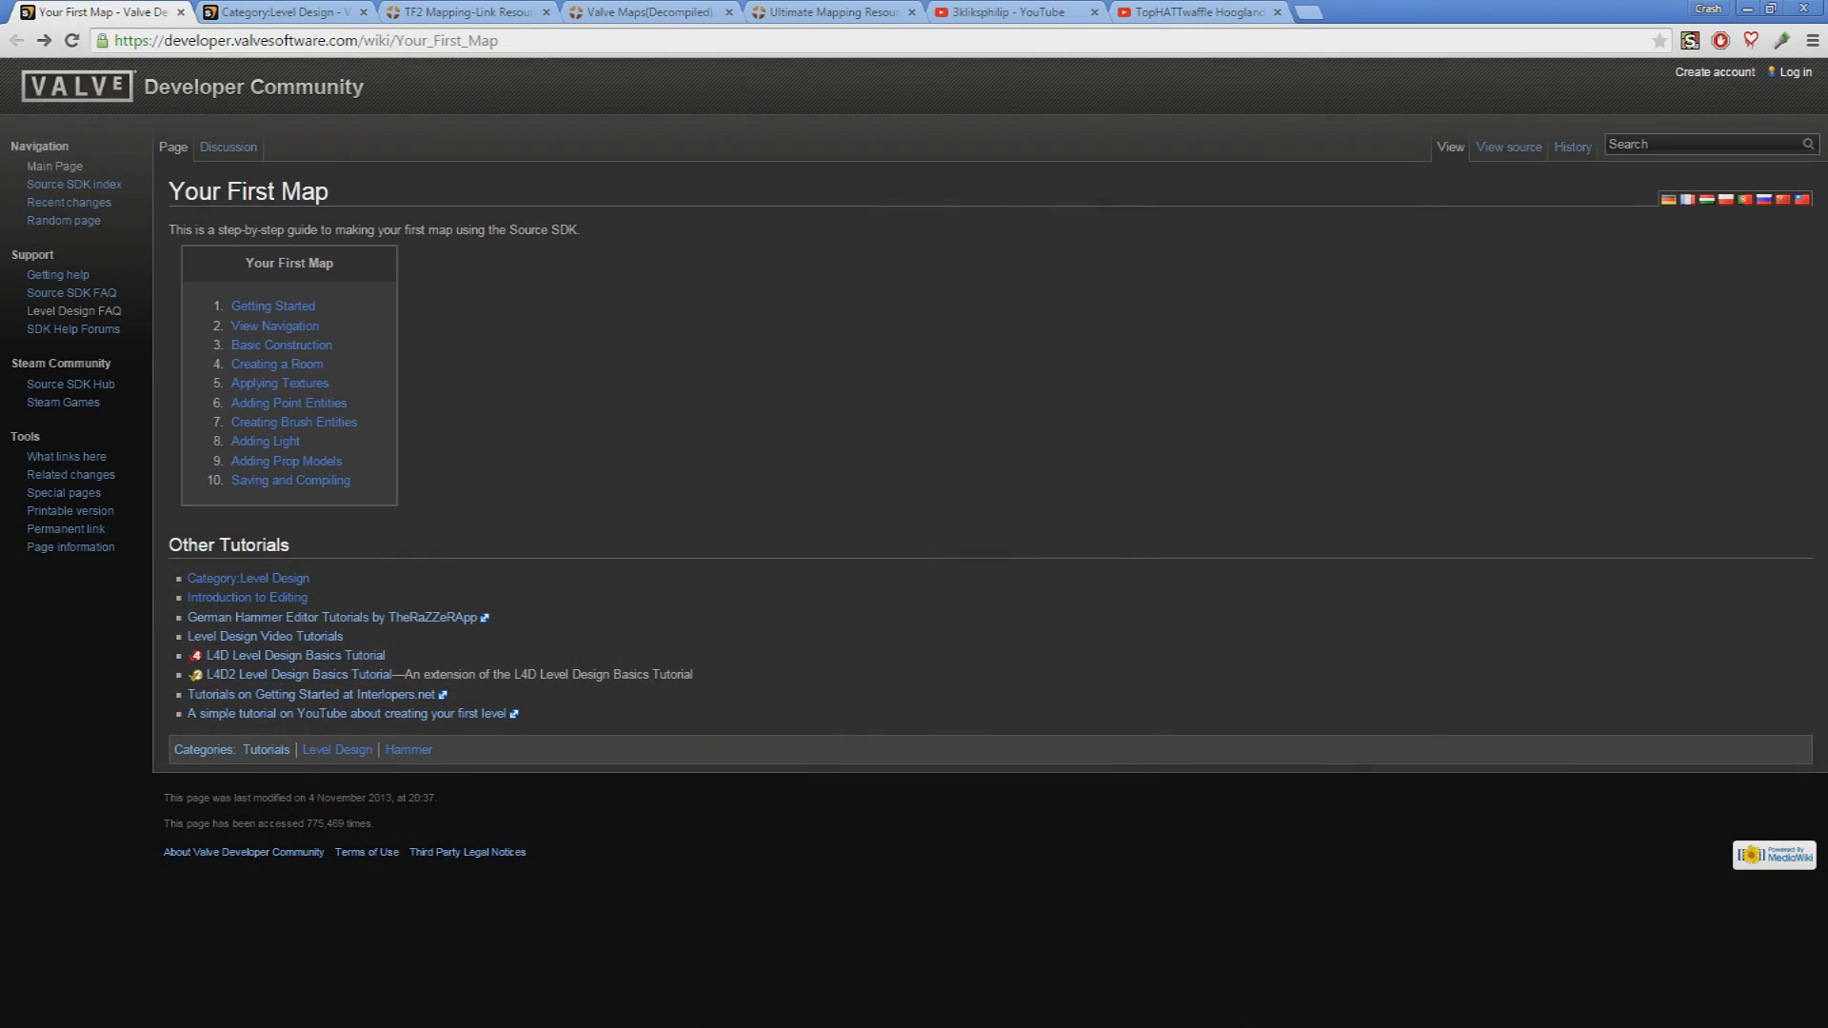
mouse_move(273, 305)
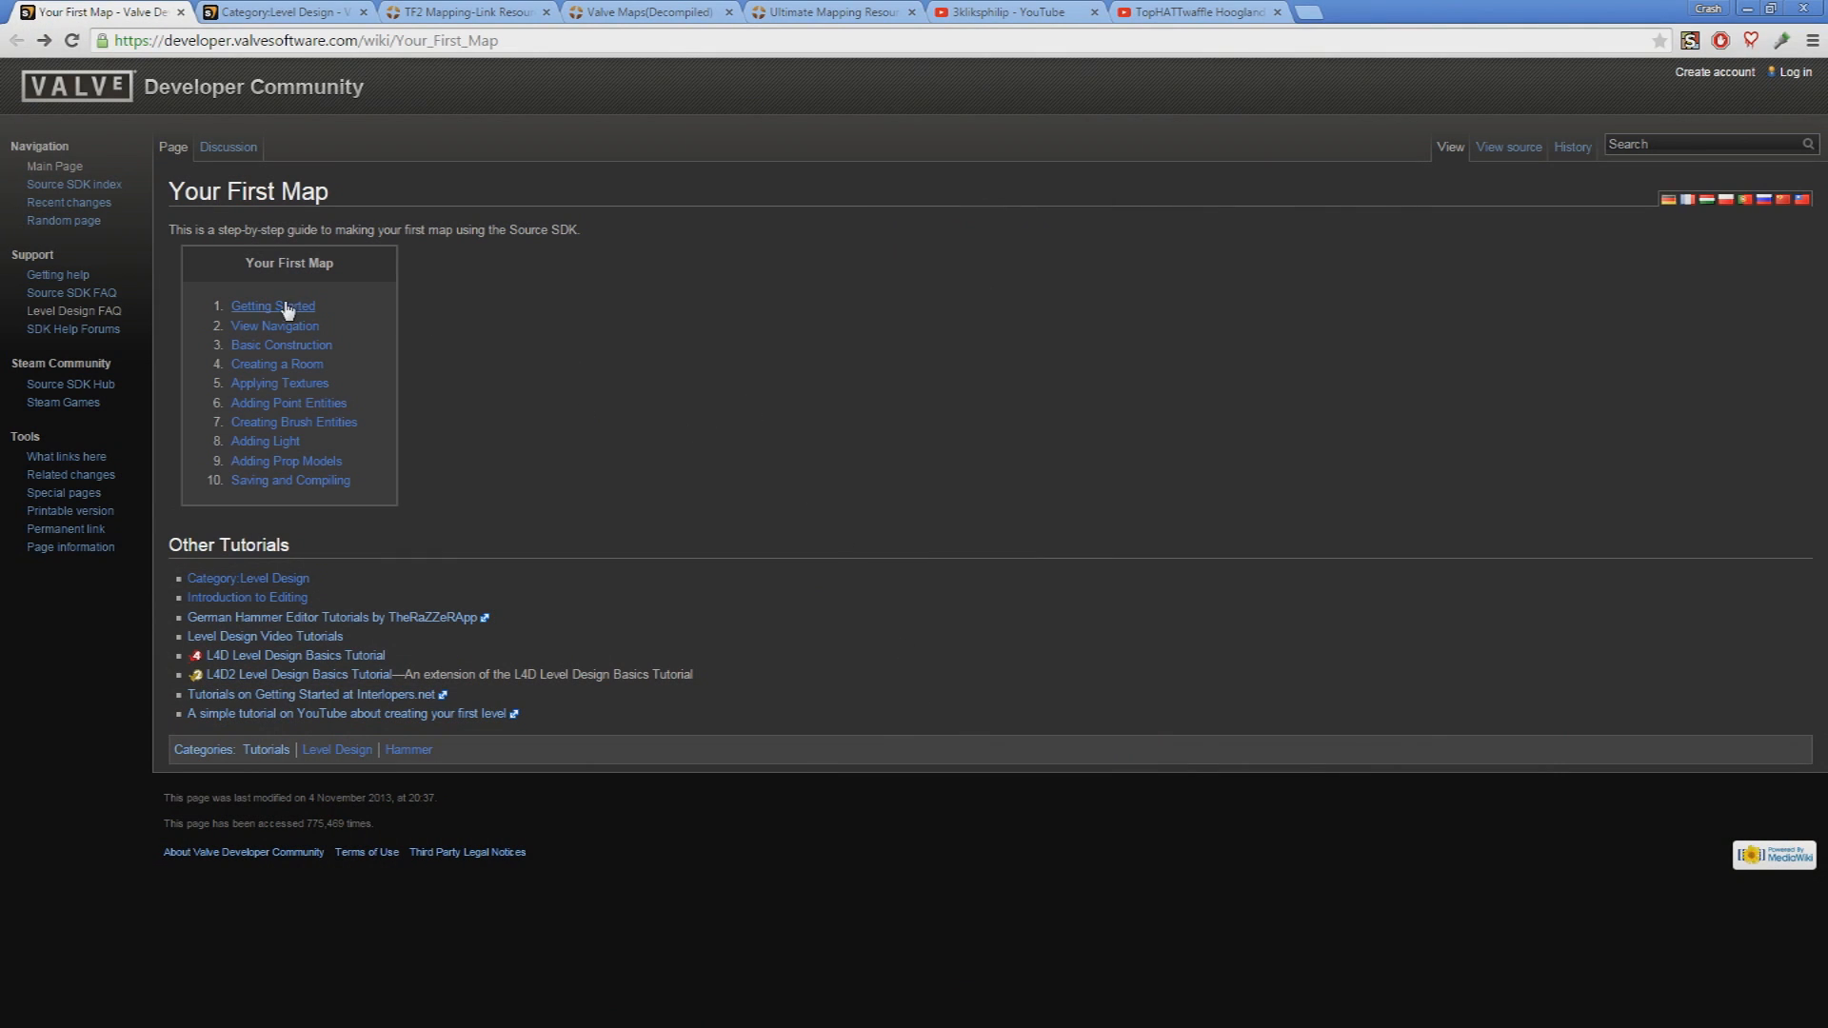
Step through Getting Started and View Navigation to reach the Basic Construction tutorial article
left_click(272, 304)
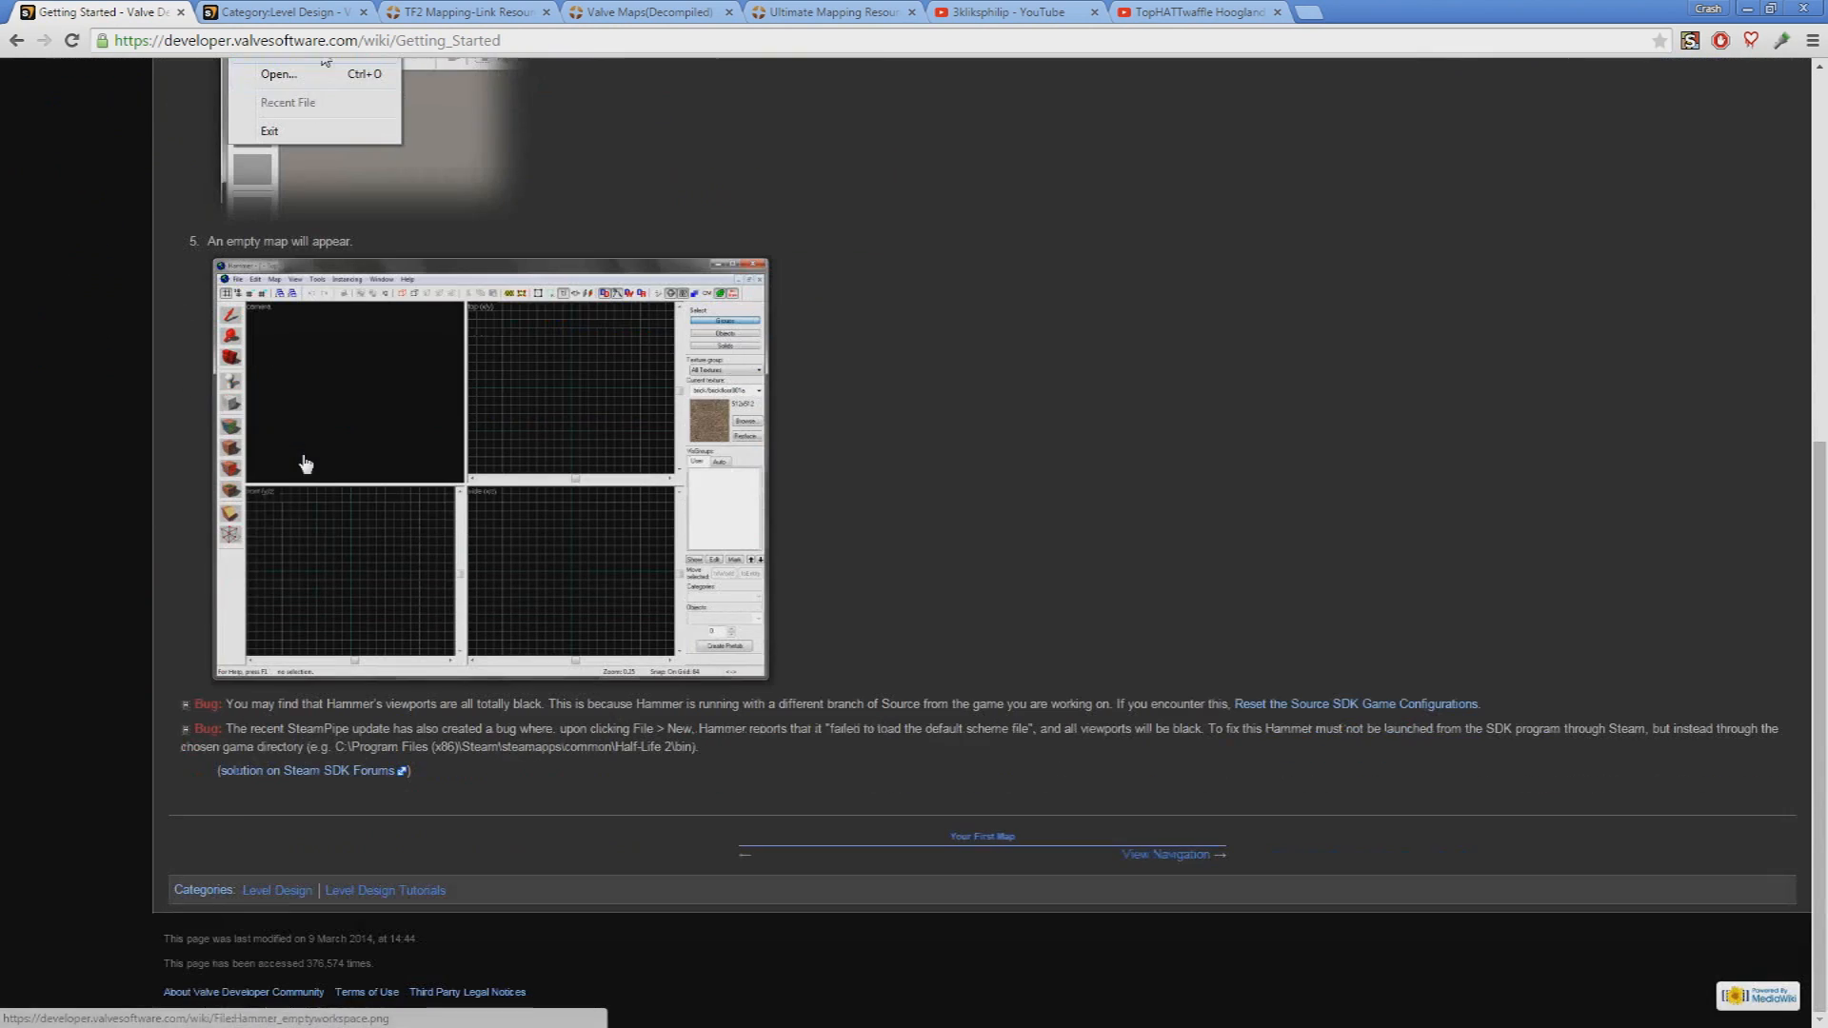
left_click(1171, 854)
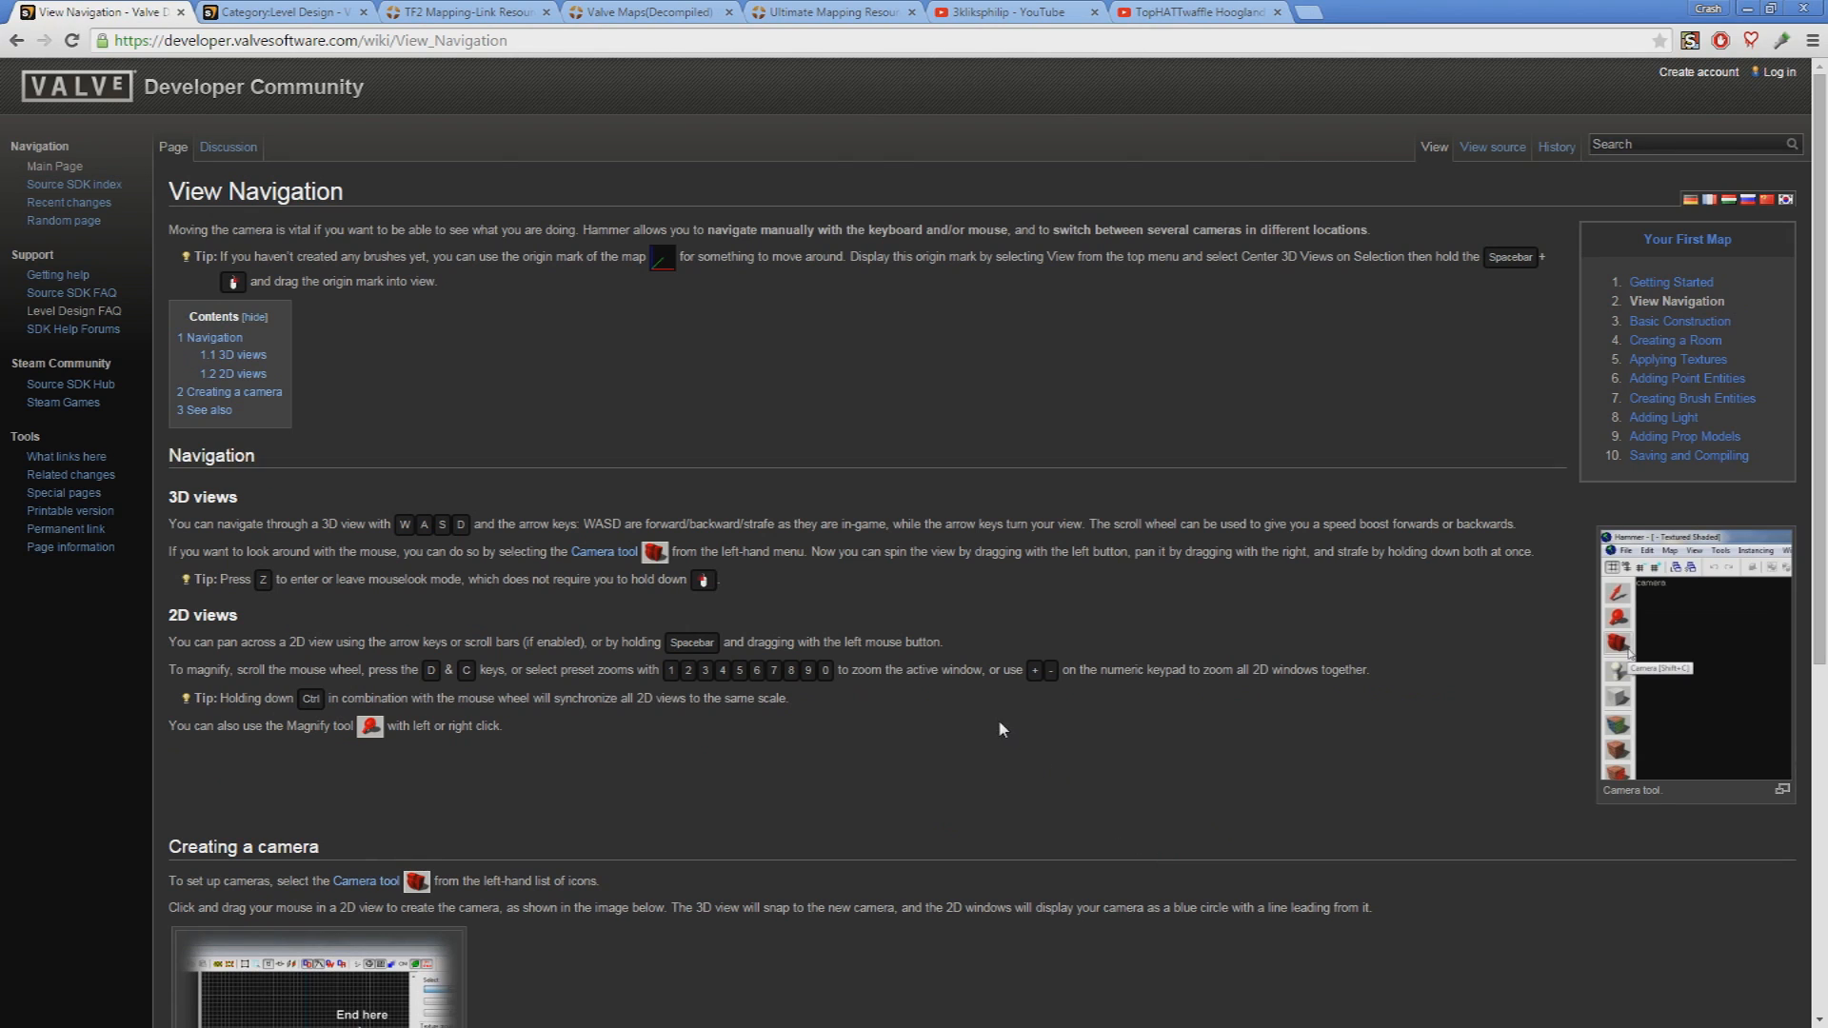
left_click(1680, 320)
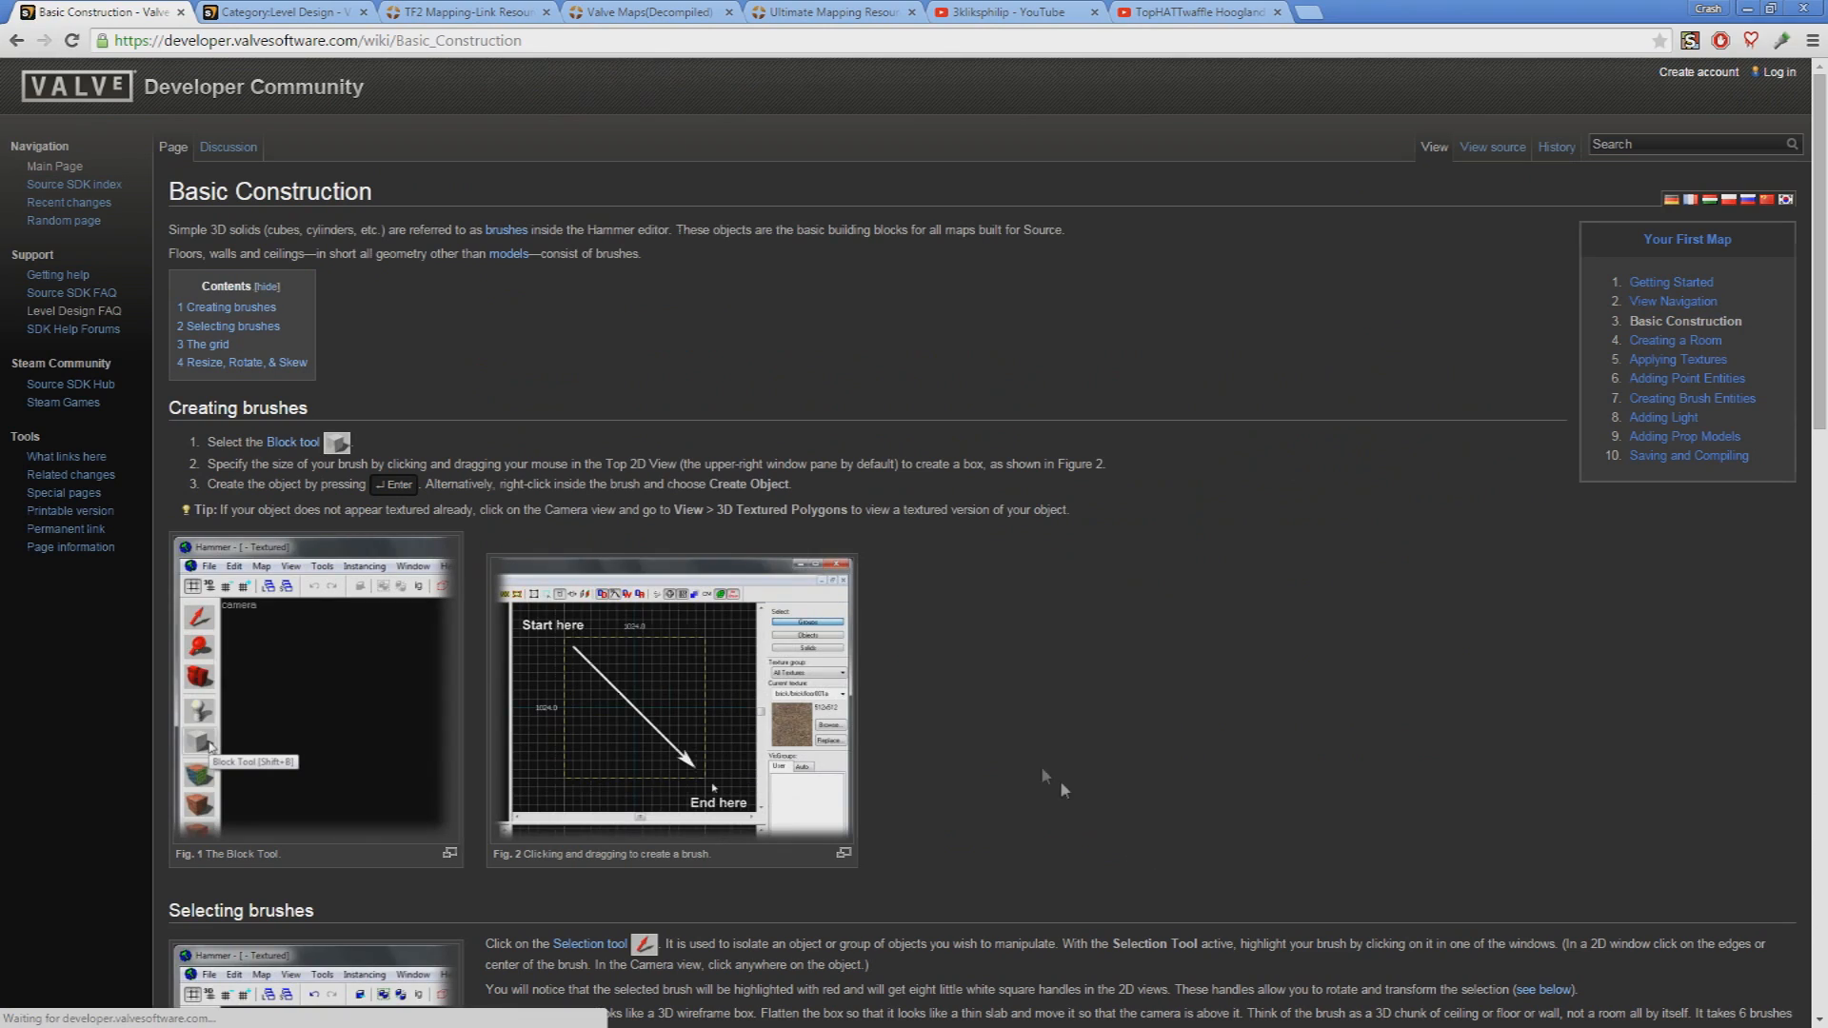
scroll("down", 3)
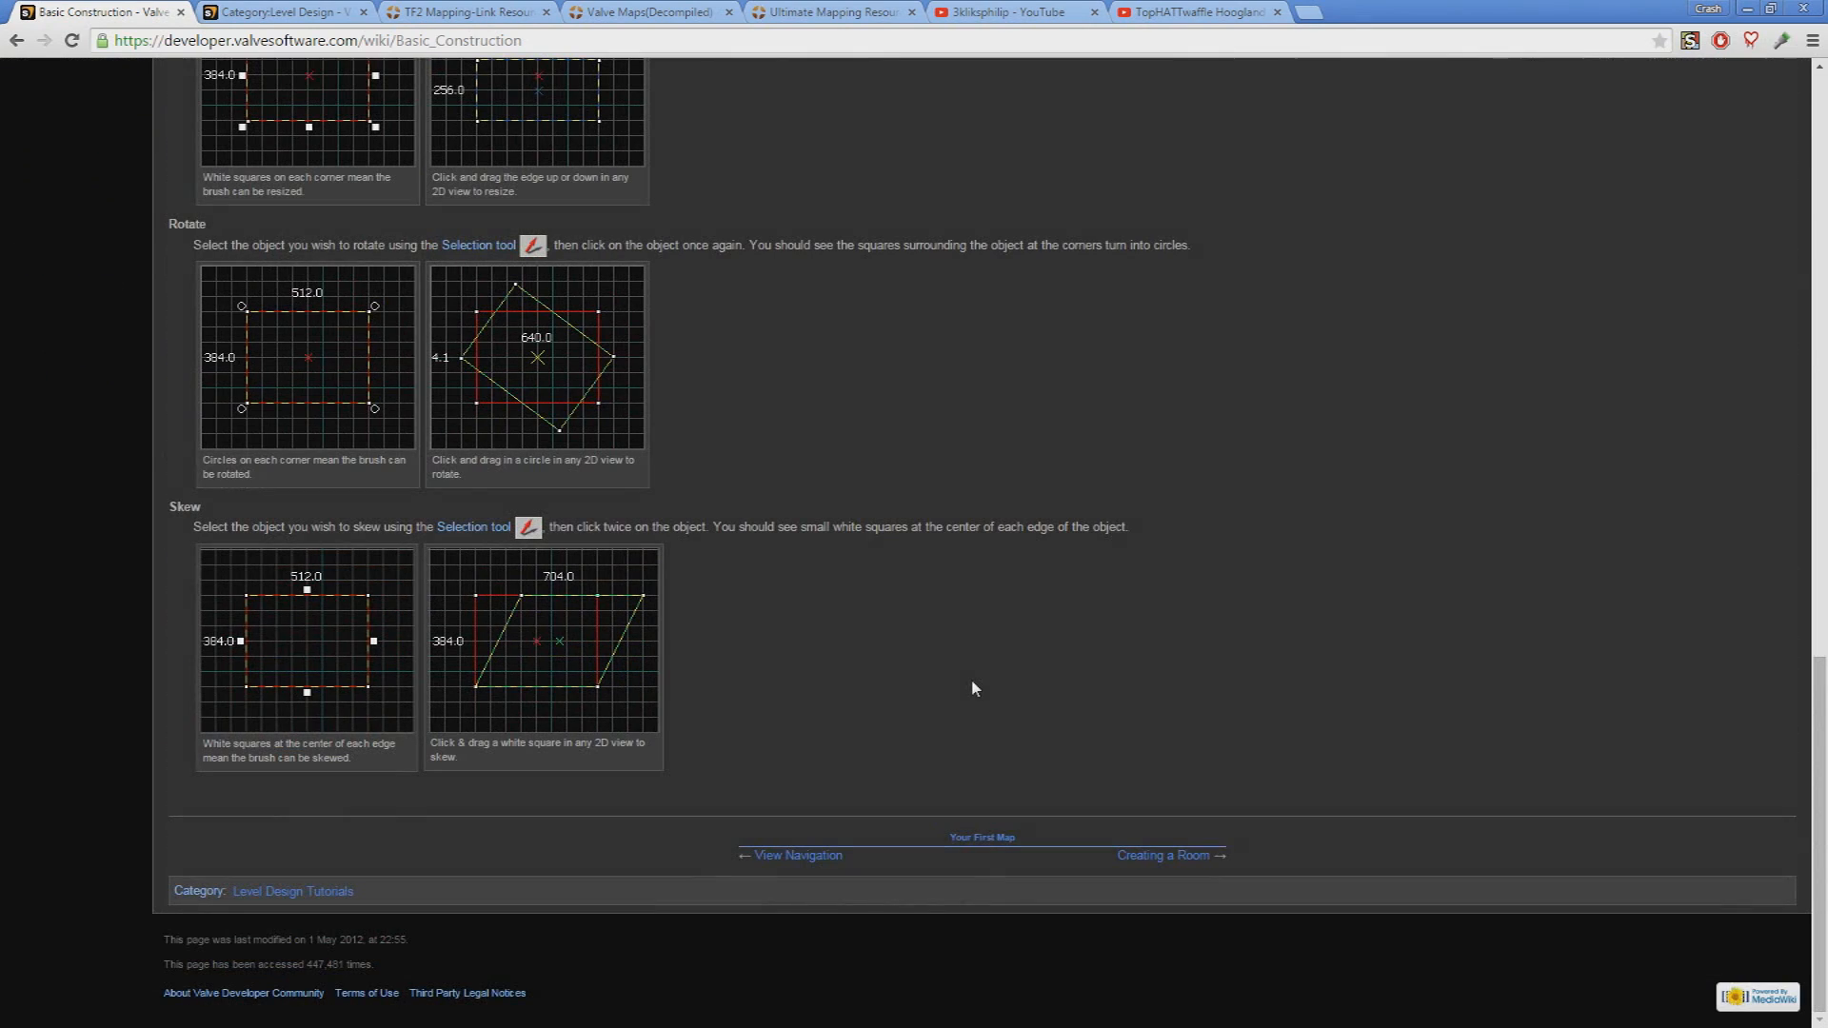
Go from the Level Design category to the Team Fortress 2 Level Creation article
left_click(280, 11)
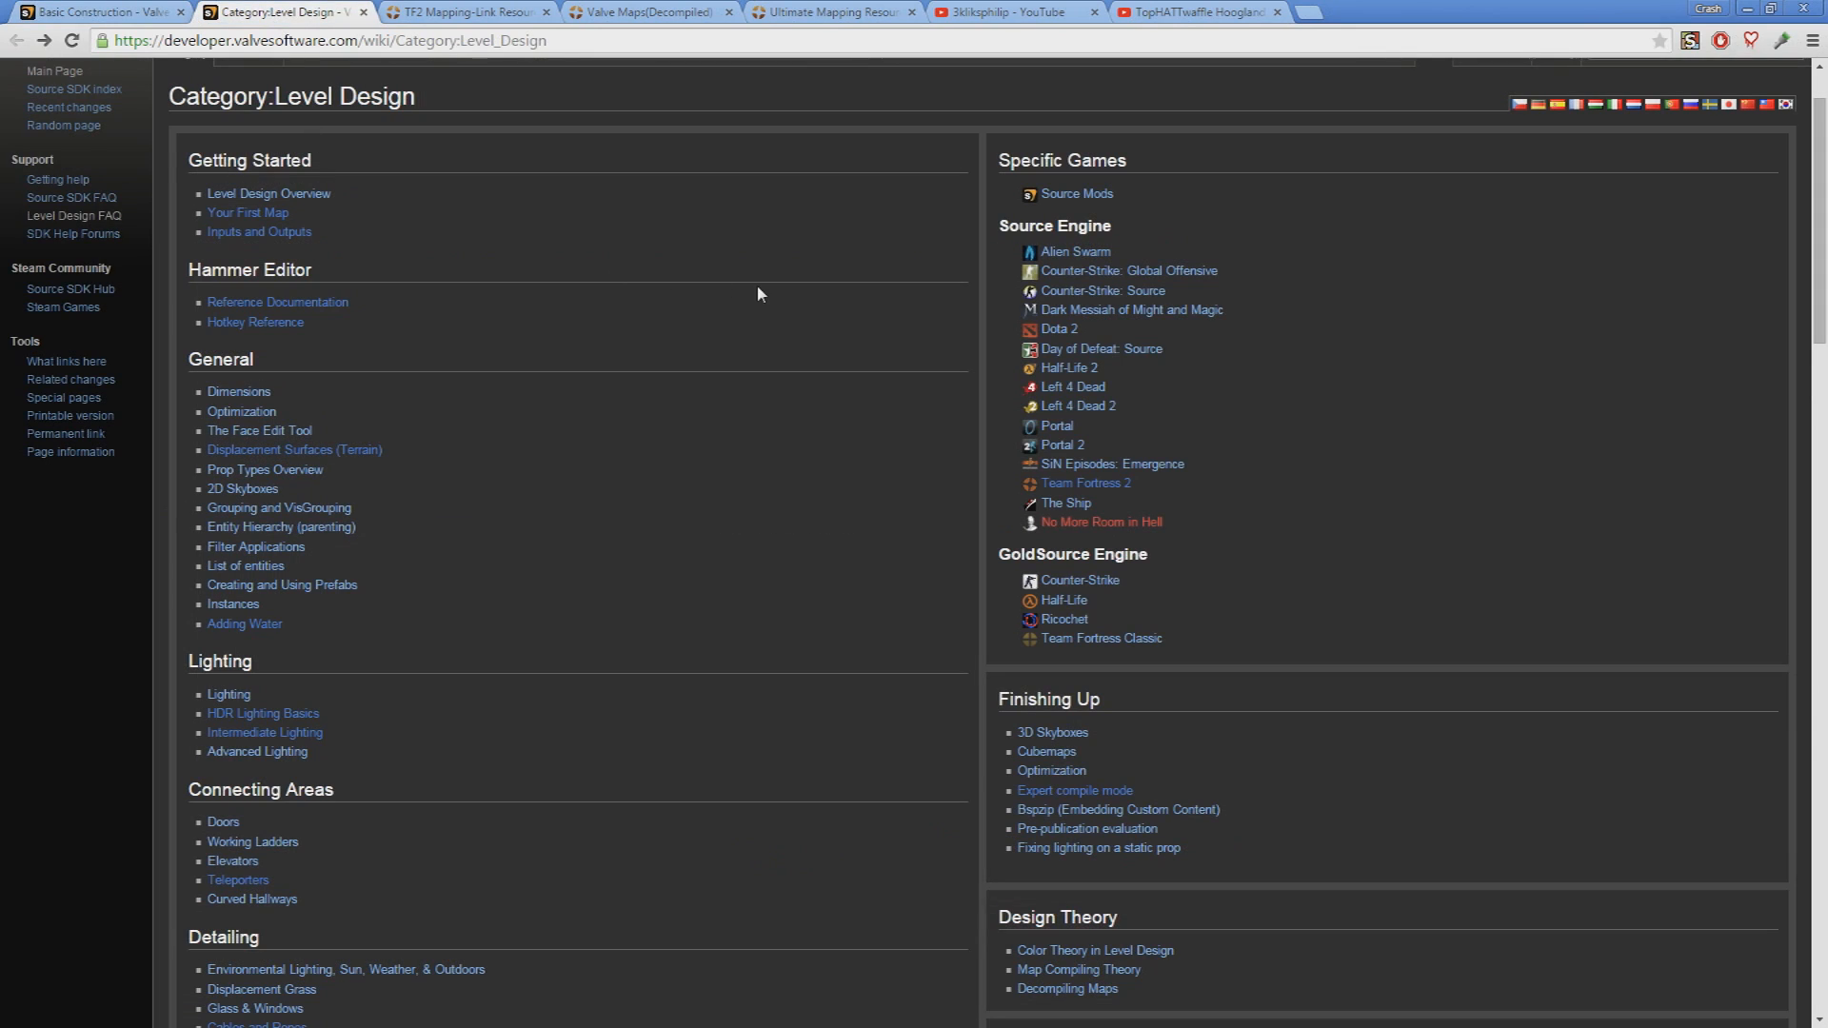
left_click(1083, 482)
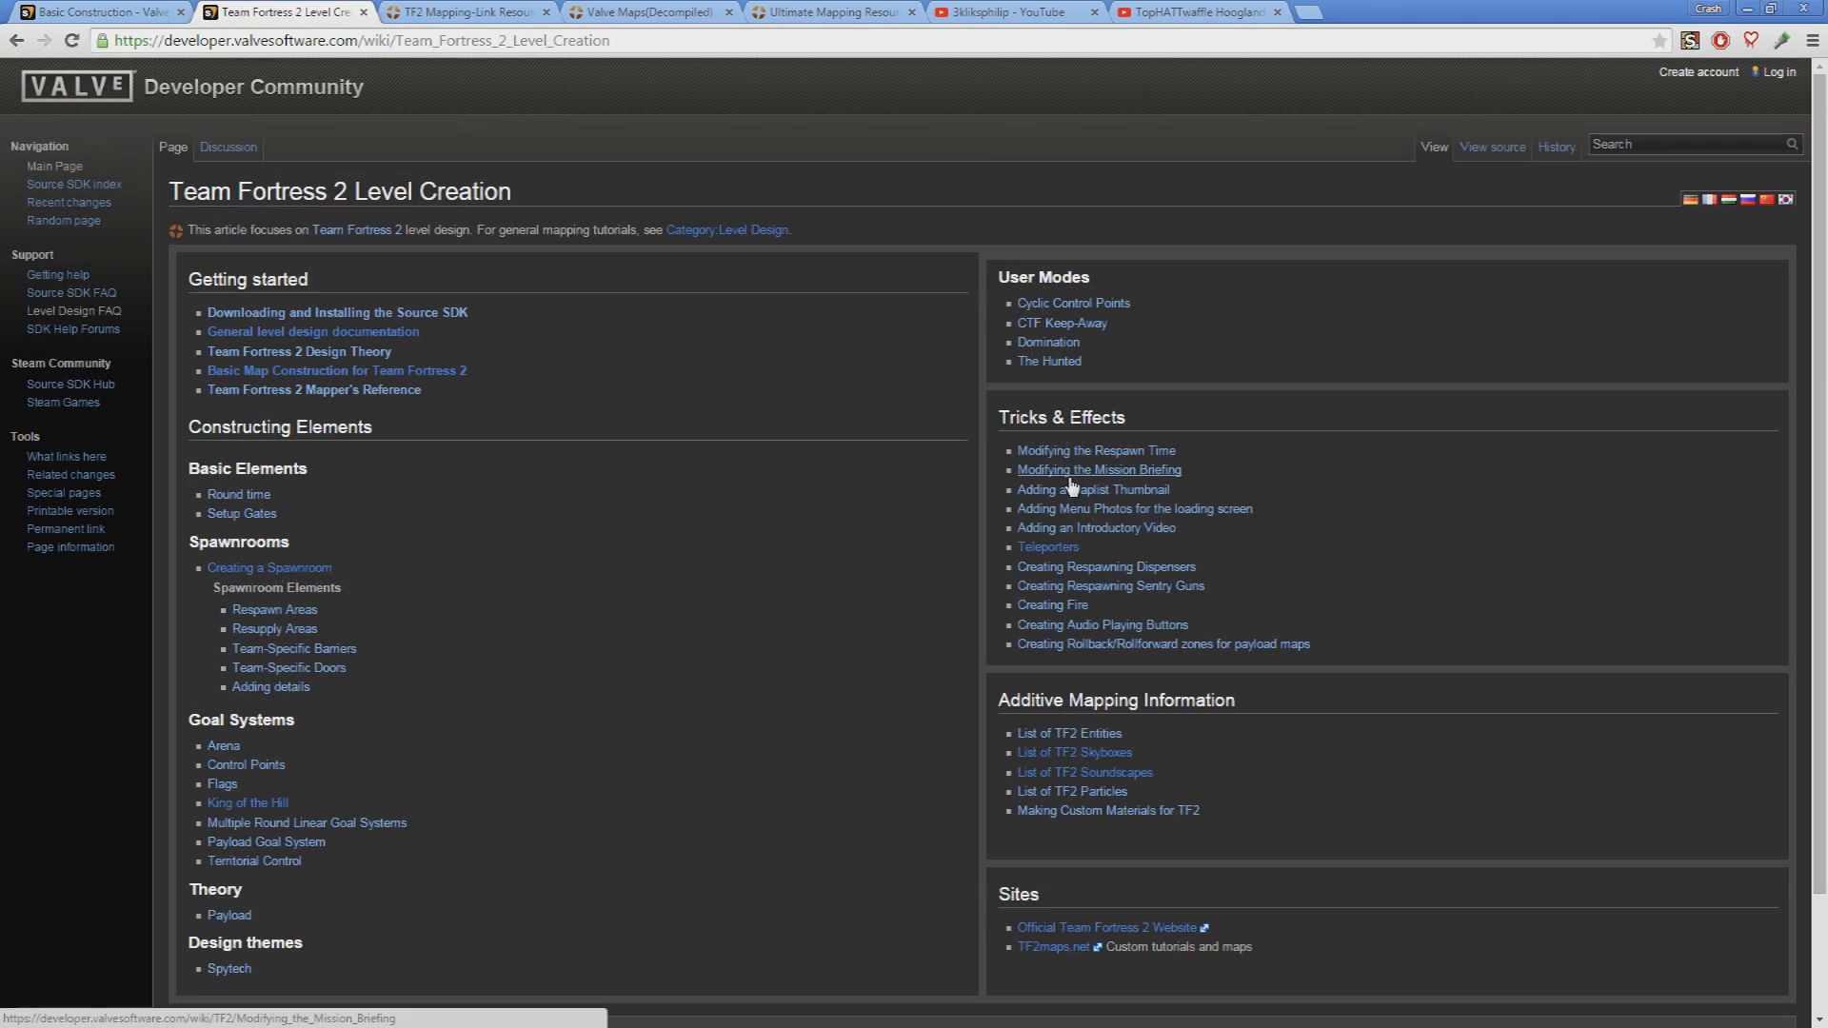
scroll("up", 3)
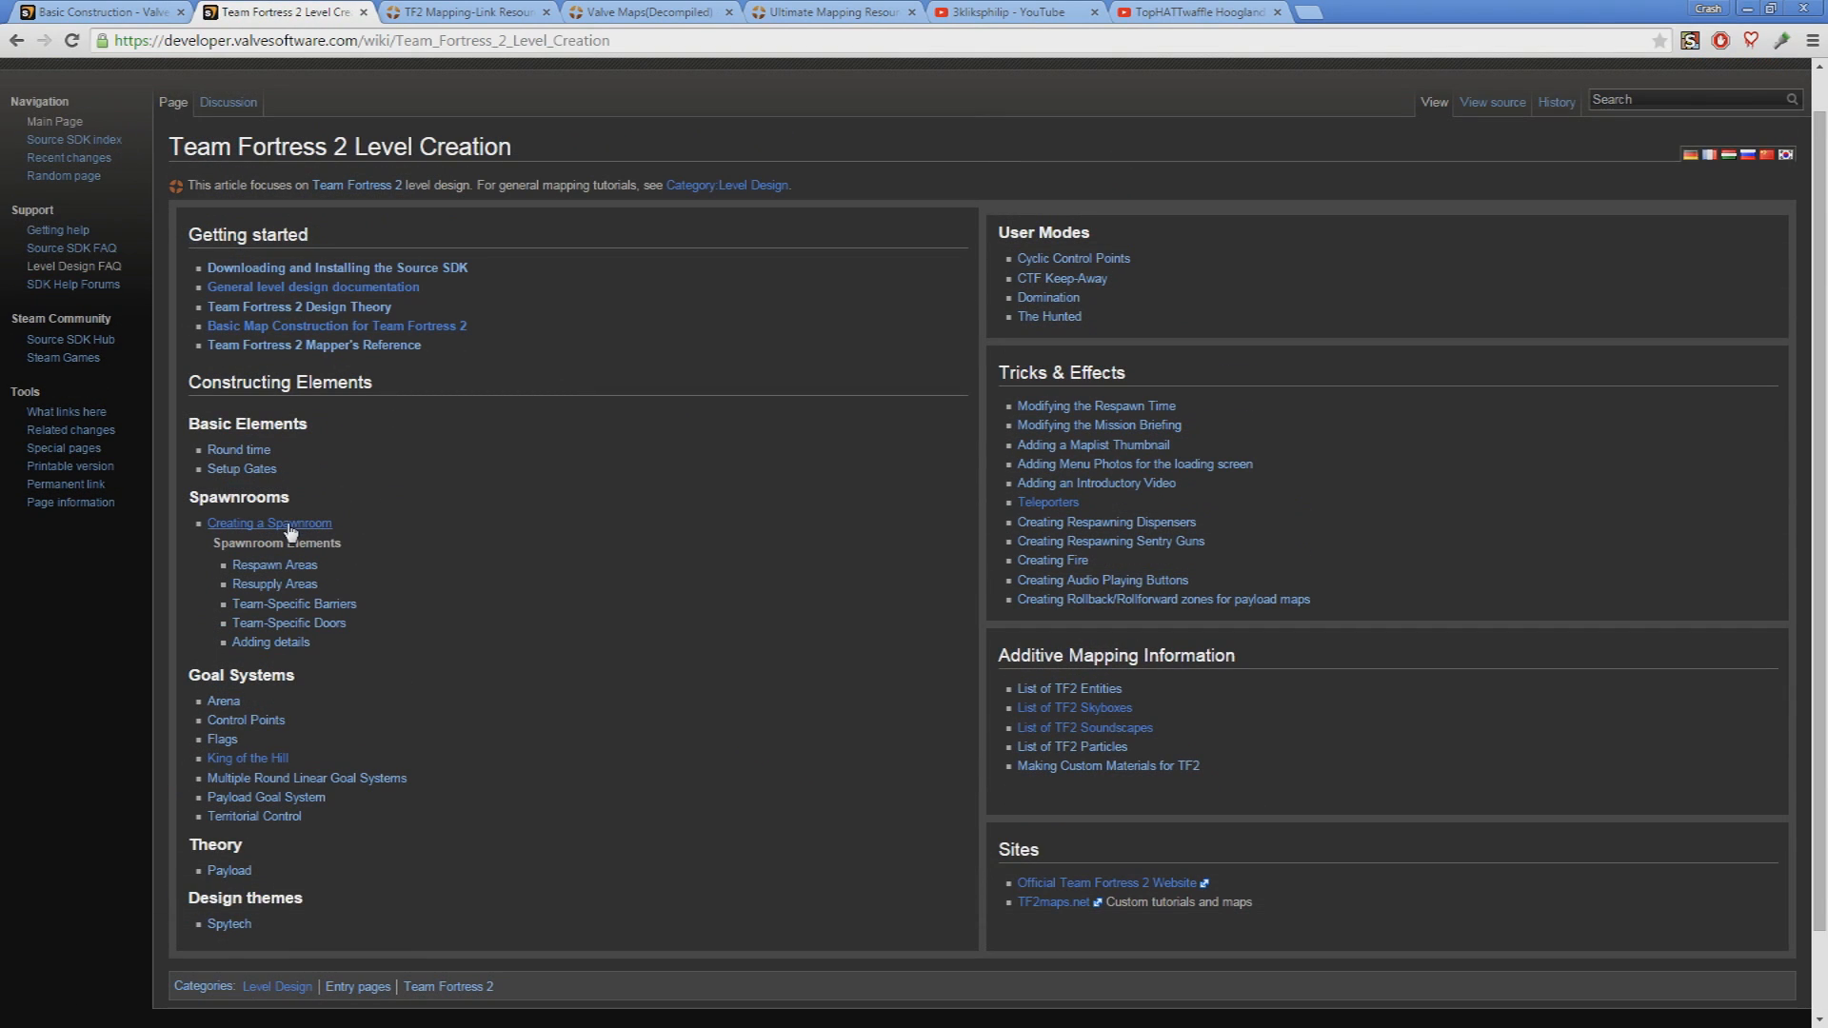
left_click(268, 522)
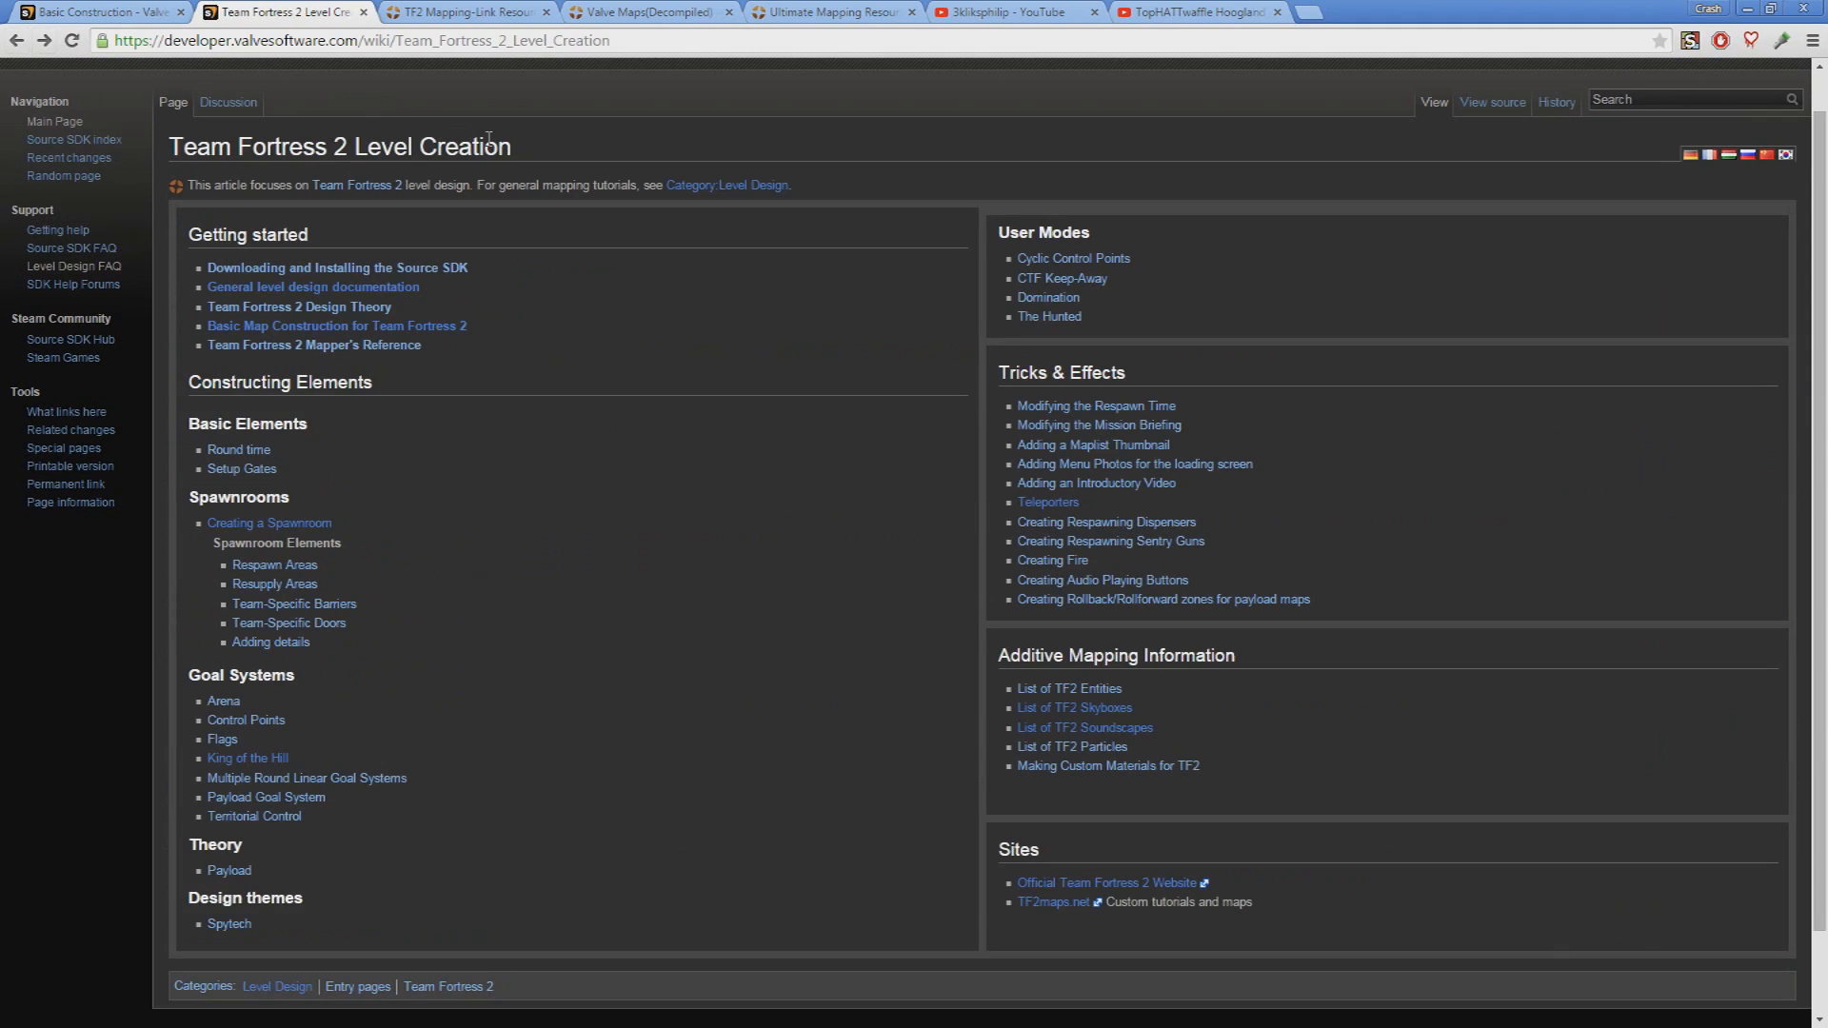
mouse_move(1338, 177)
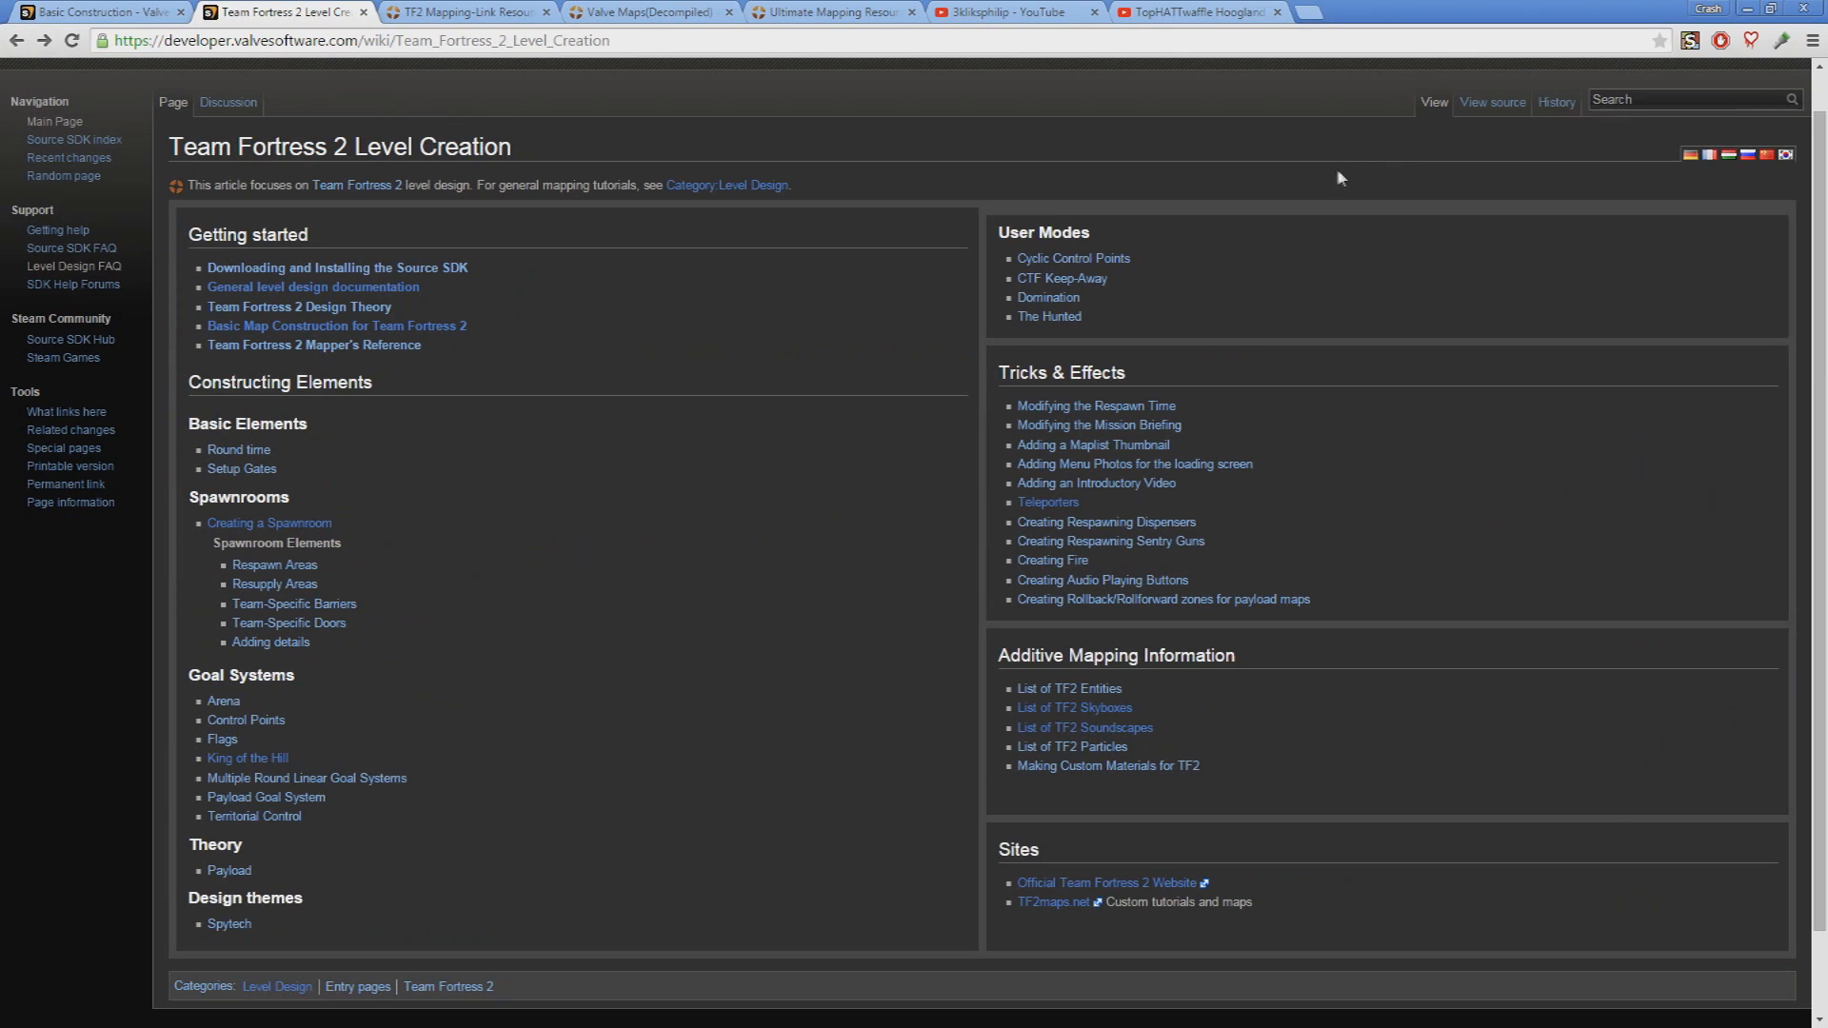
mouse_move(1297, 259)
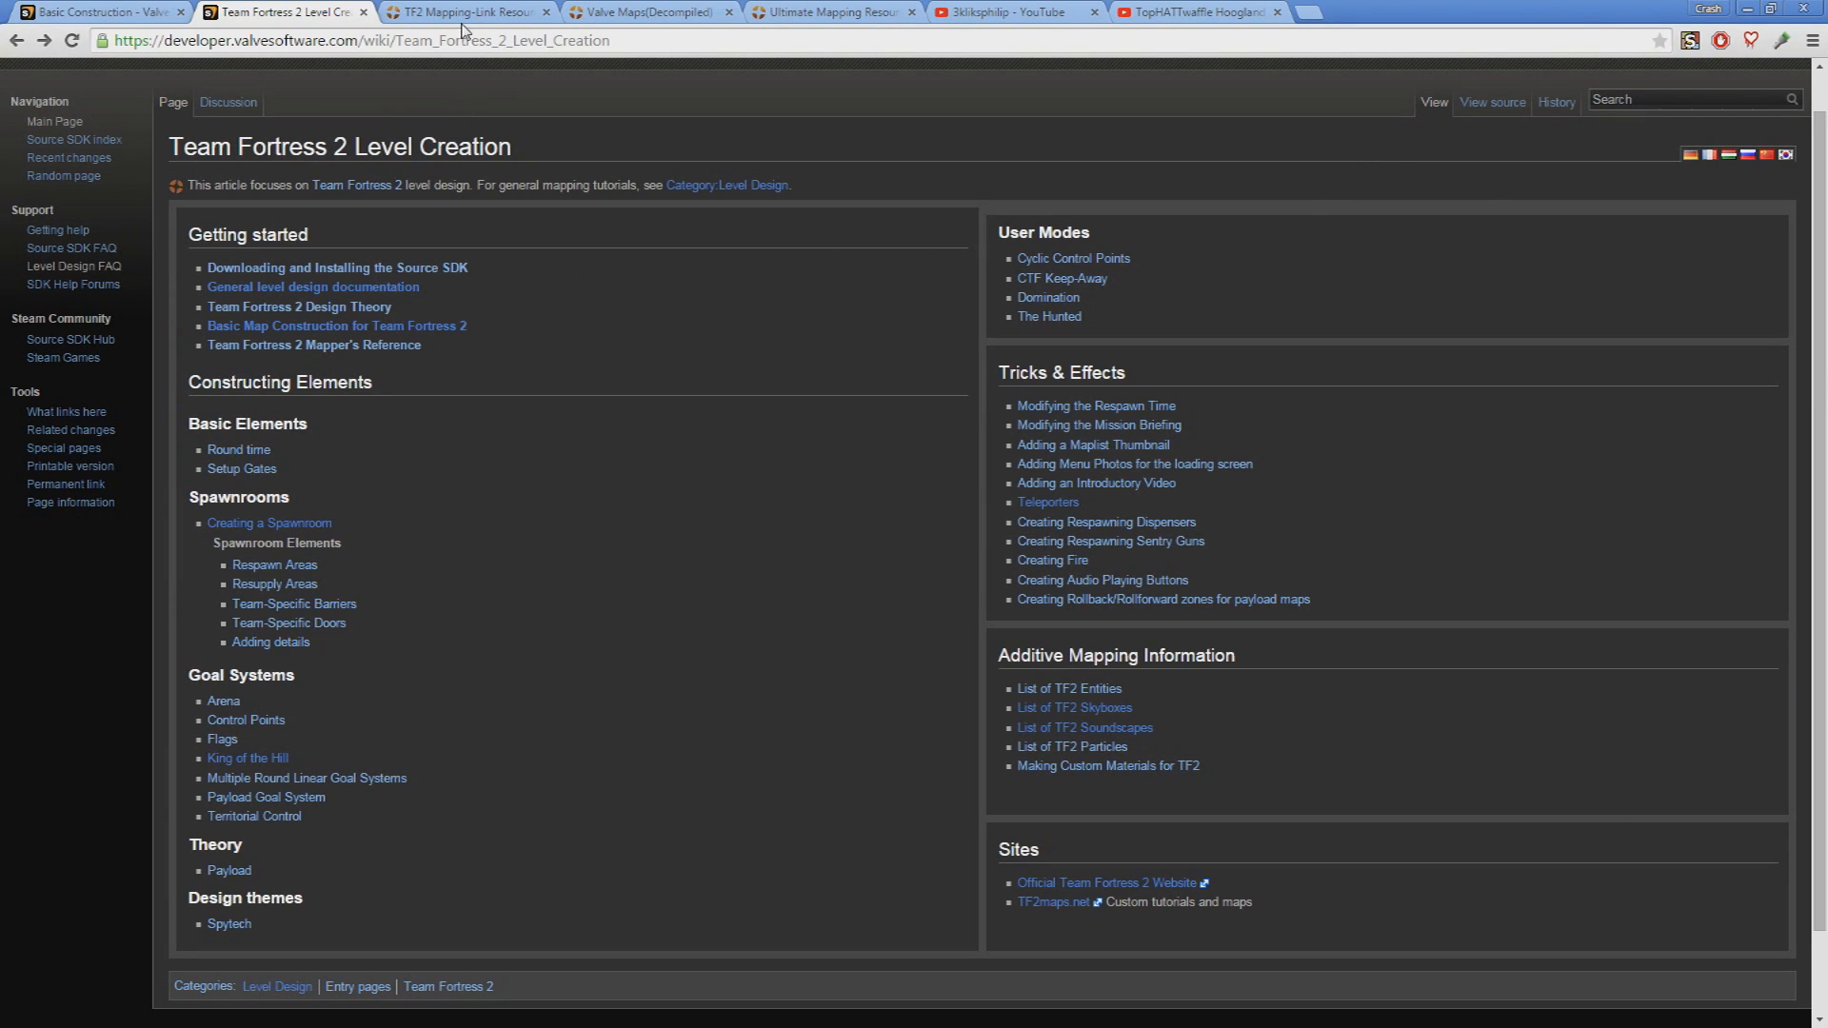
Read down the TF2 Mapping-Link Resources thread to its YouTube SDK video playlists
left_click(467, 11)
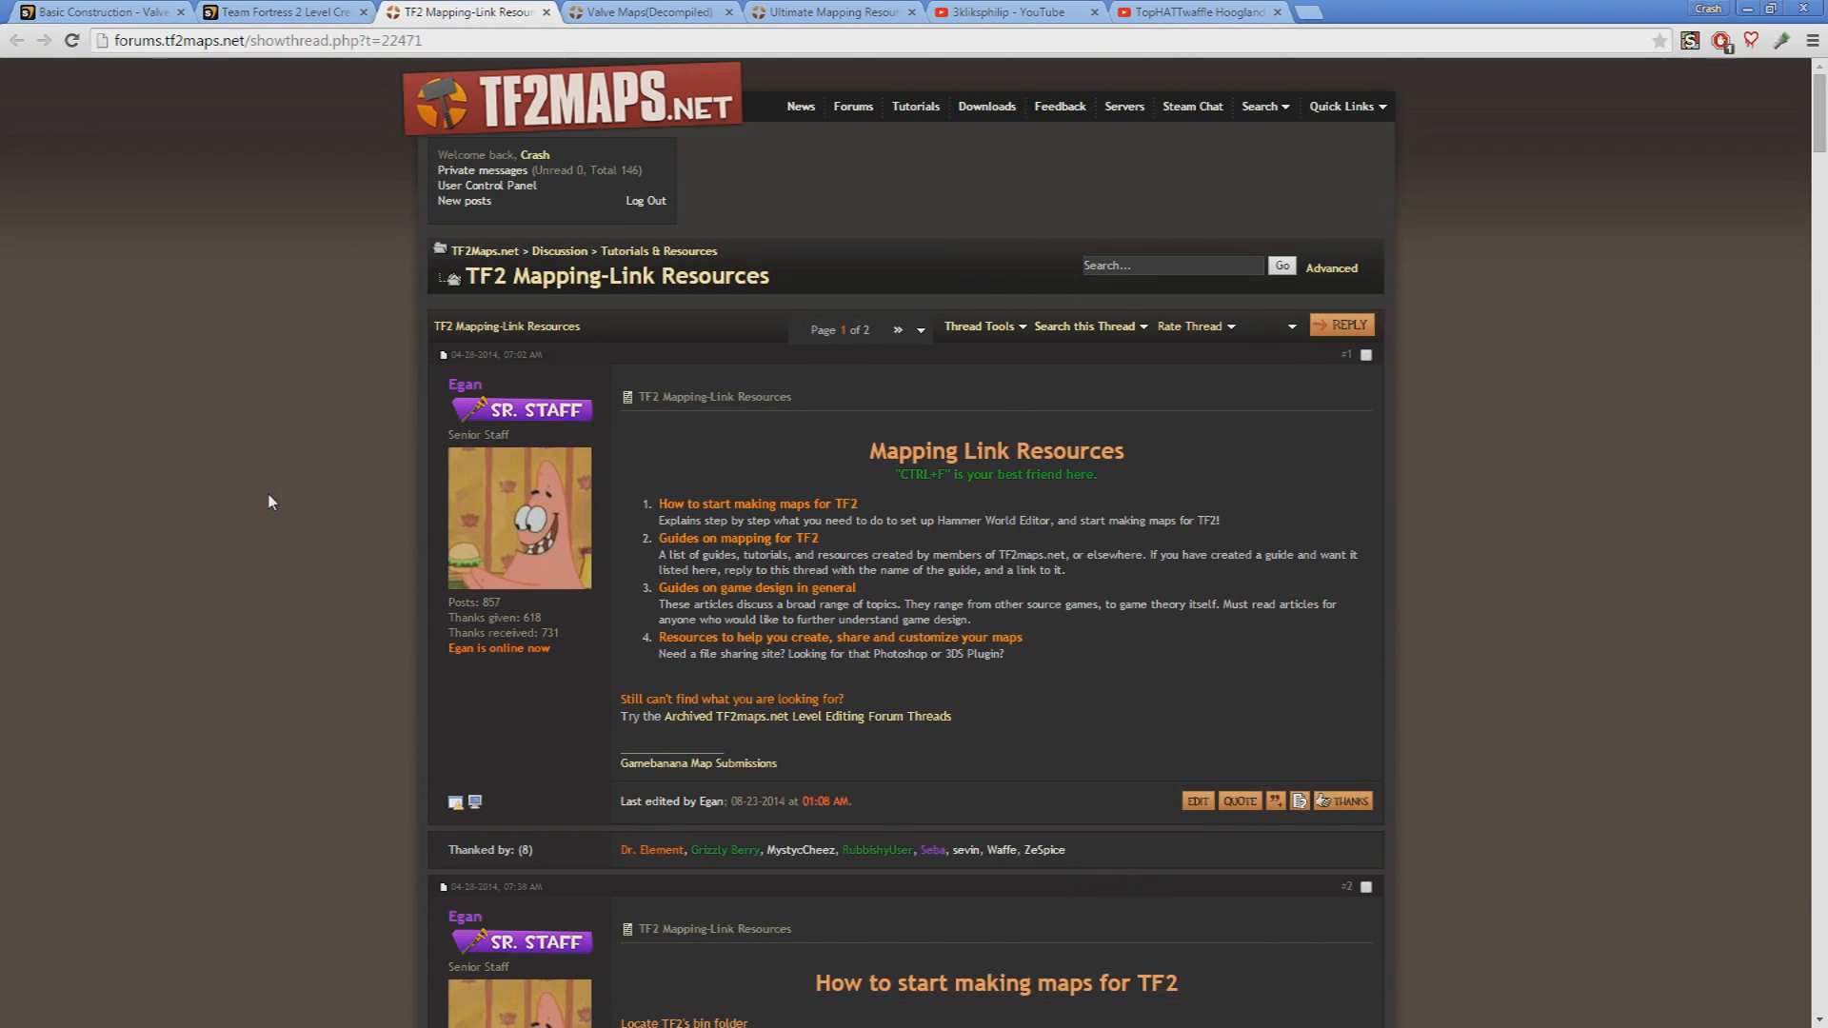
scroll("down", 3)
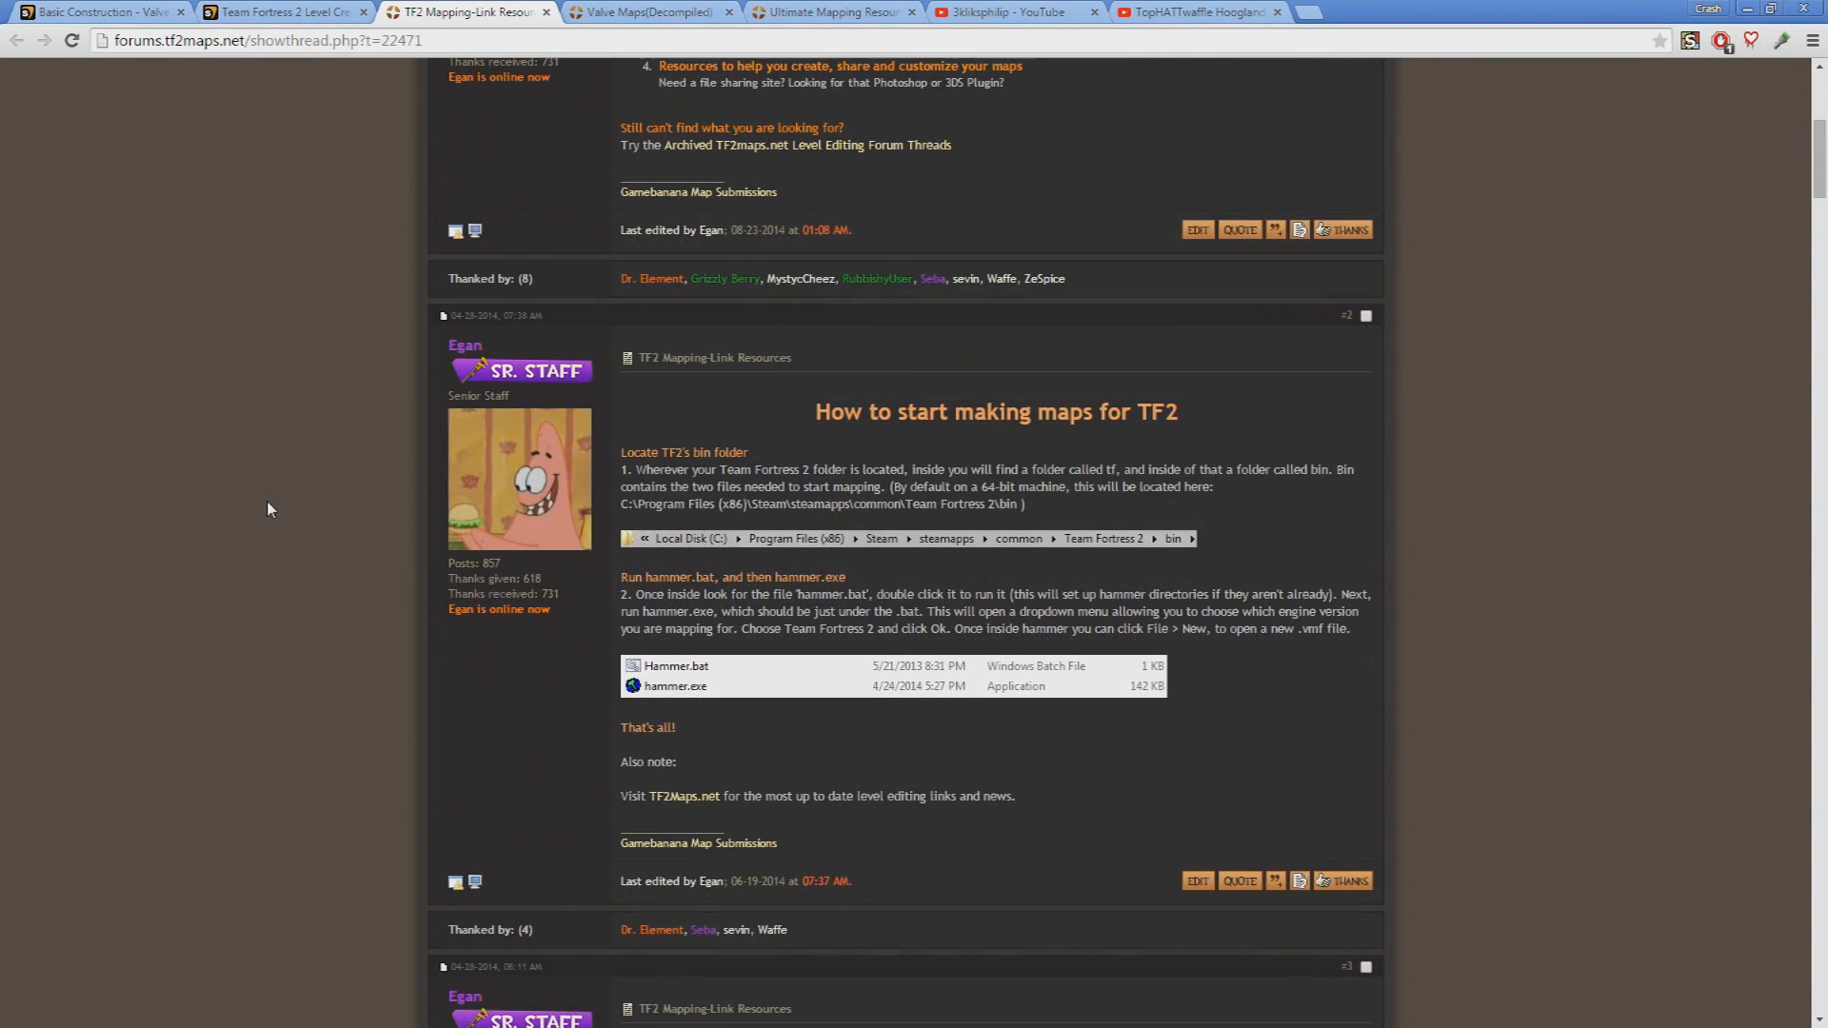
scroll("down", 3)
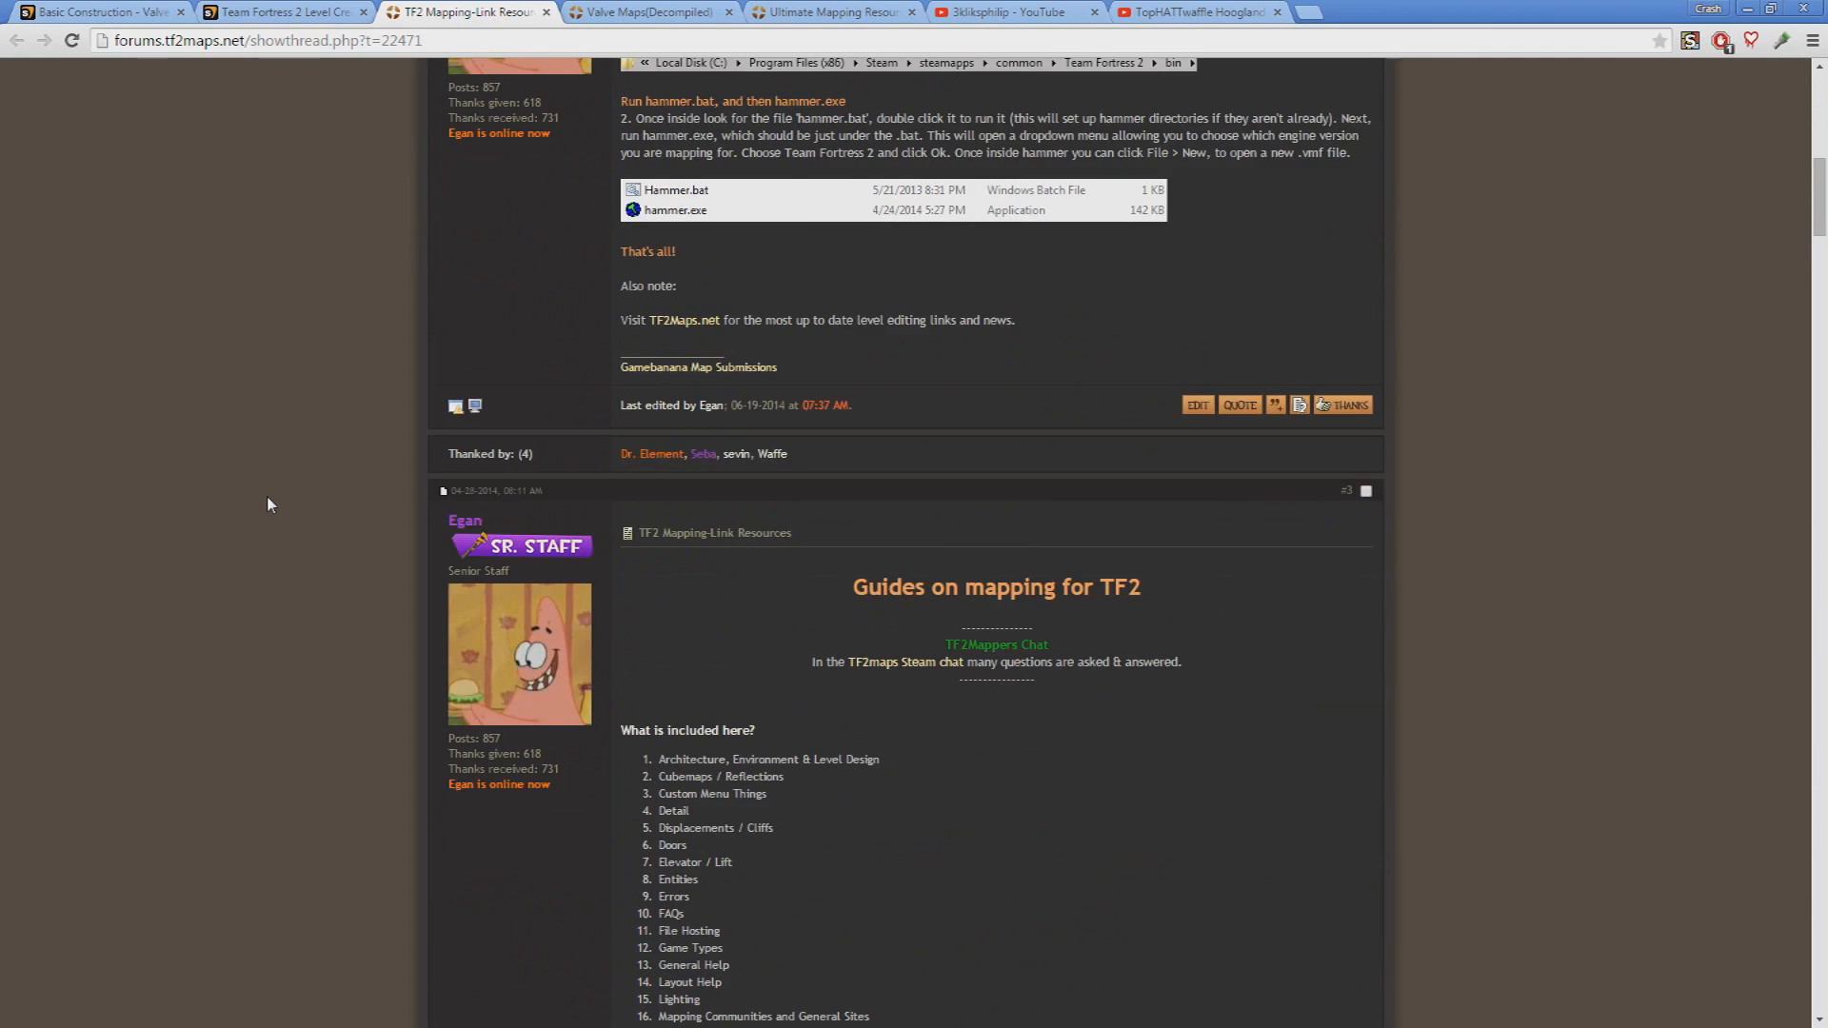
scroll("down", 3)
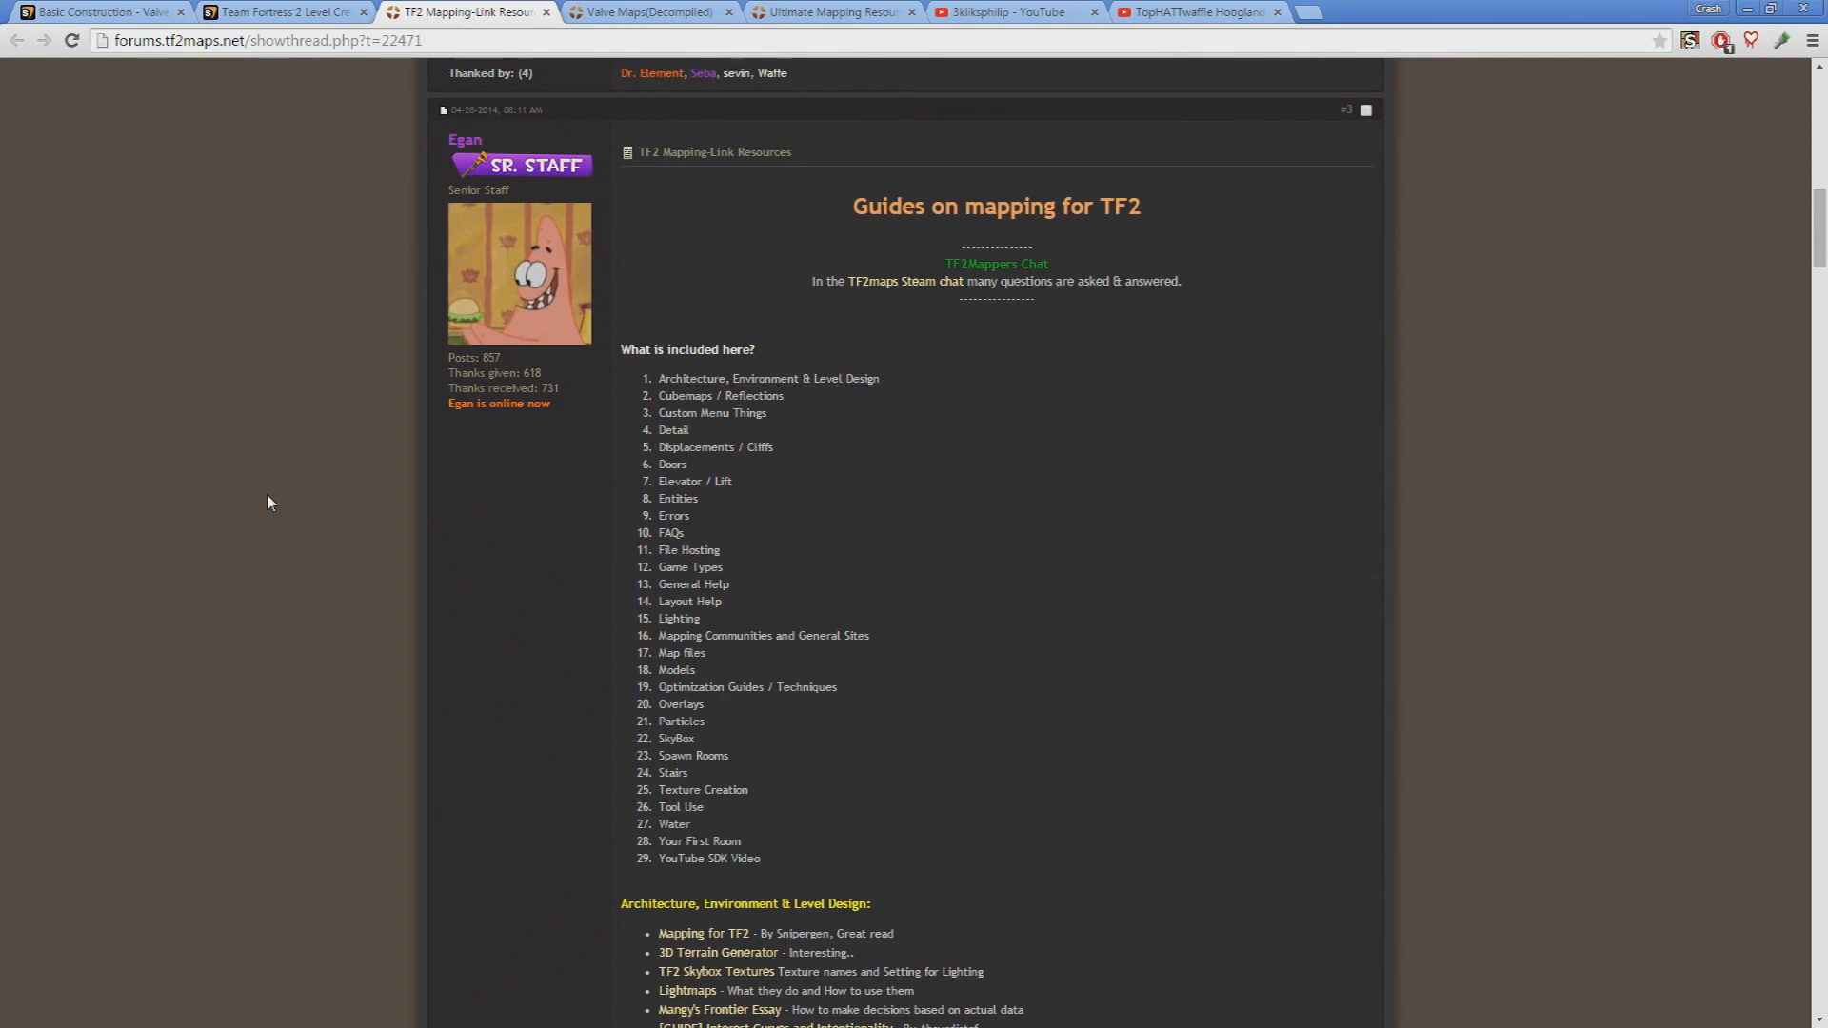
scroll("down", 3)
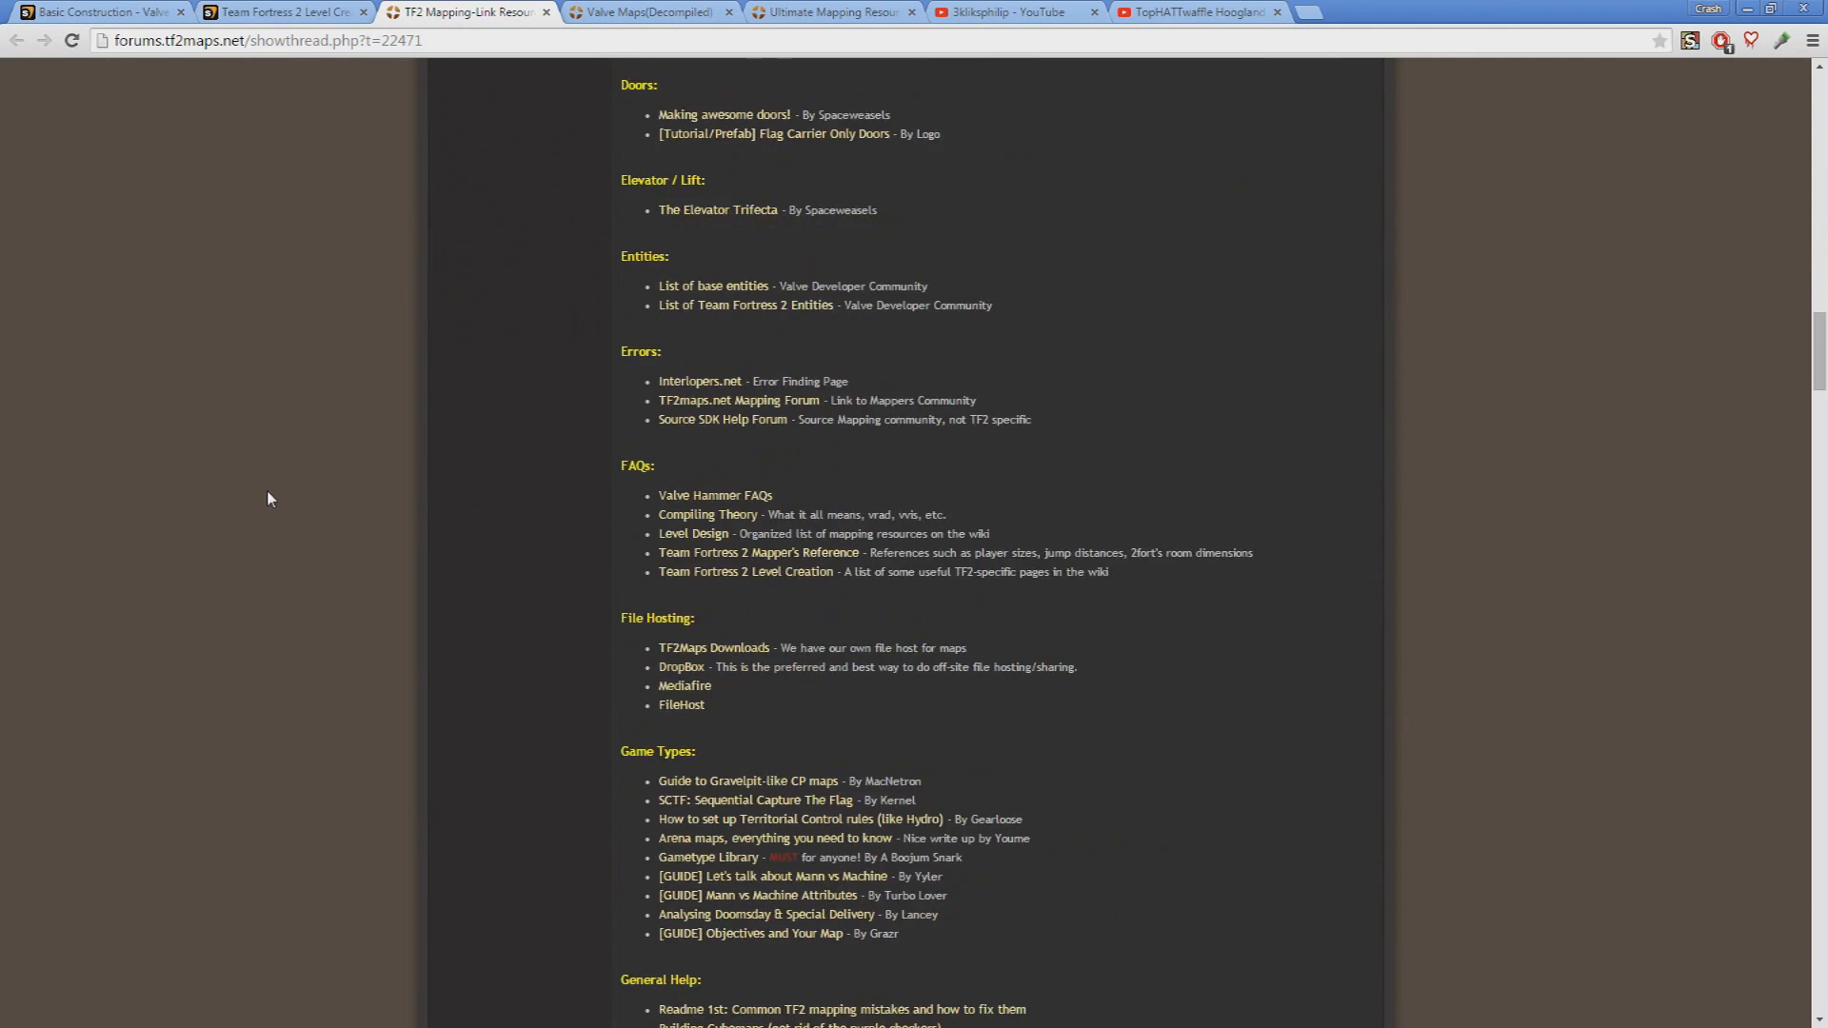
scroll("down", 3)
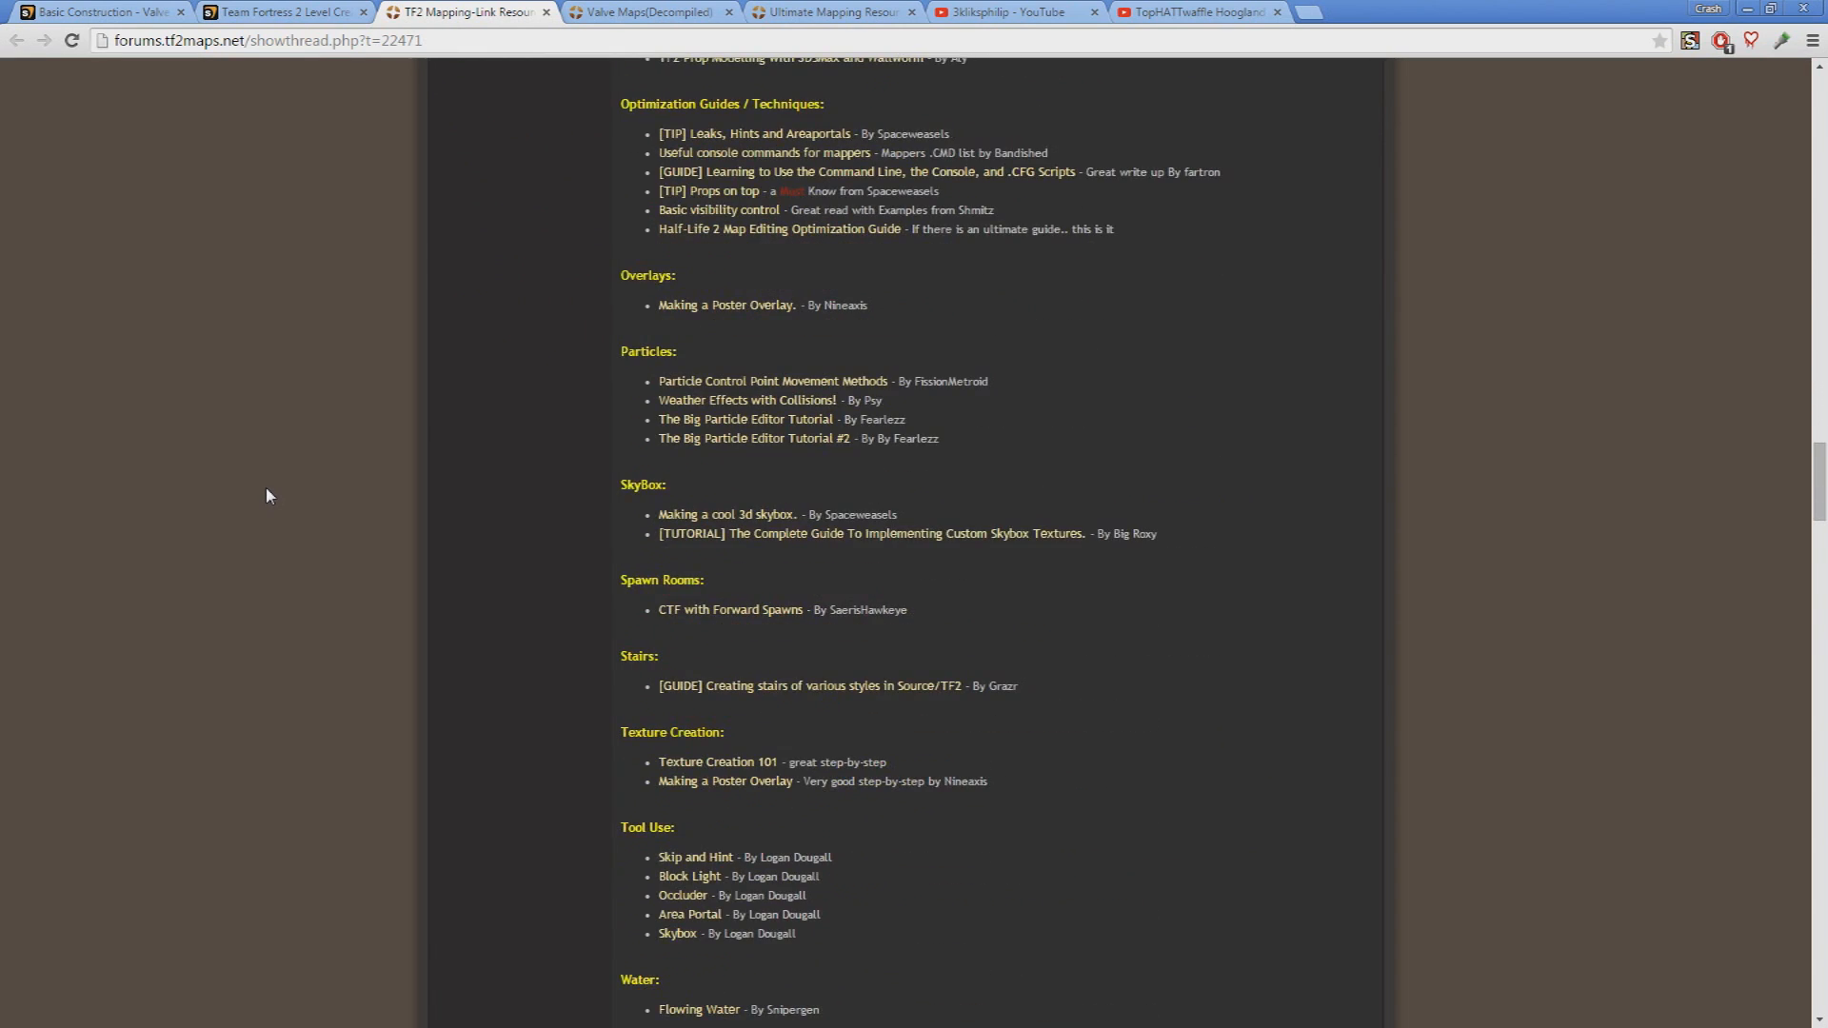
scroll("down", 3)
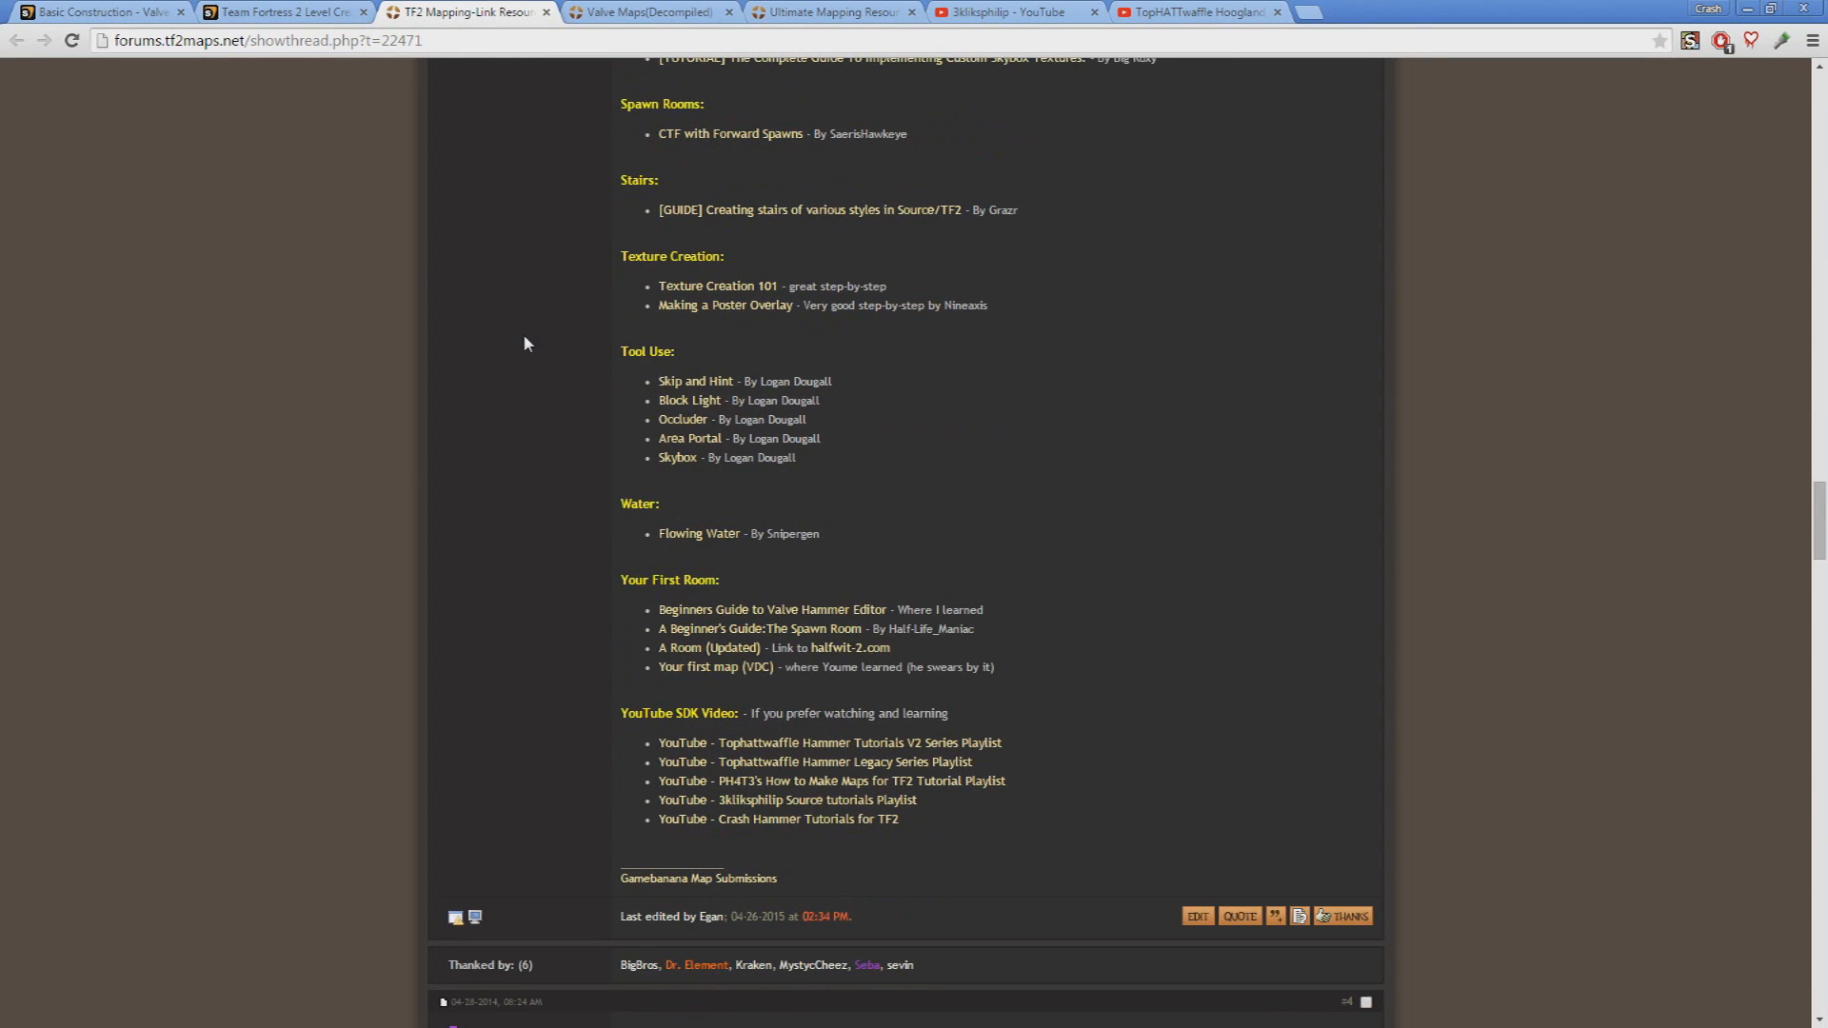
Look over the Valve Maps (Decompiled) thread's official maps grouped by game mode
left_click(647, 13)
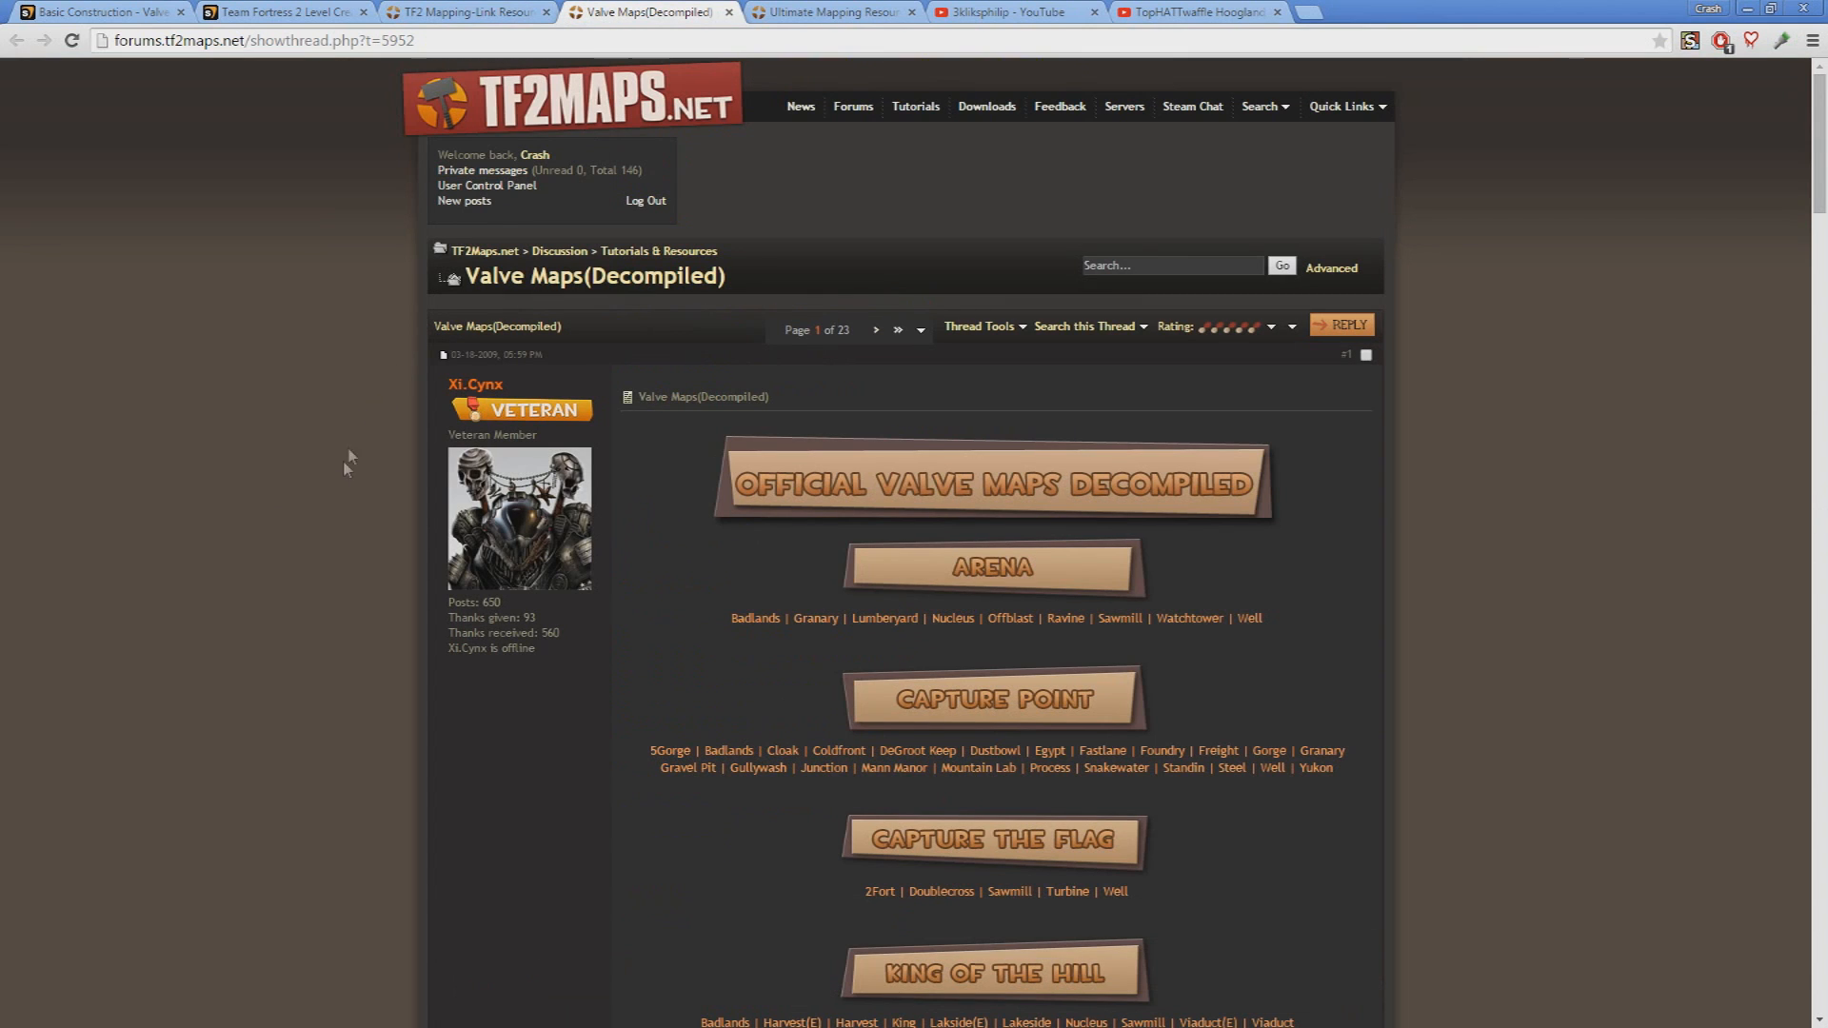
scroll("down", 3)
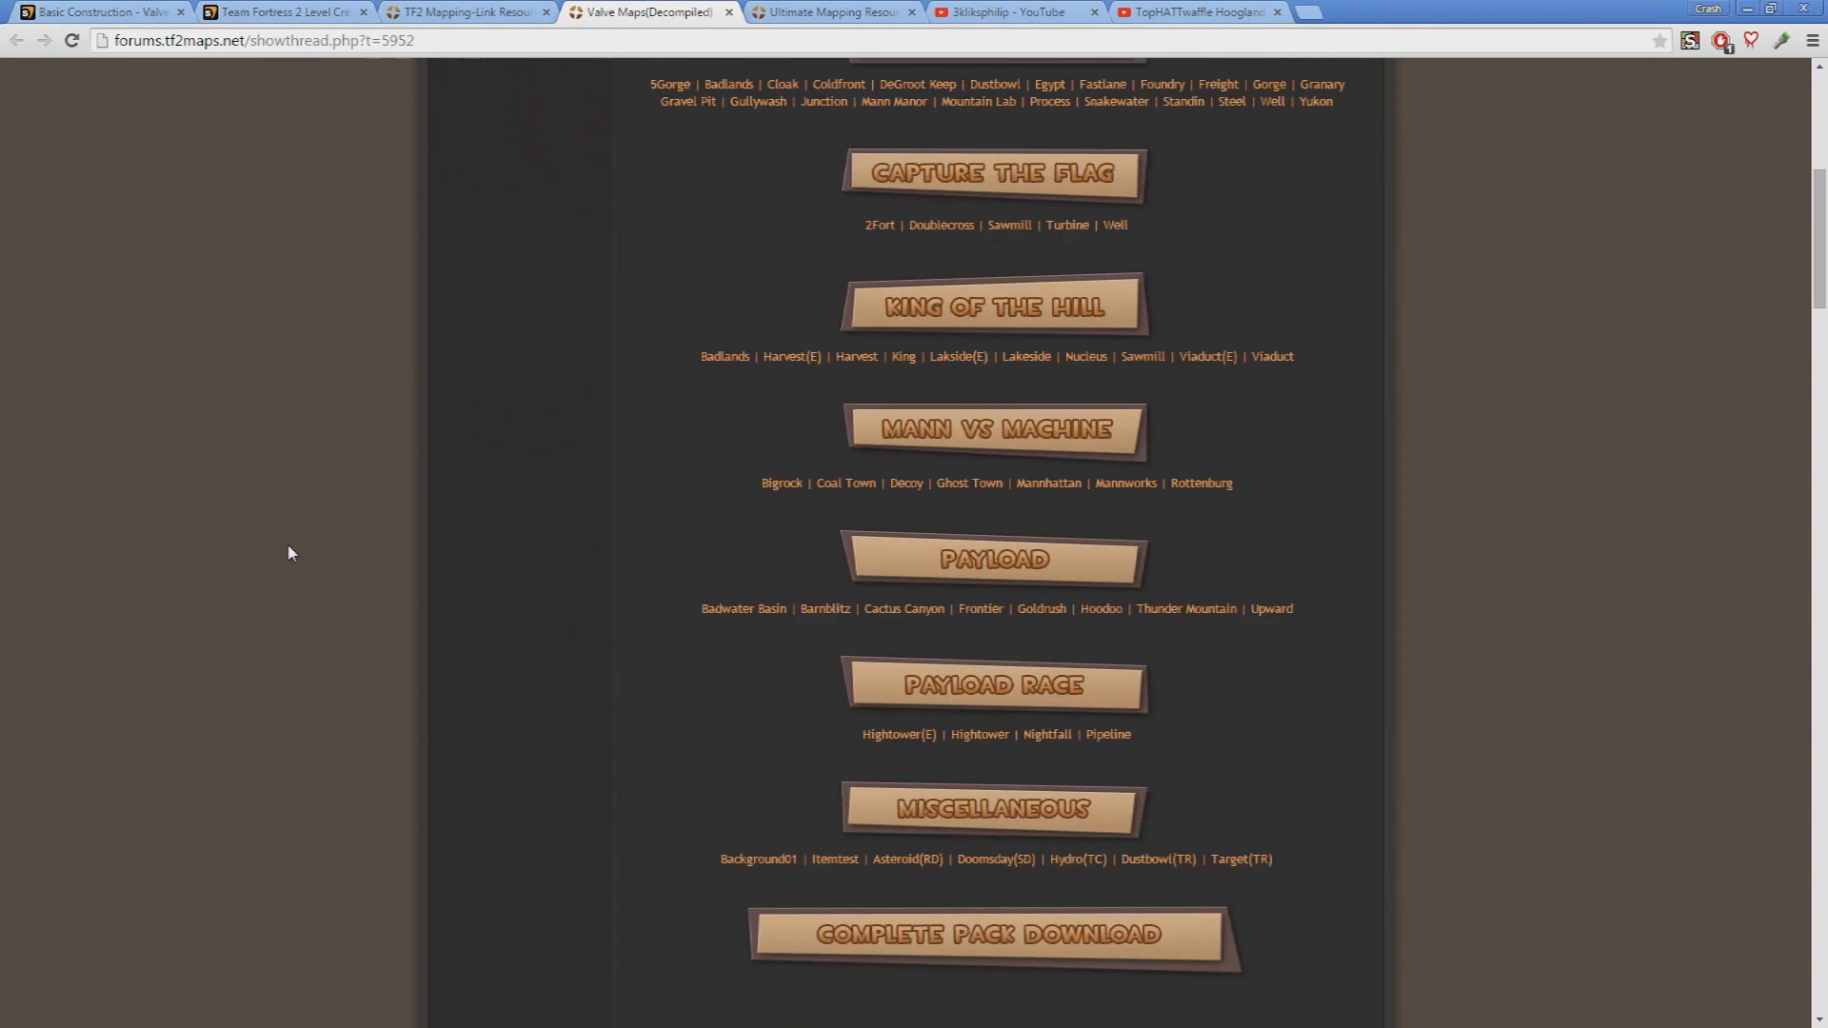
scroll("up", 3)
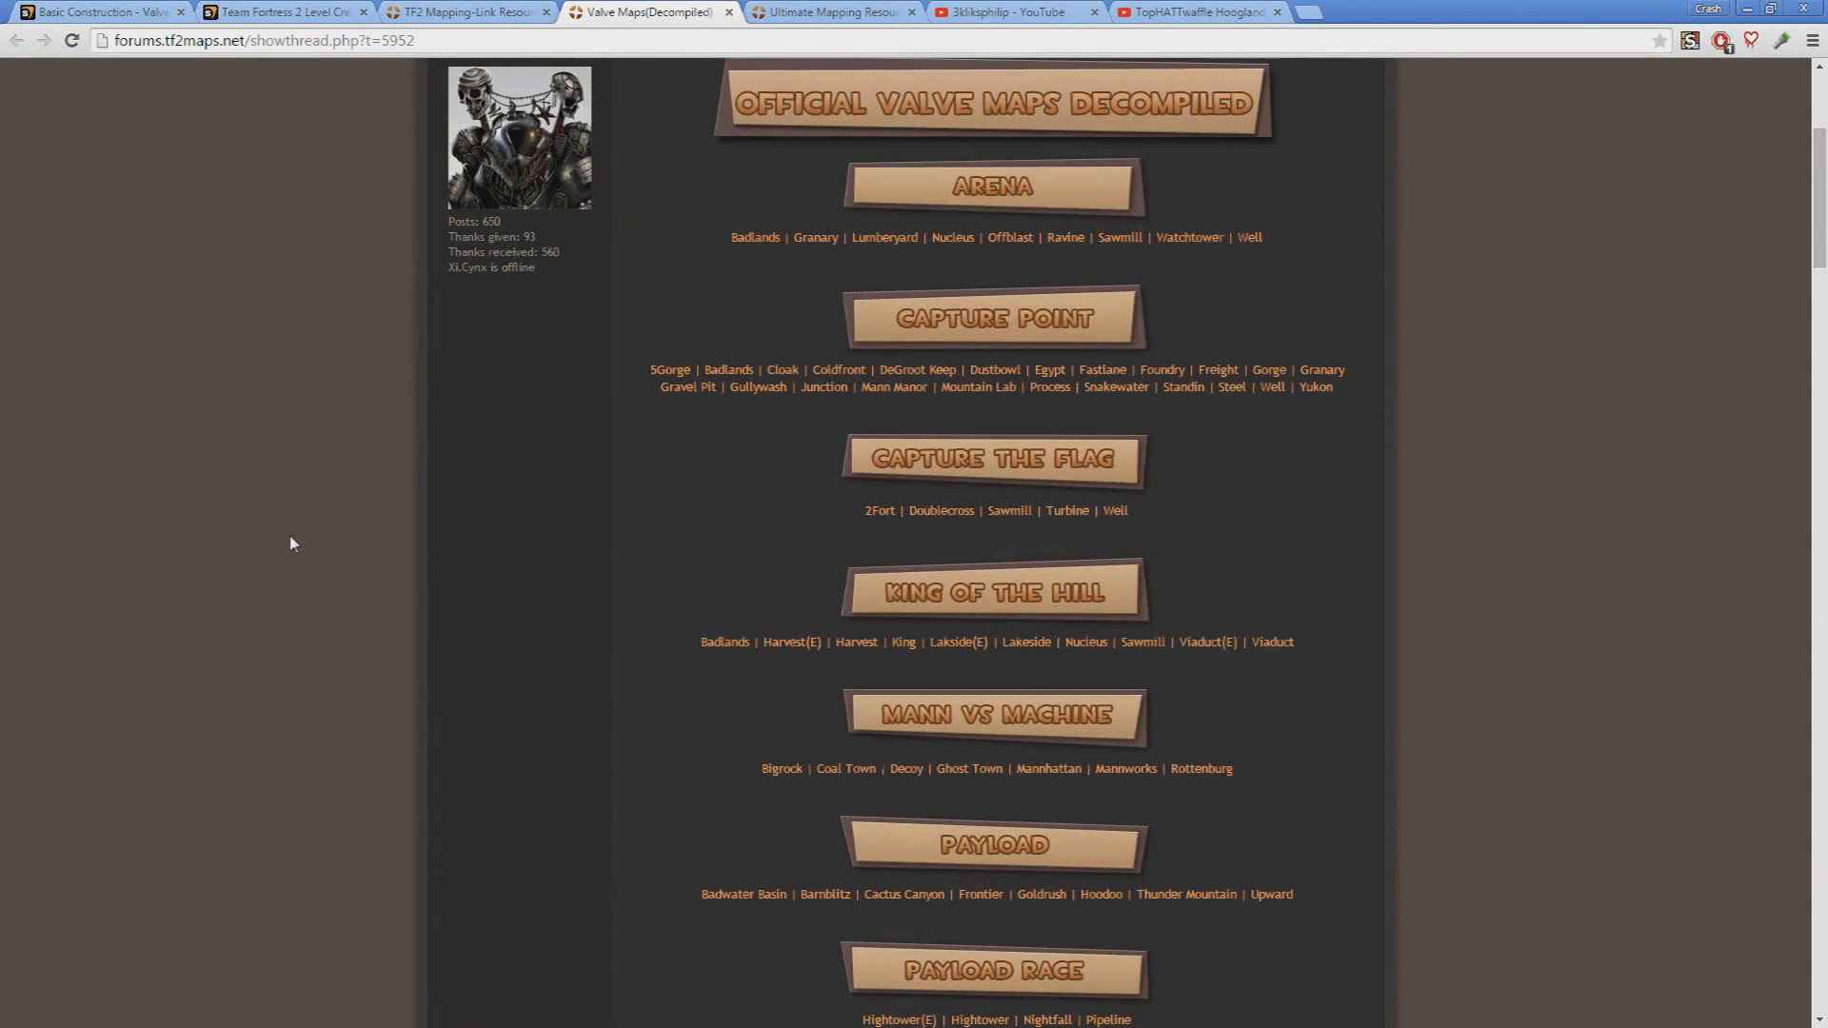
scroll("up", 3)
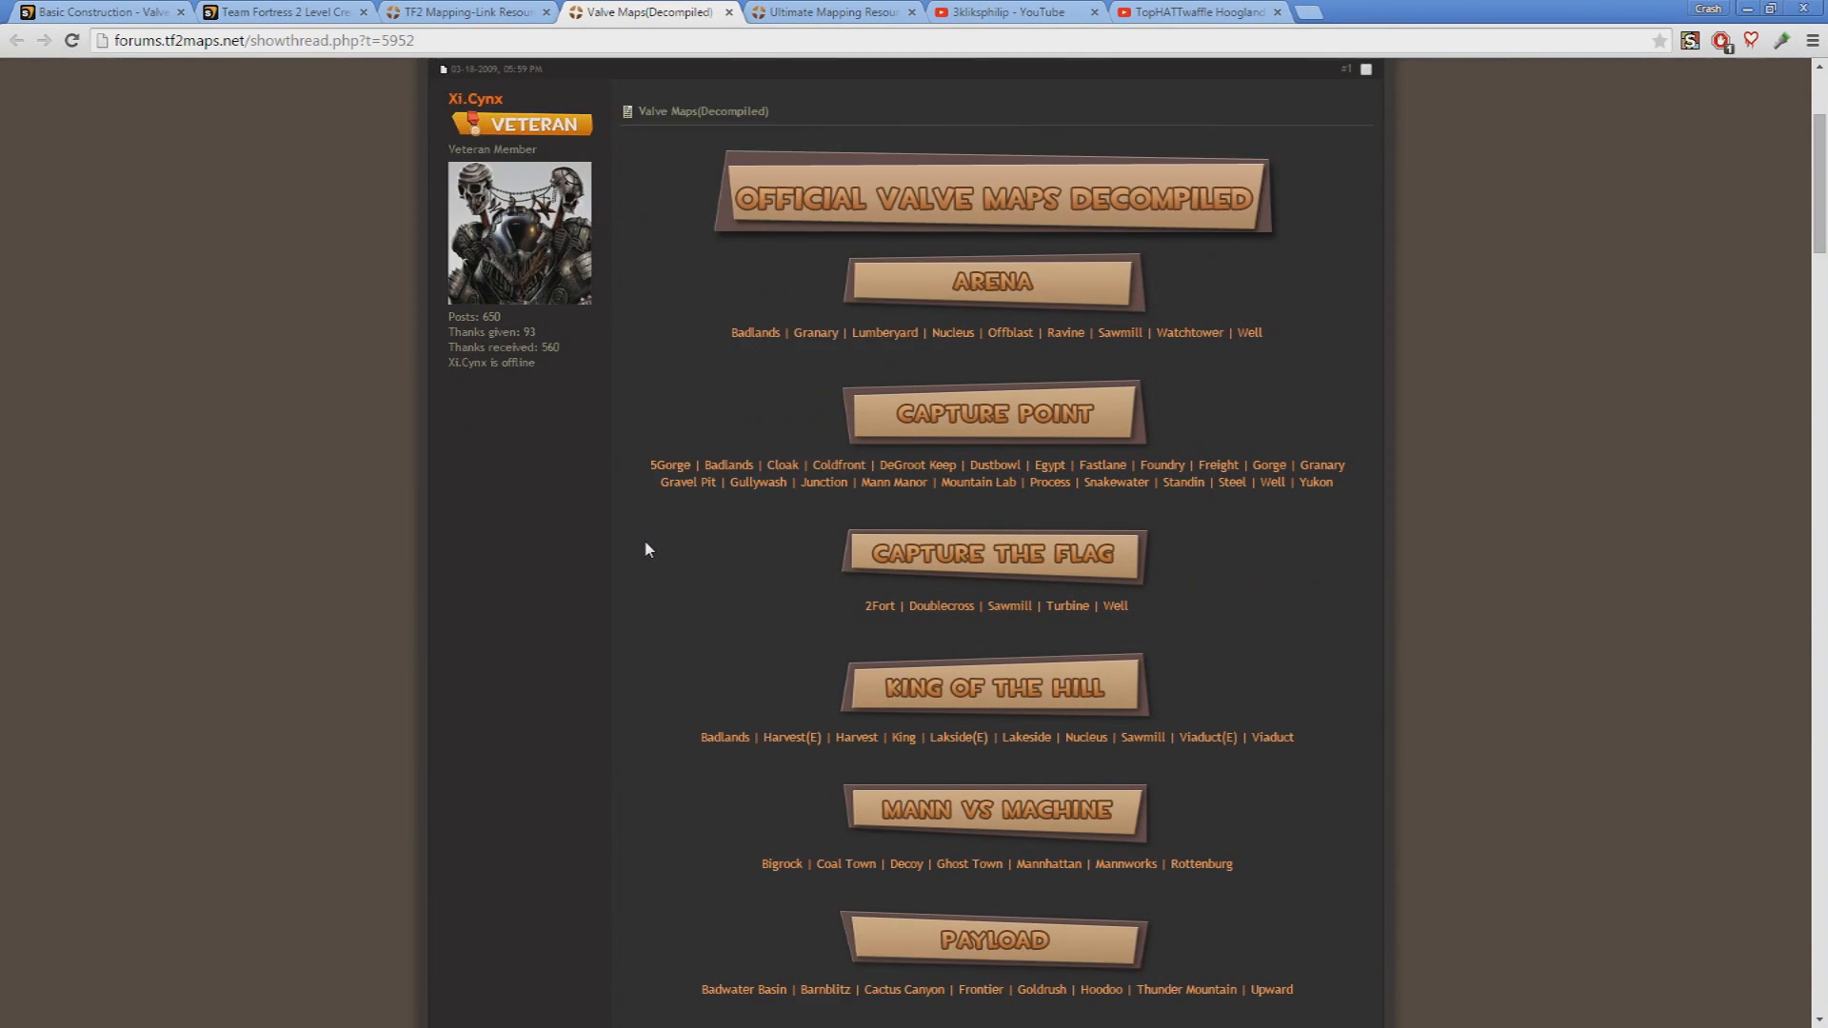
scroll("down", 3)
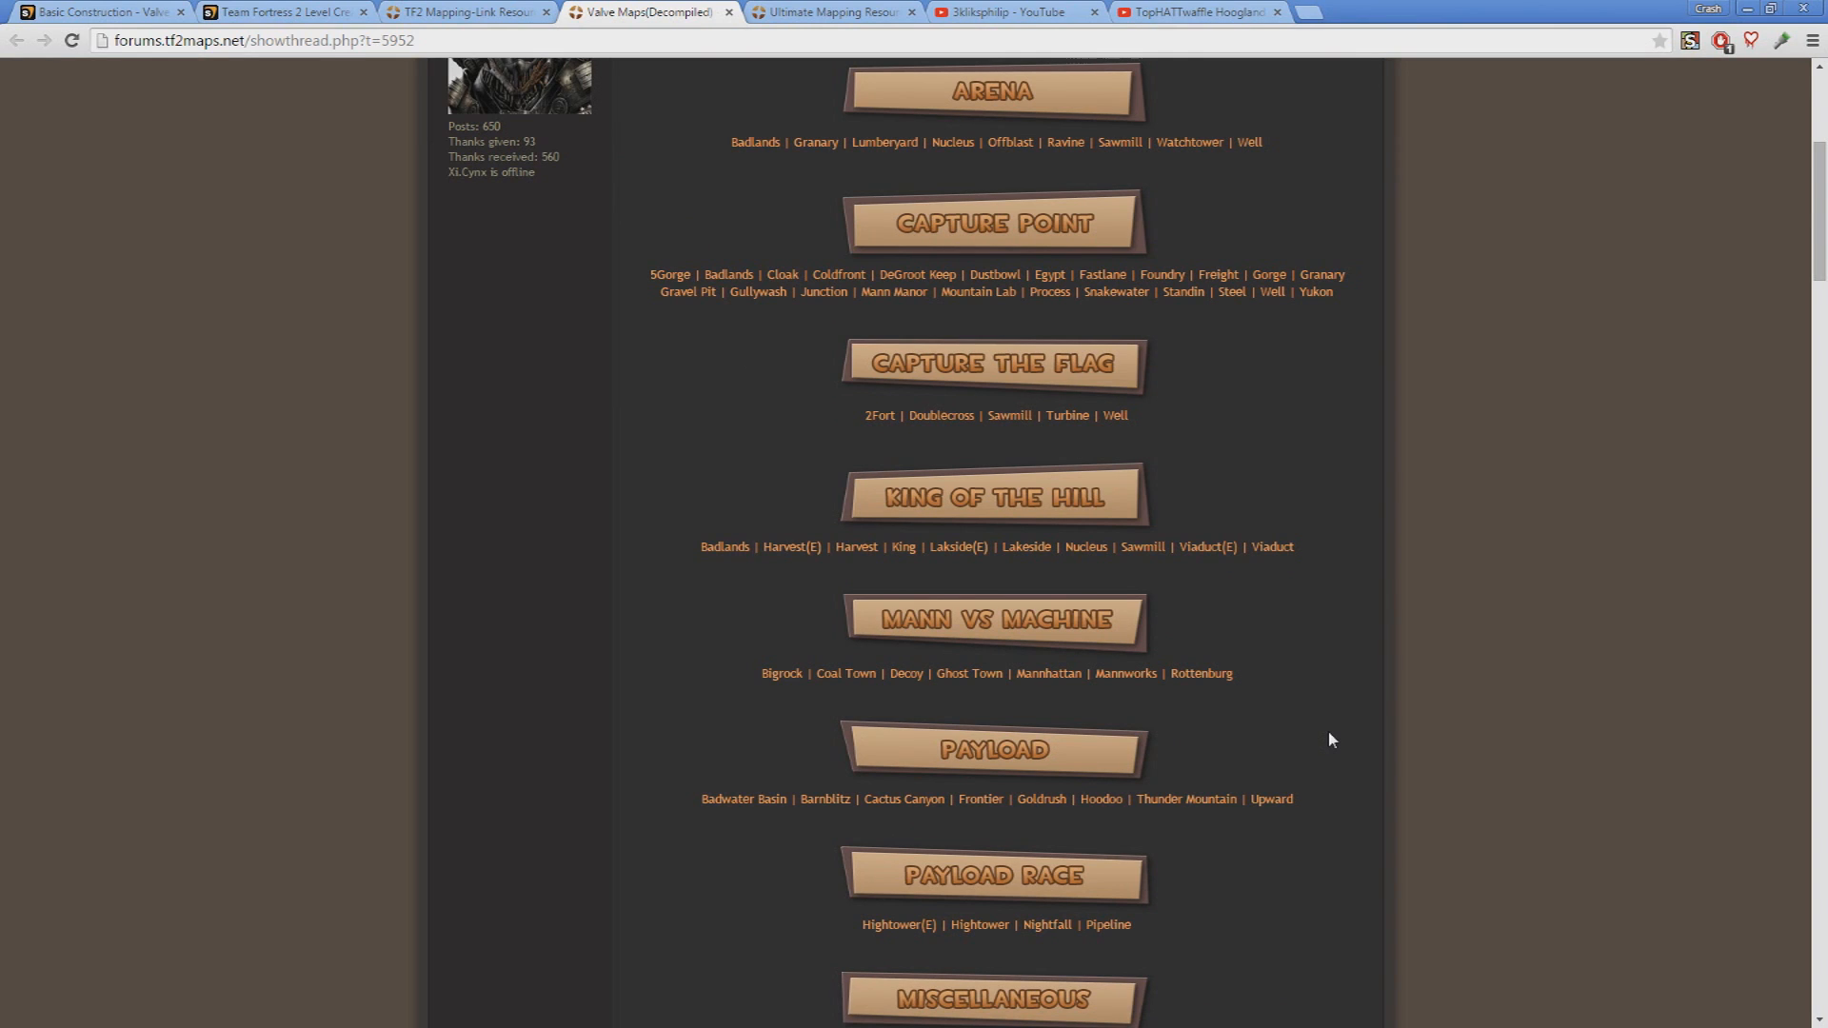
scroll("up", 3)
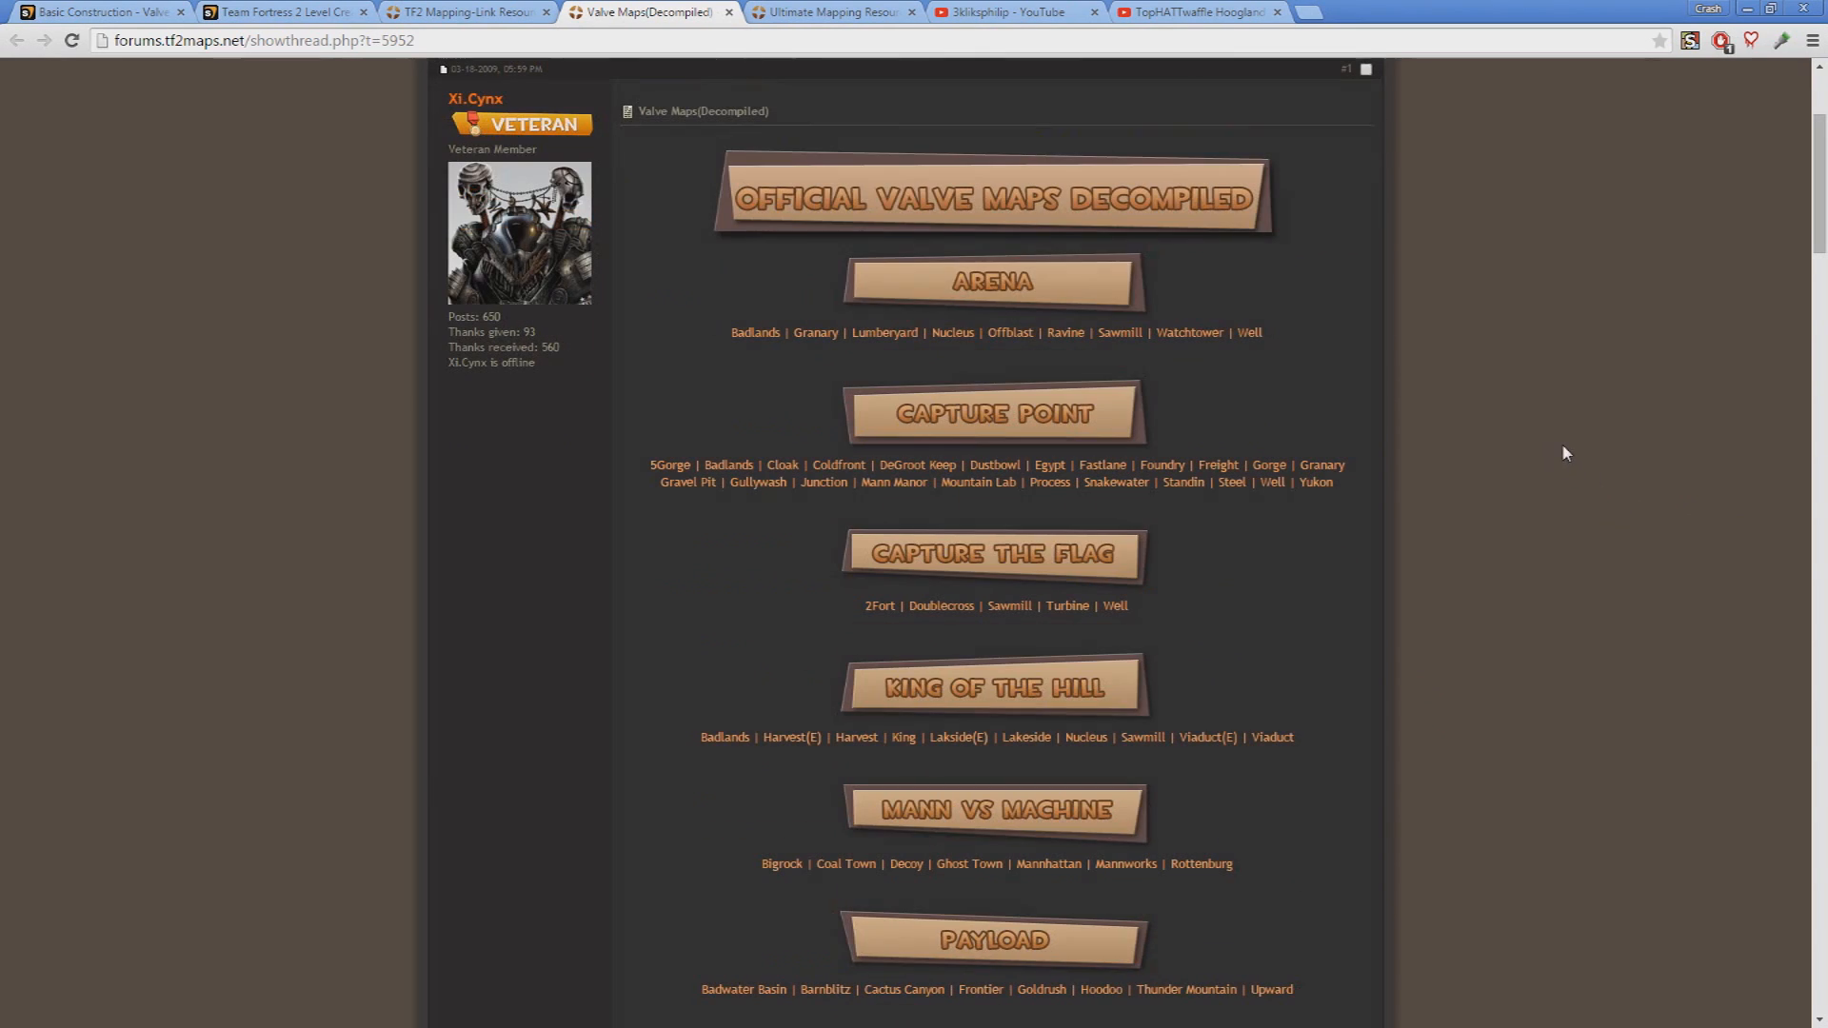
mouse_move(585, 579)
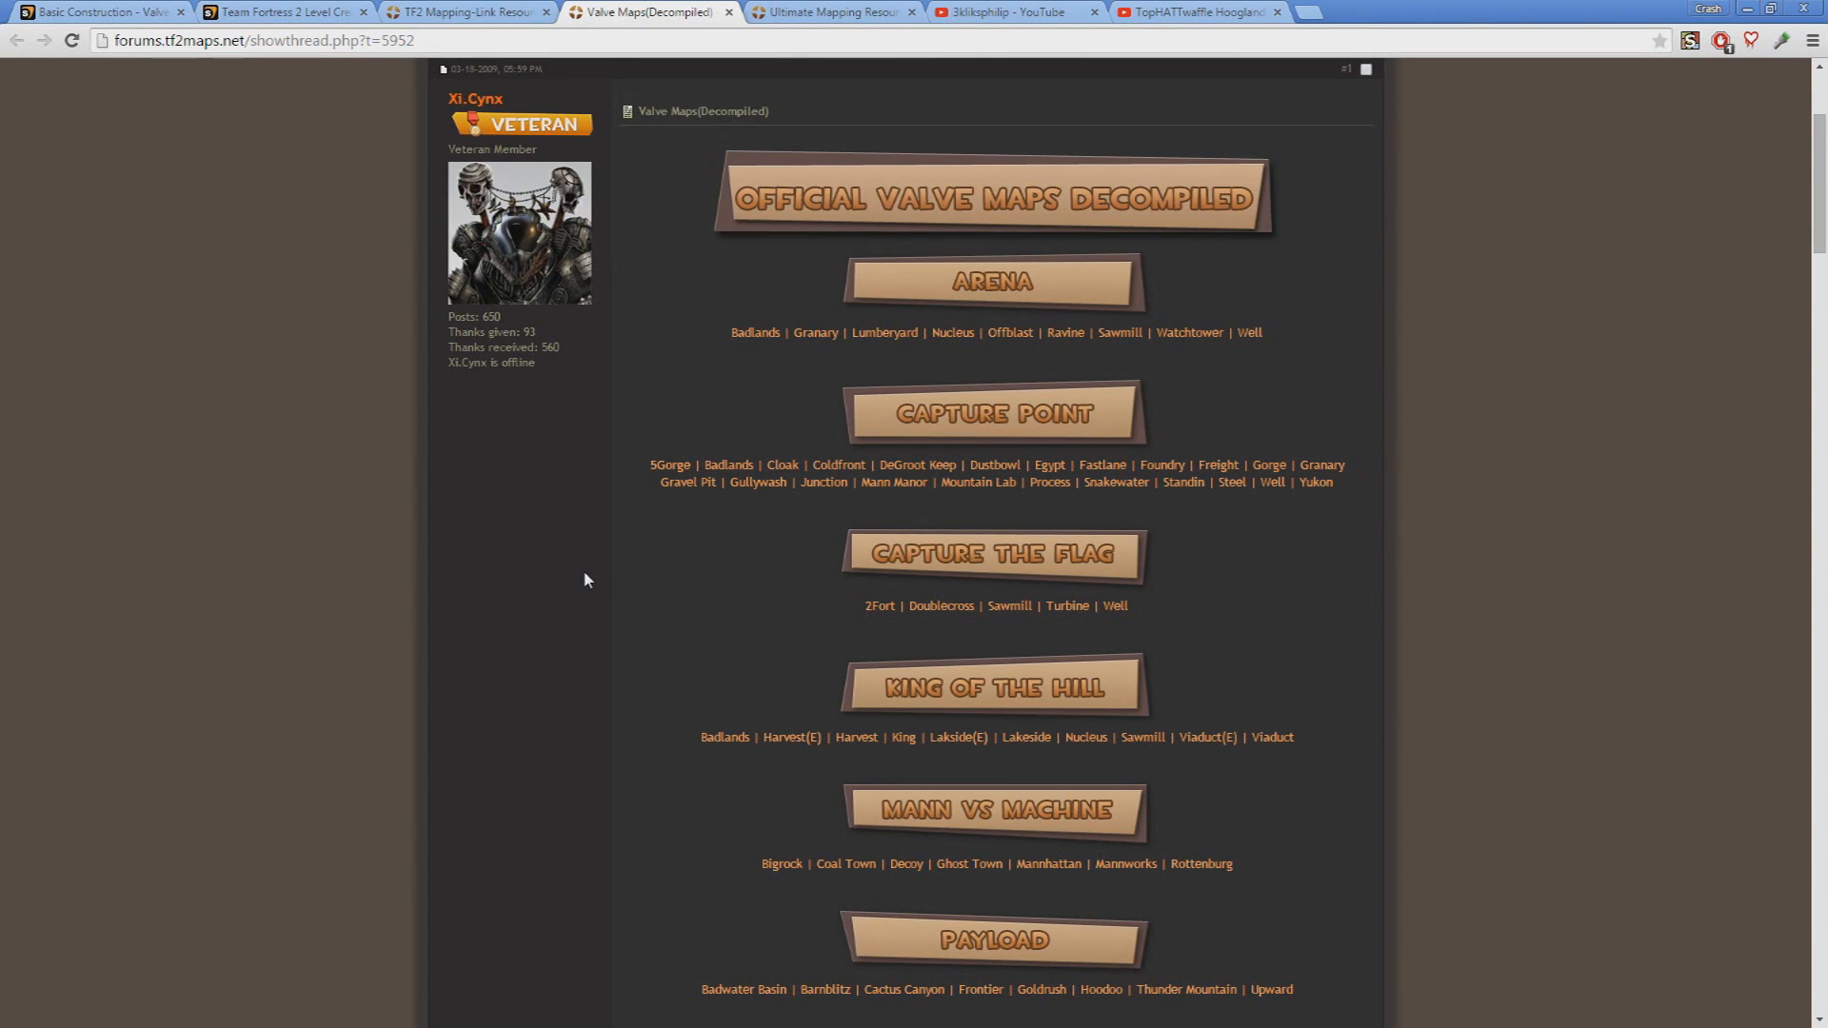
mouse_move(526, 518)
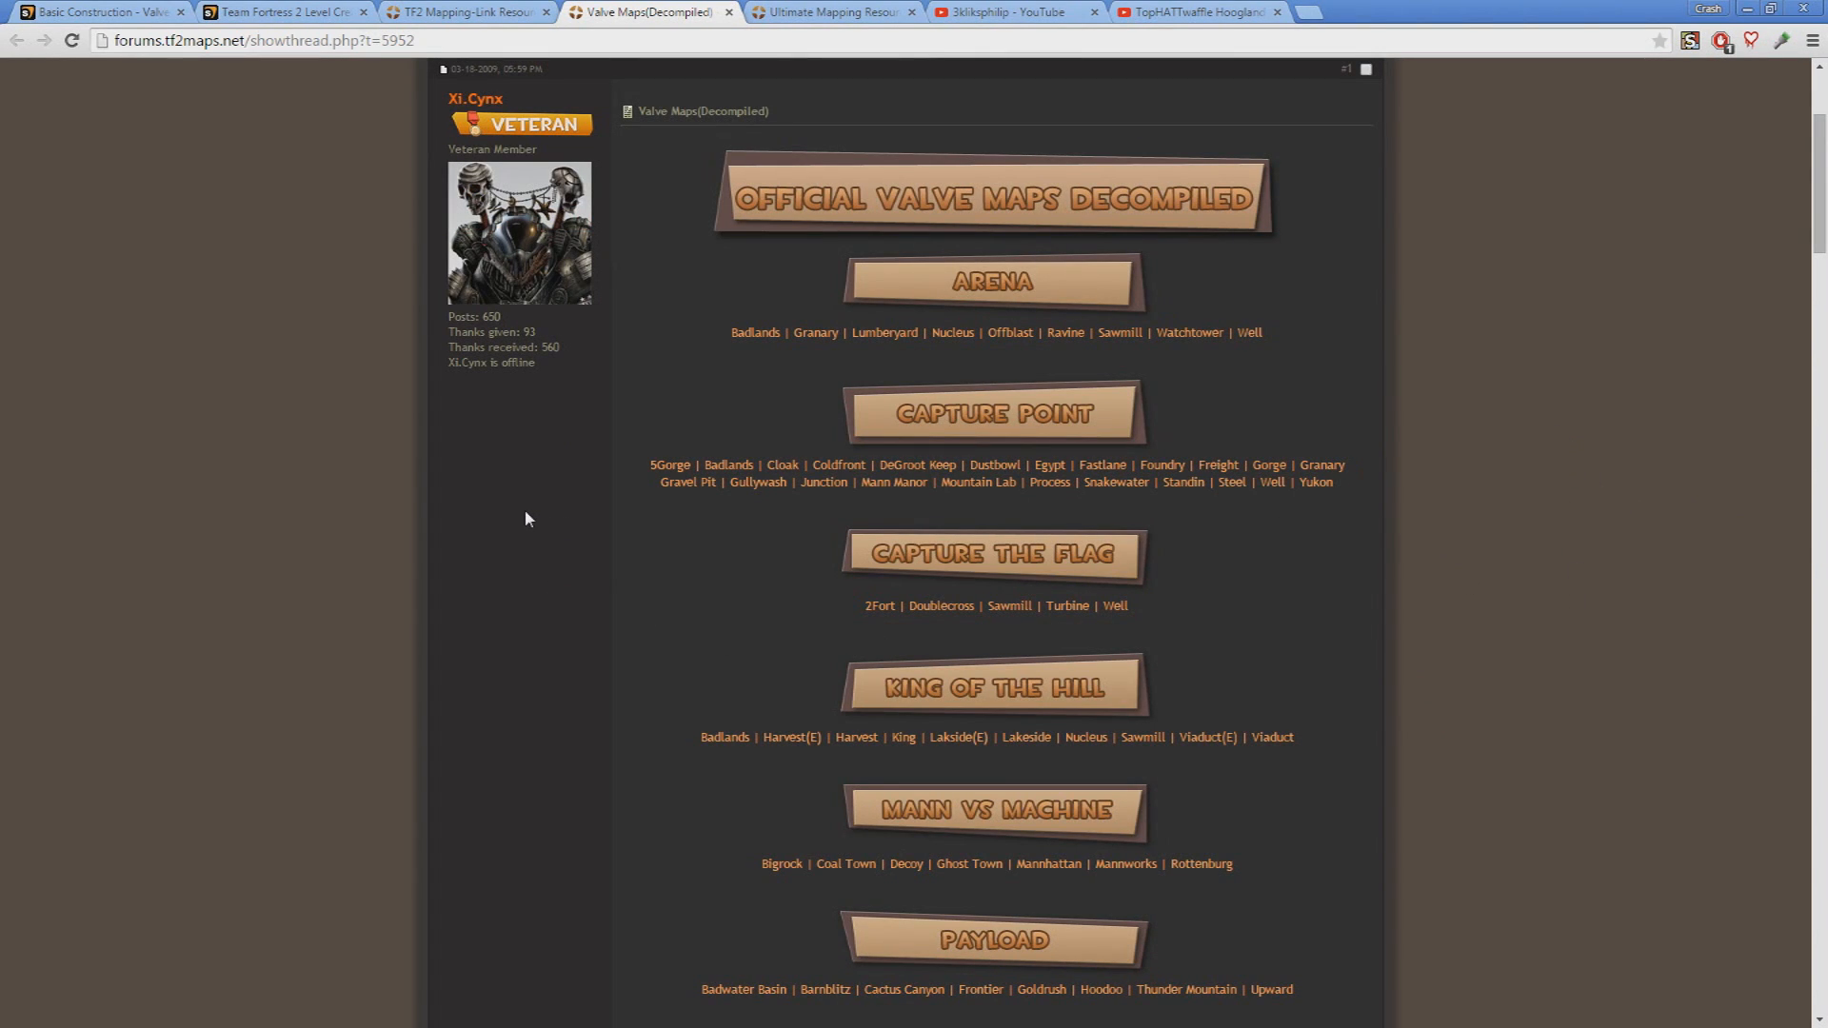
mouse_move(478, 465)
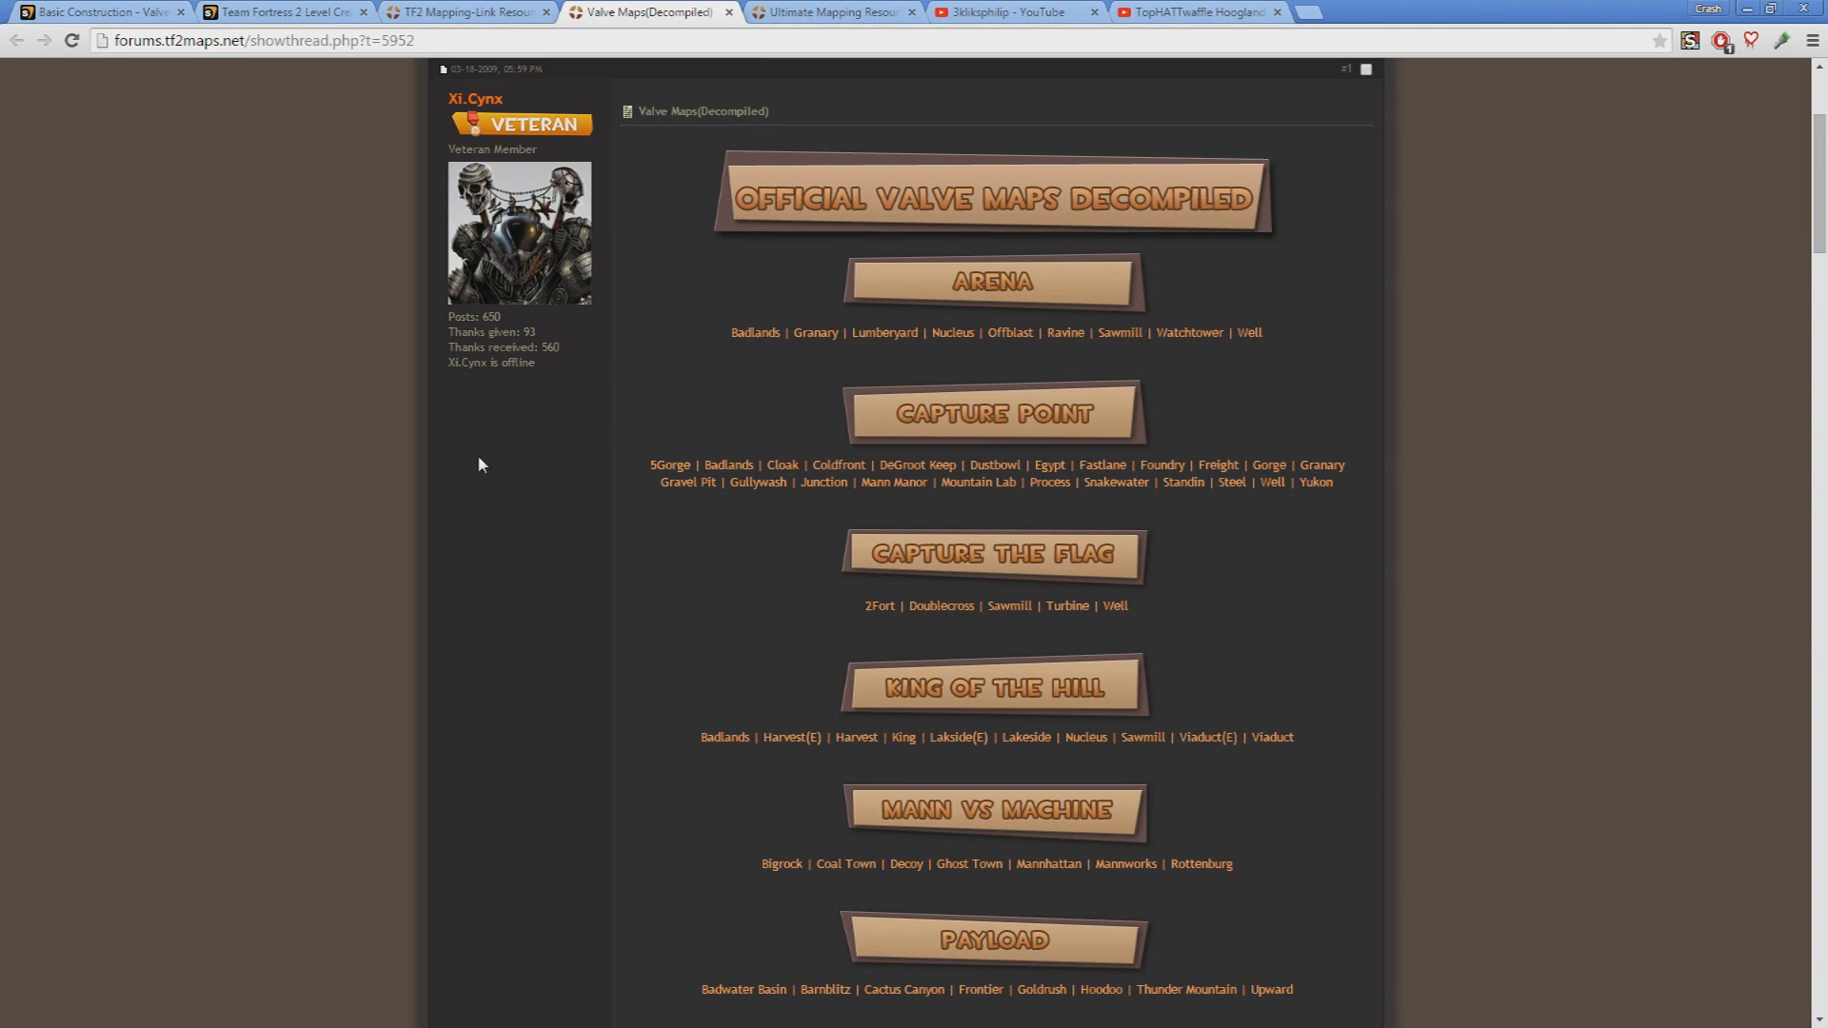
mouse_move(782, 110)
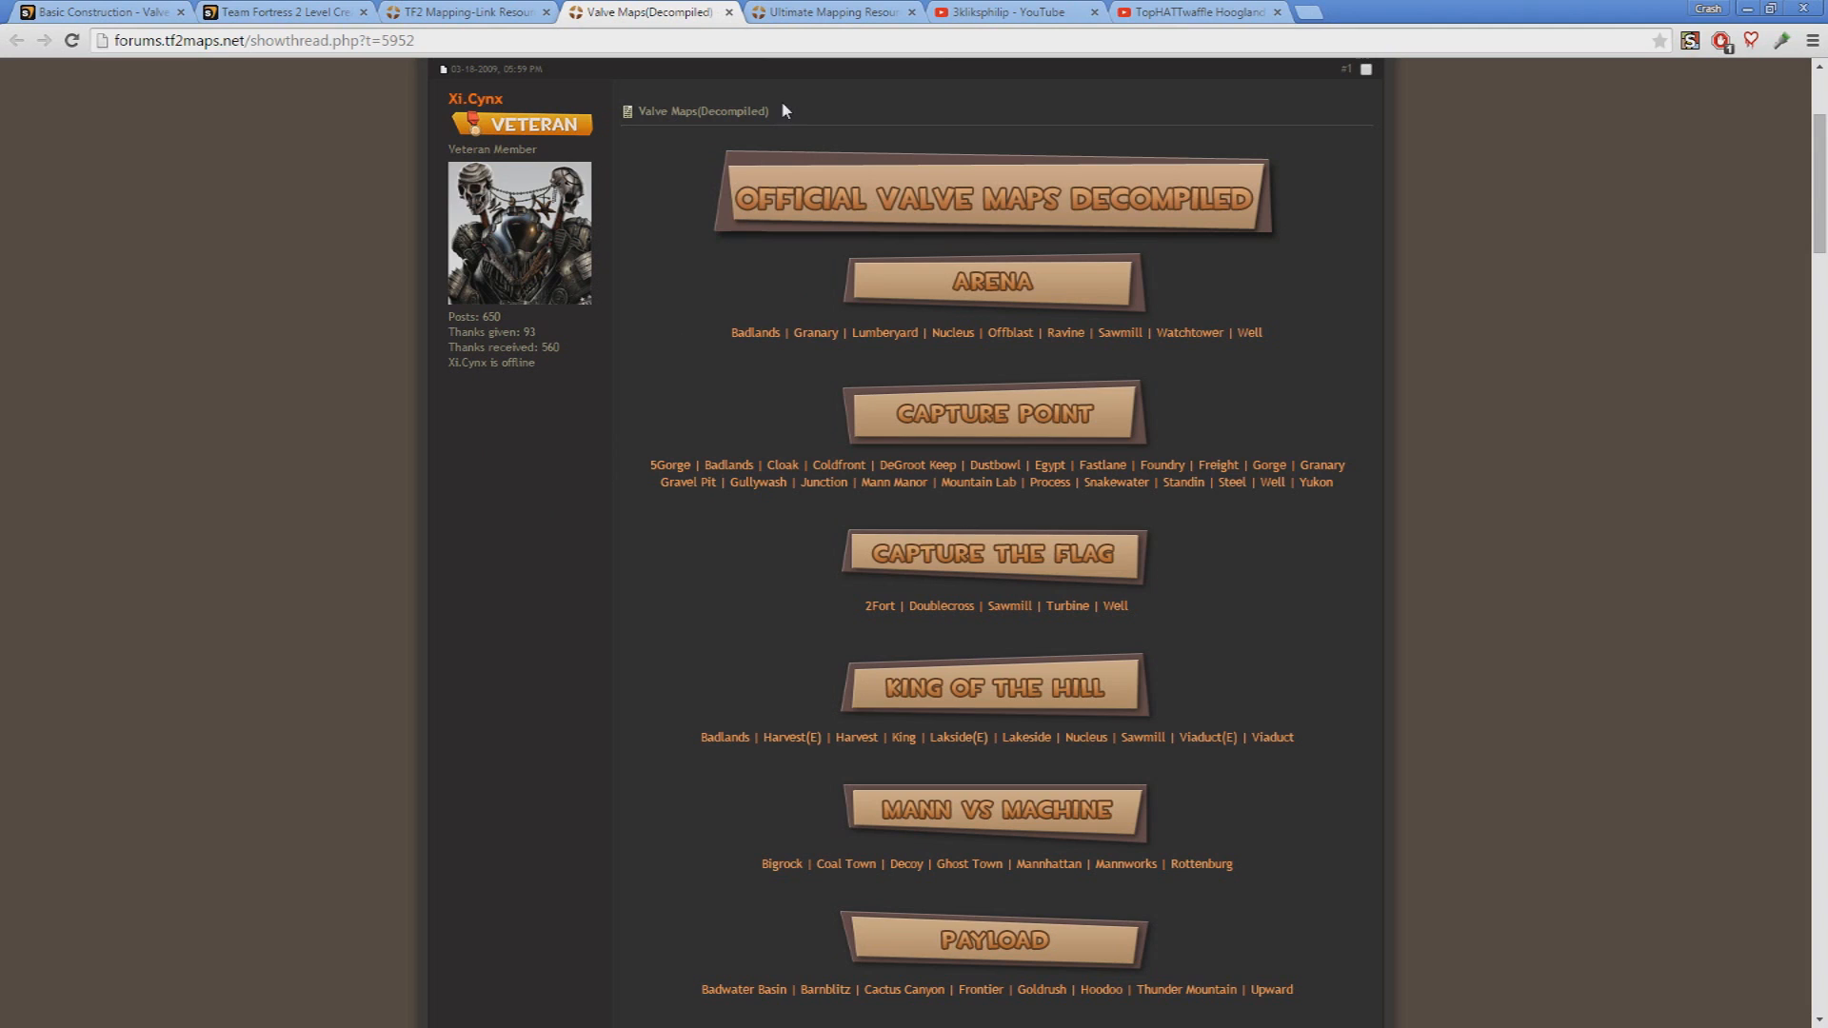
Browse the Ultimate Mapping Resource Pack thread's FAQ, prop library and FGD sections, returning to the top
left_click(831, 11)
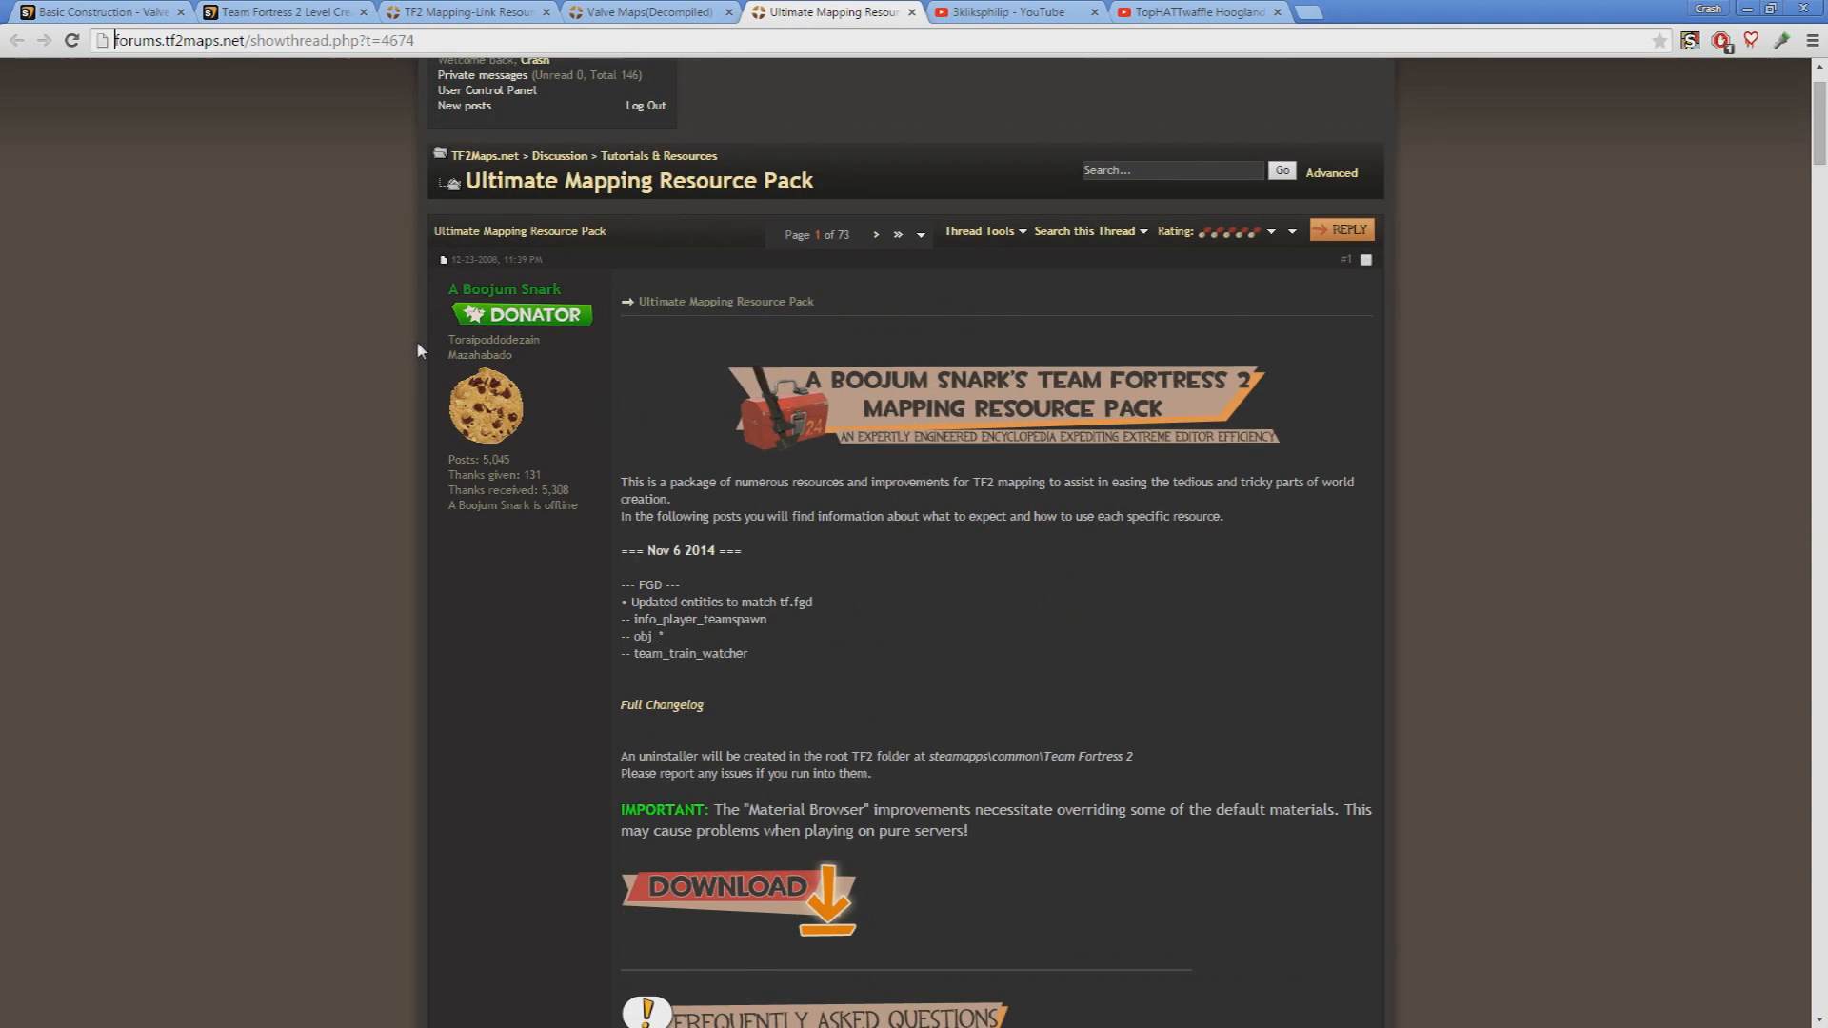
scroll("down", 3)
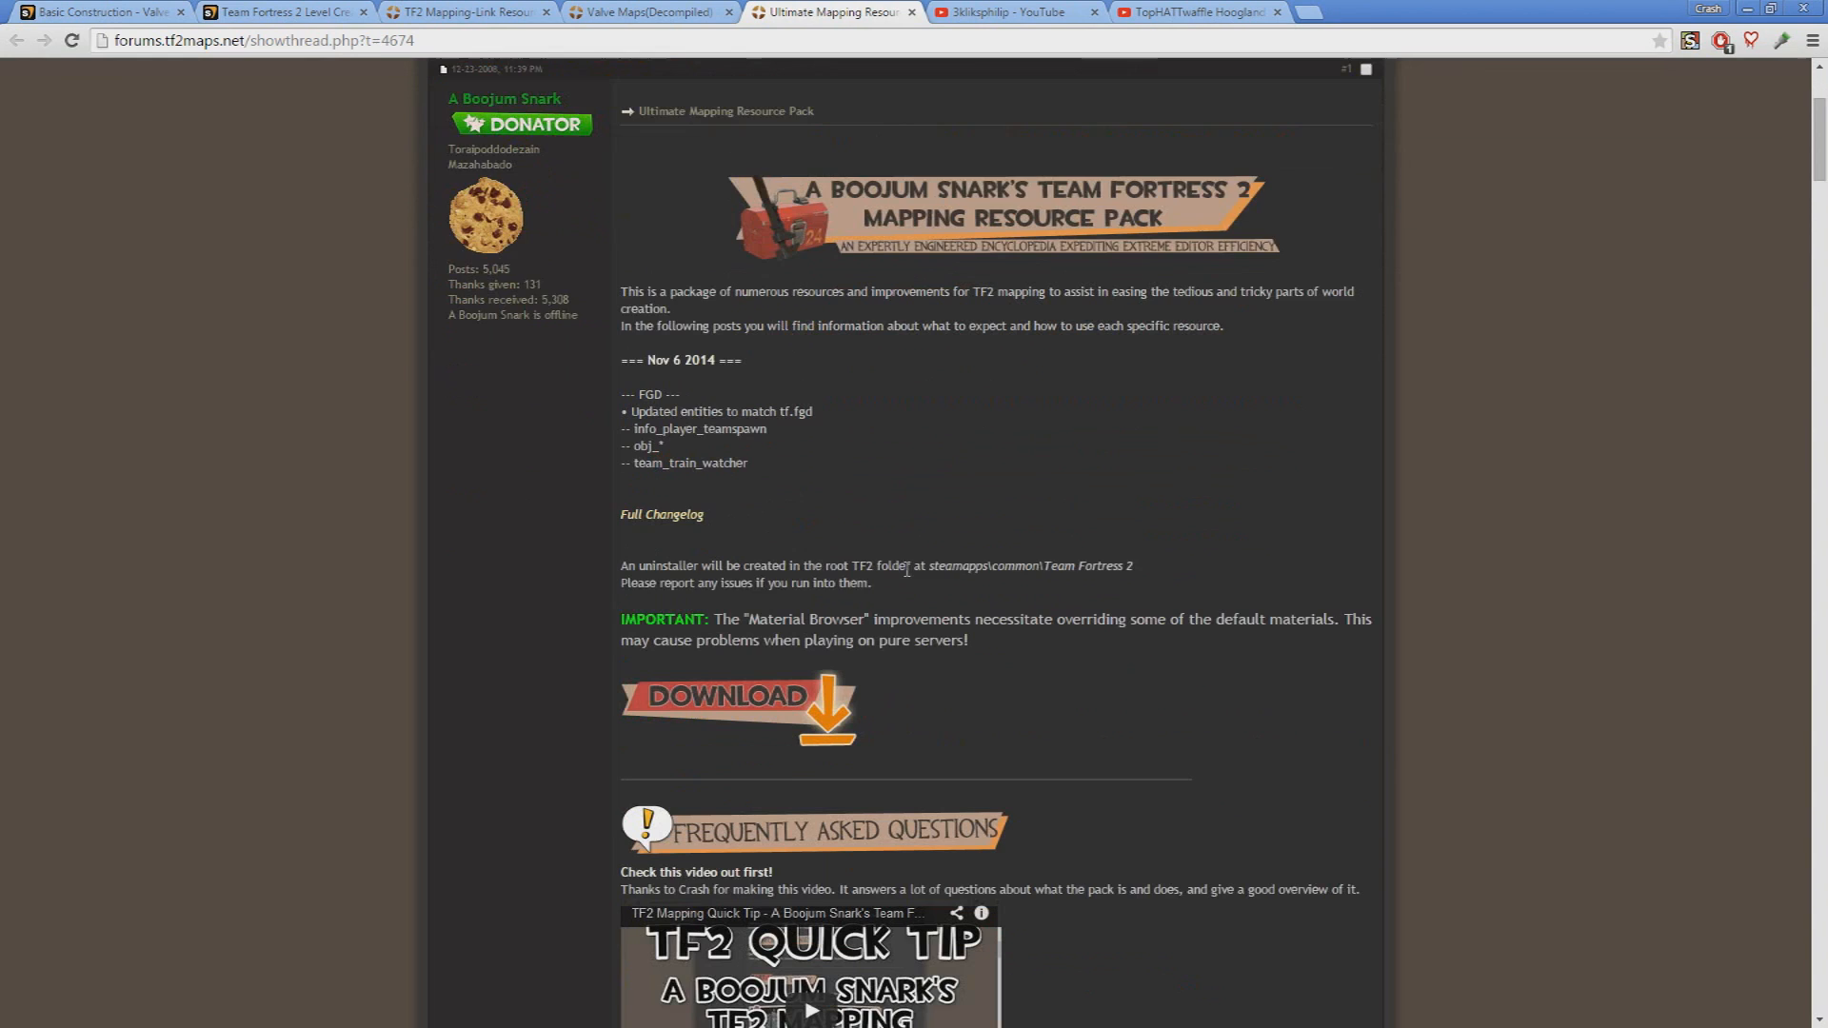
scroll("down", 3)
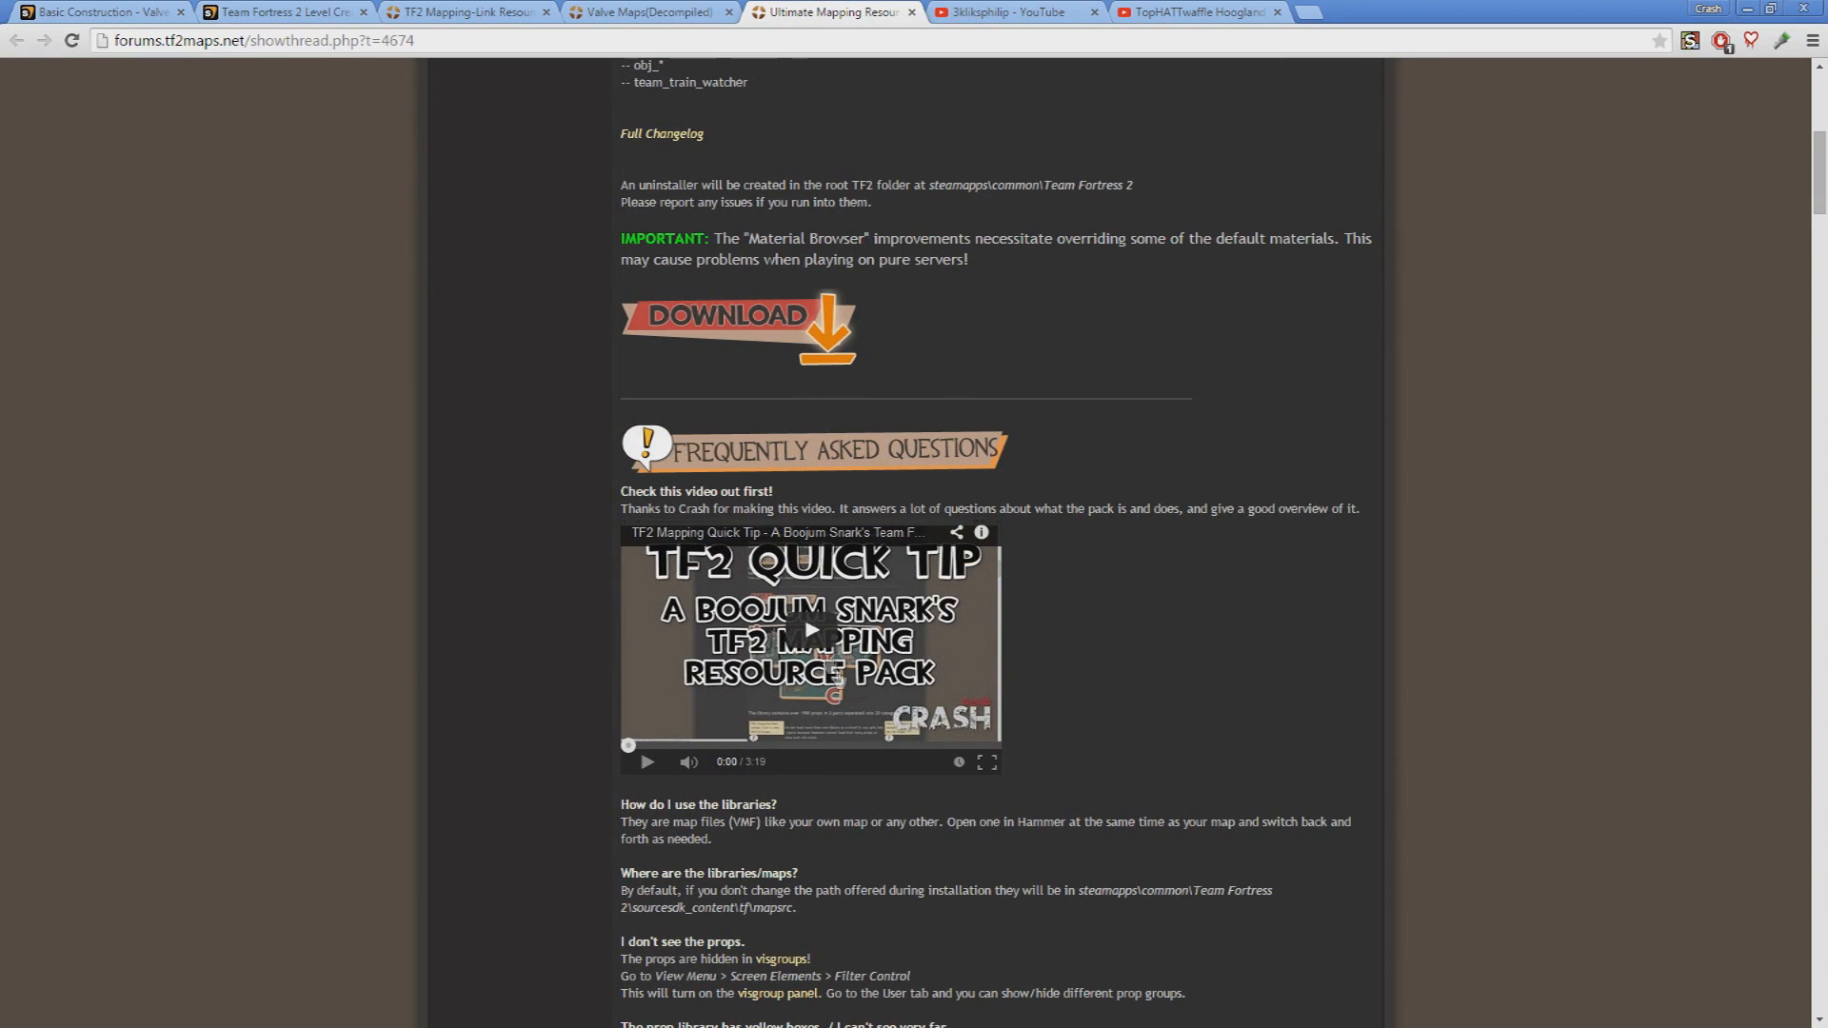
scroll("down", 3)
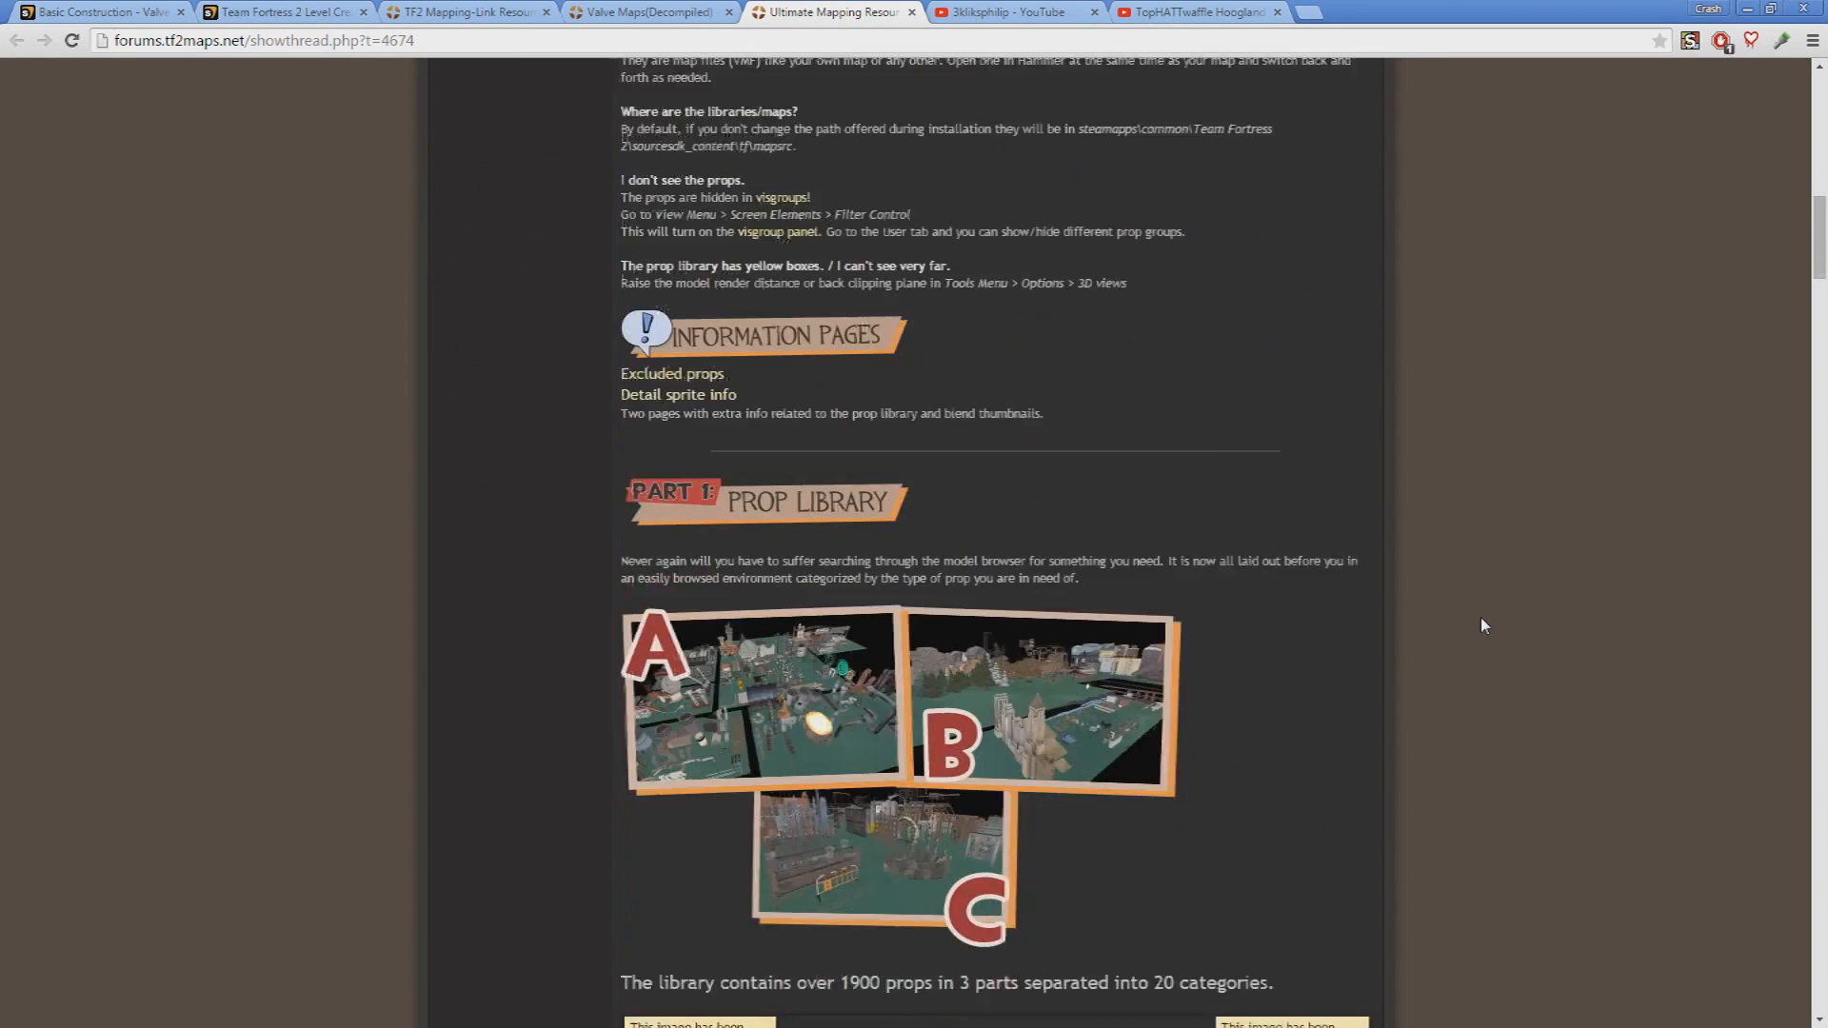
scroll("down", 3)
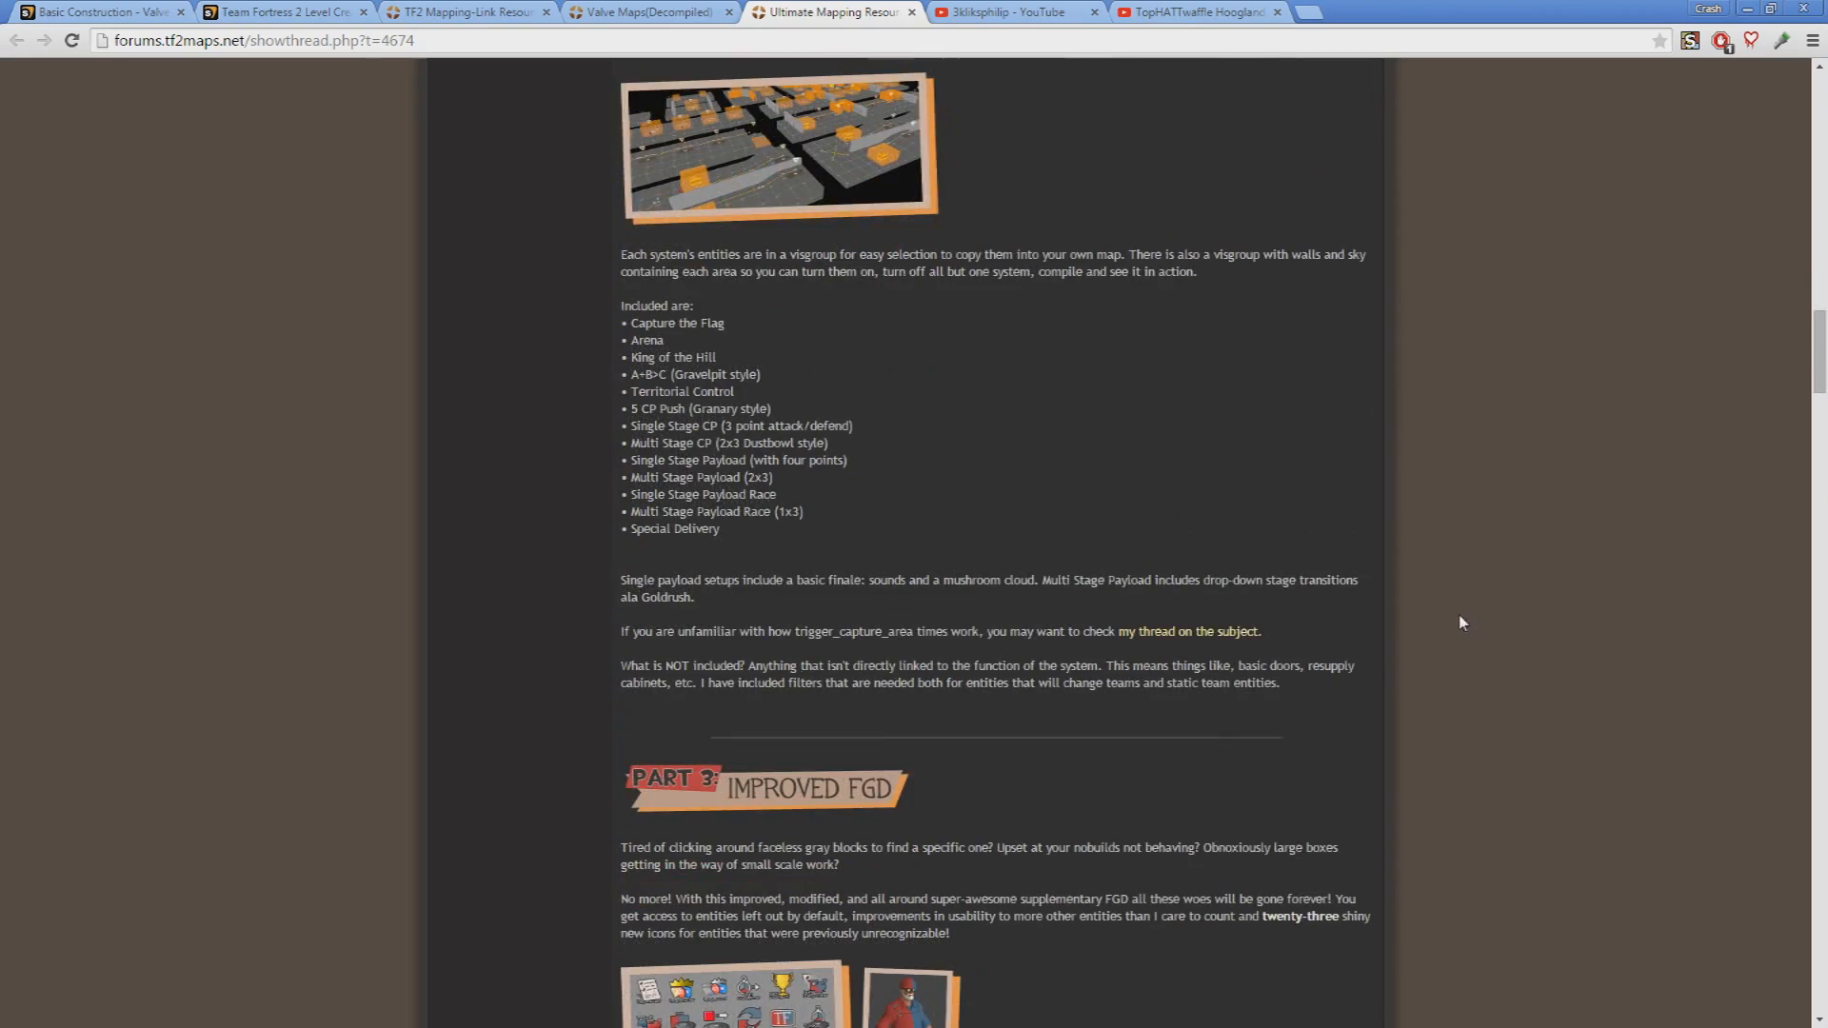
scroll("up", 3)
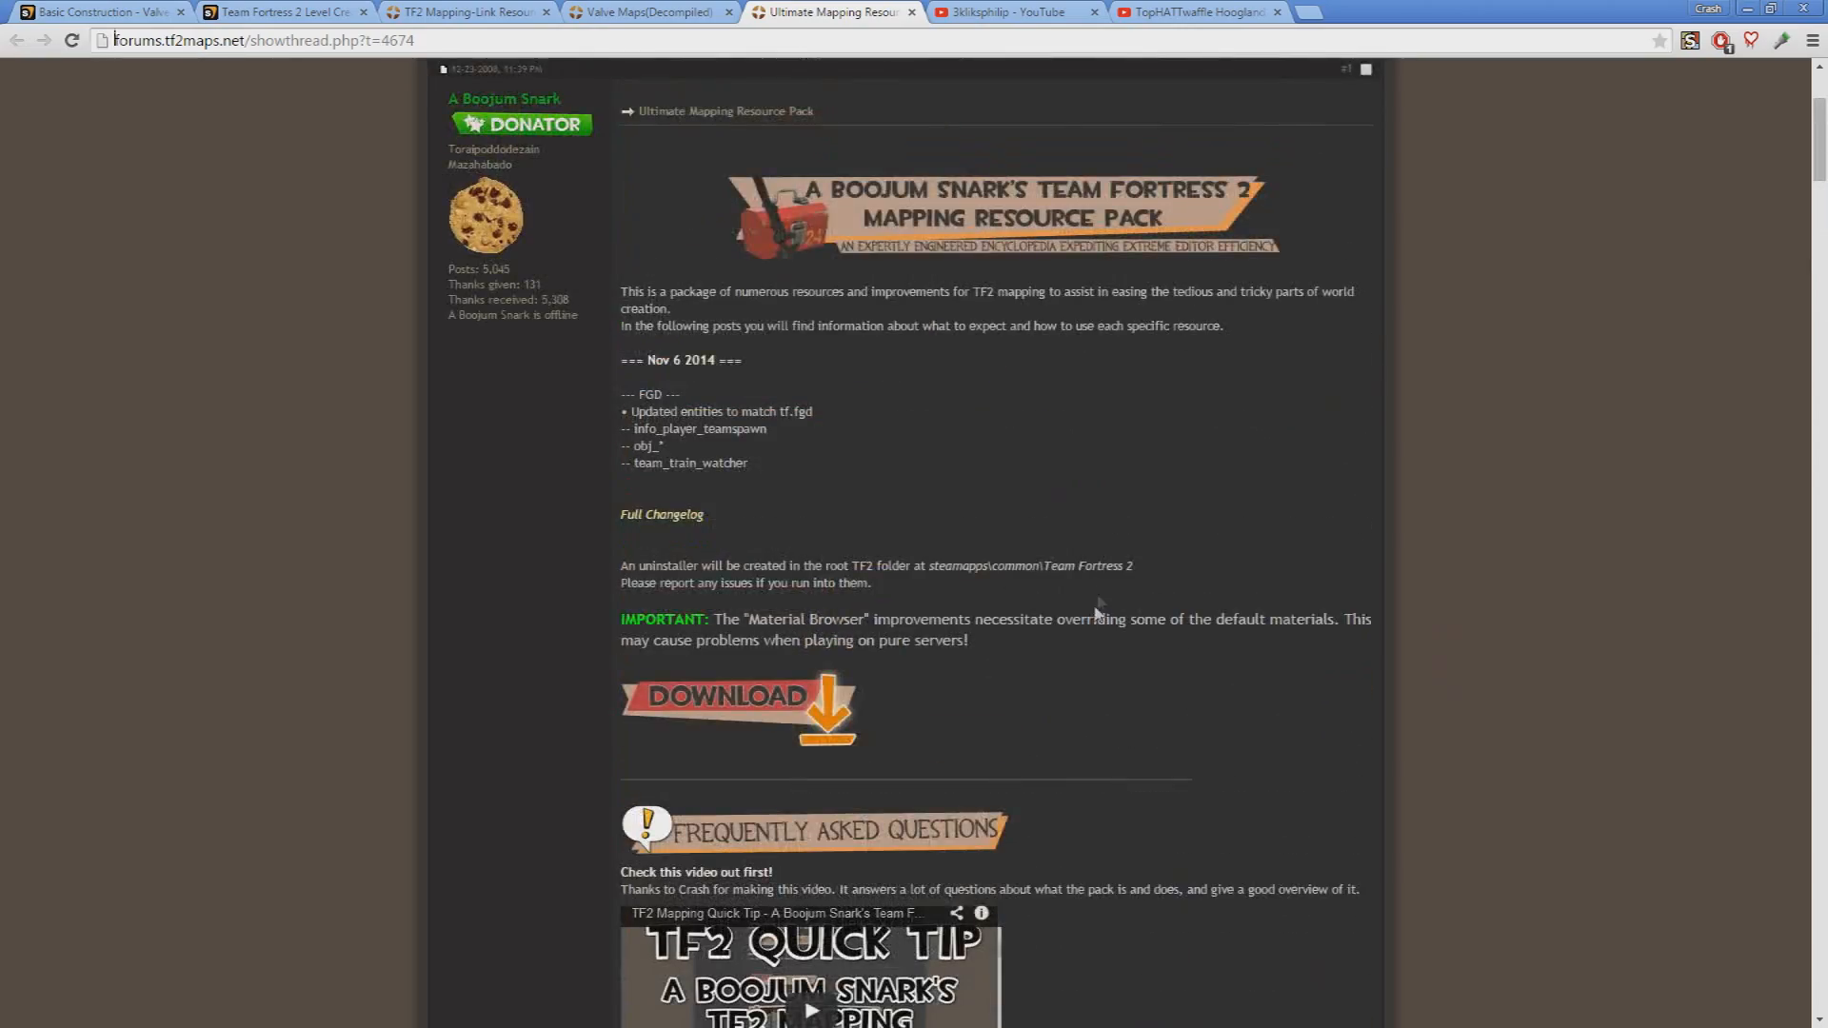
View the 3kliksphilip channel, then the TopHATTwaffle Hoogland channel on YouTube
left_click(1015, 12)
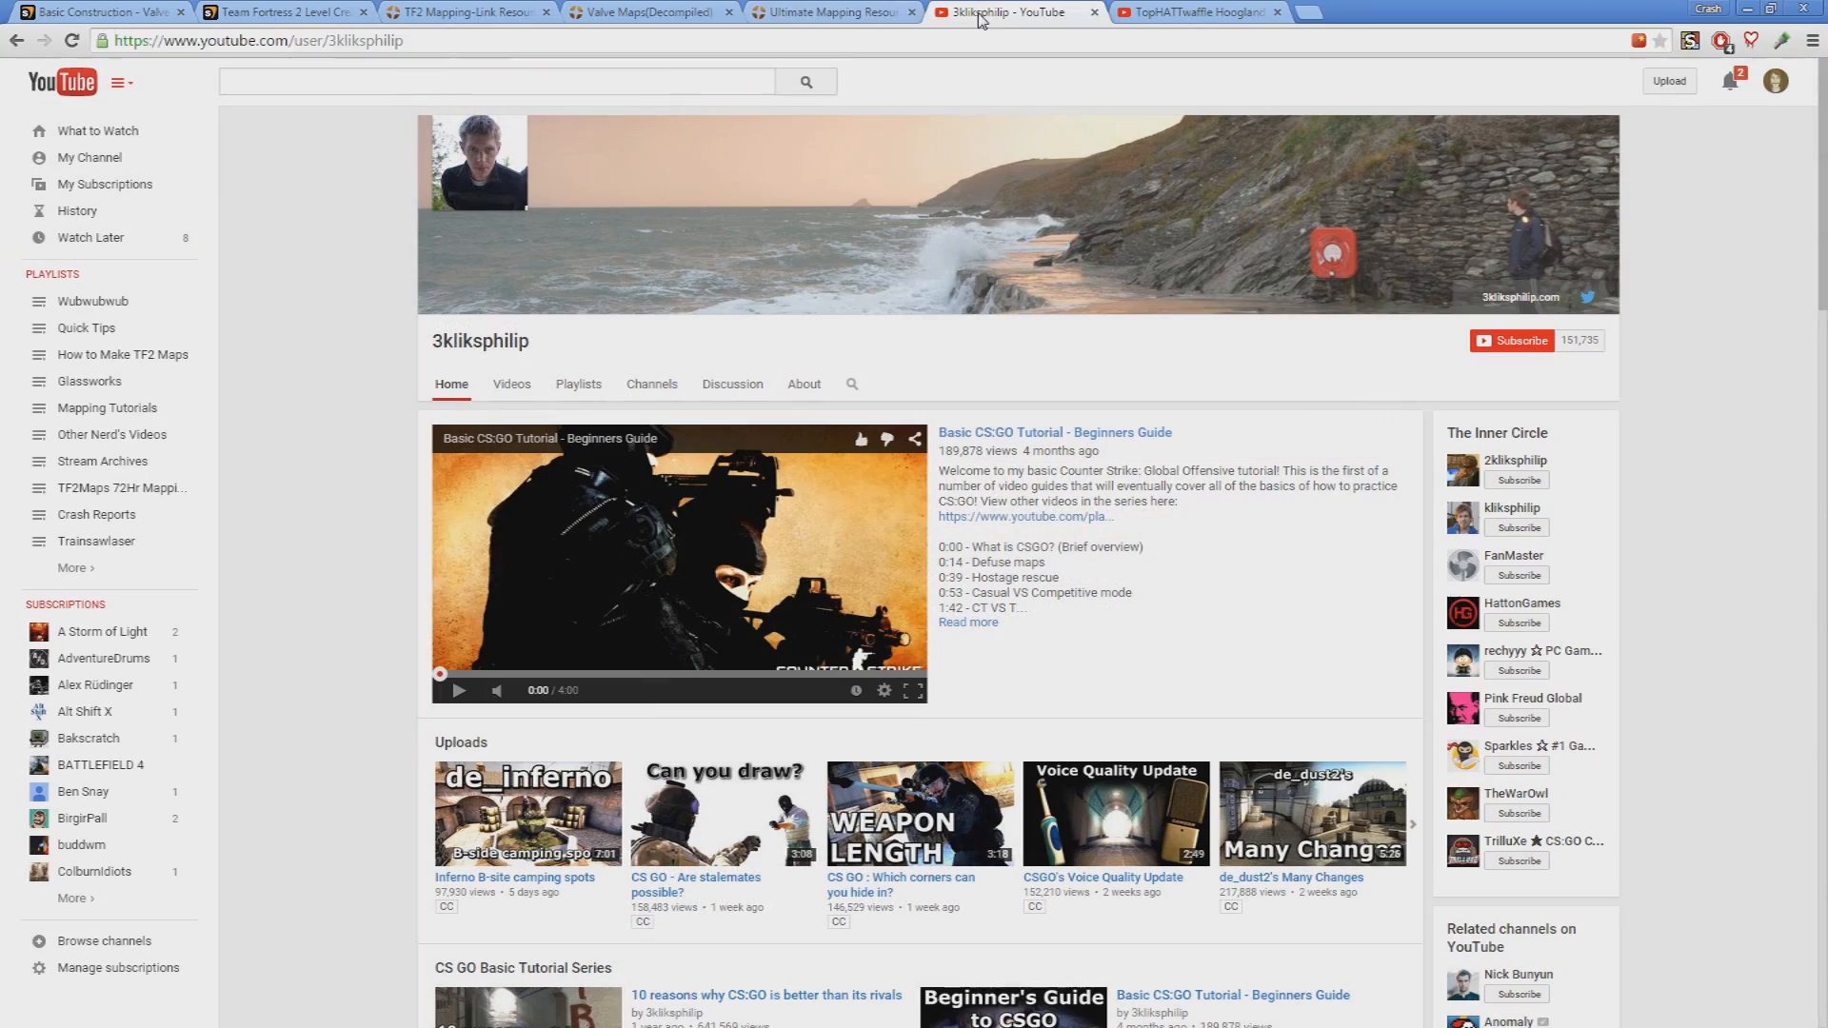
mouse_move(1175, 68)
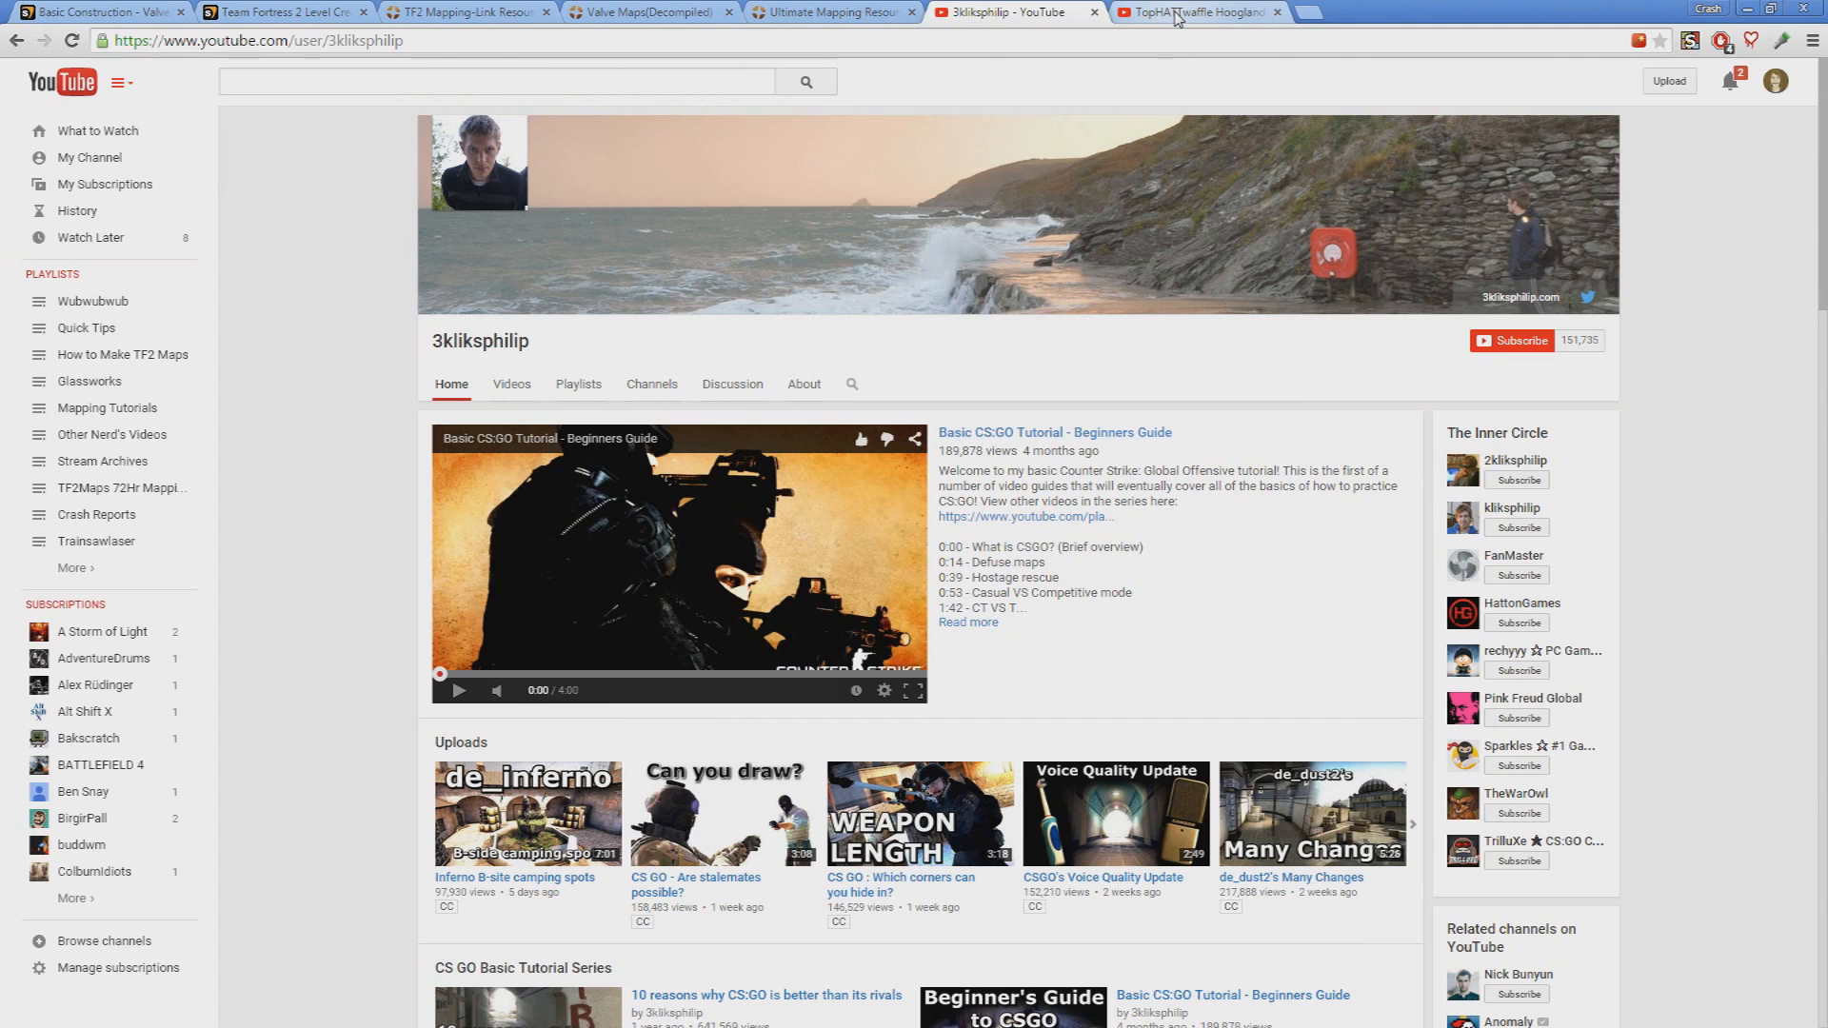
left_click(1196, 11)
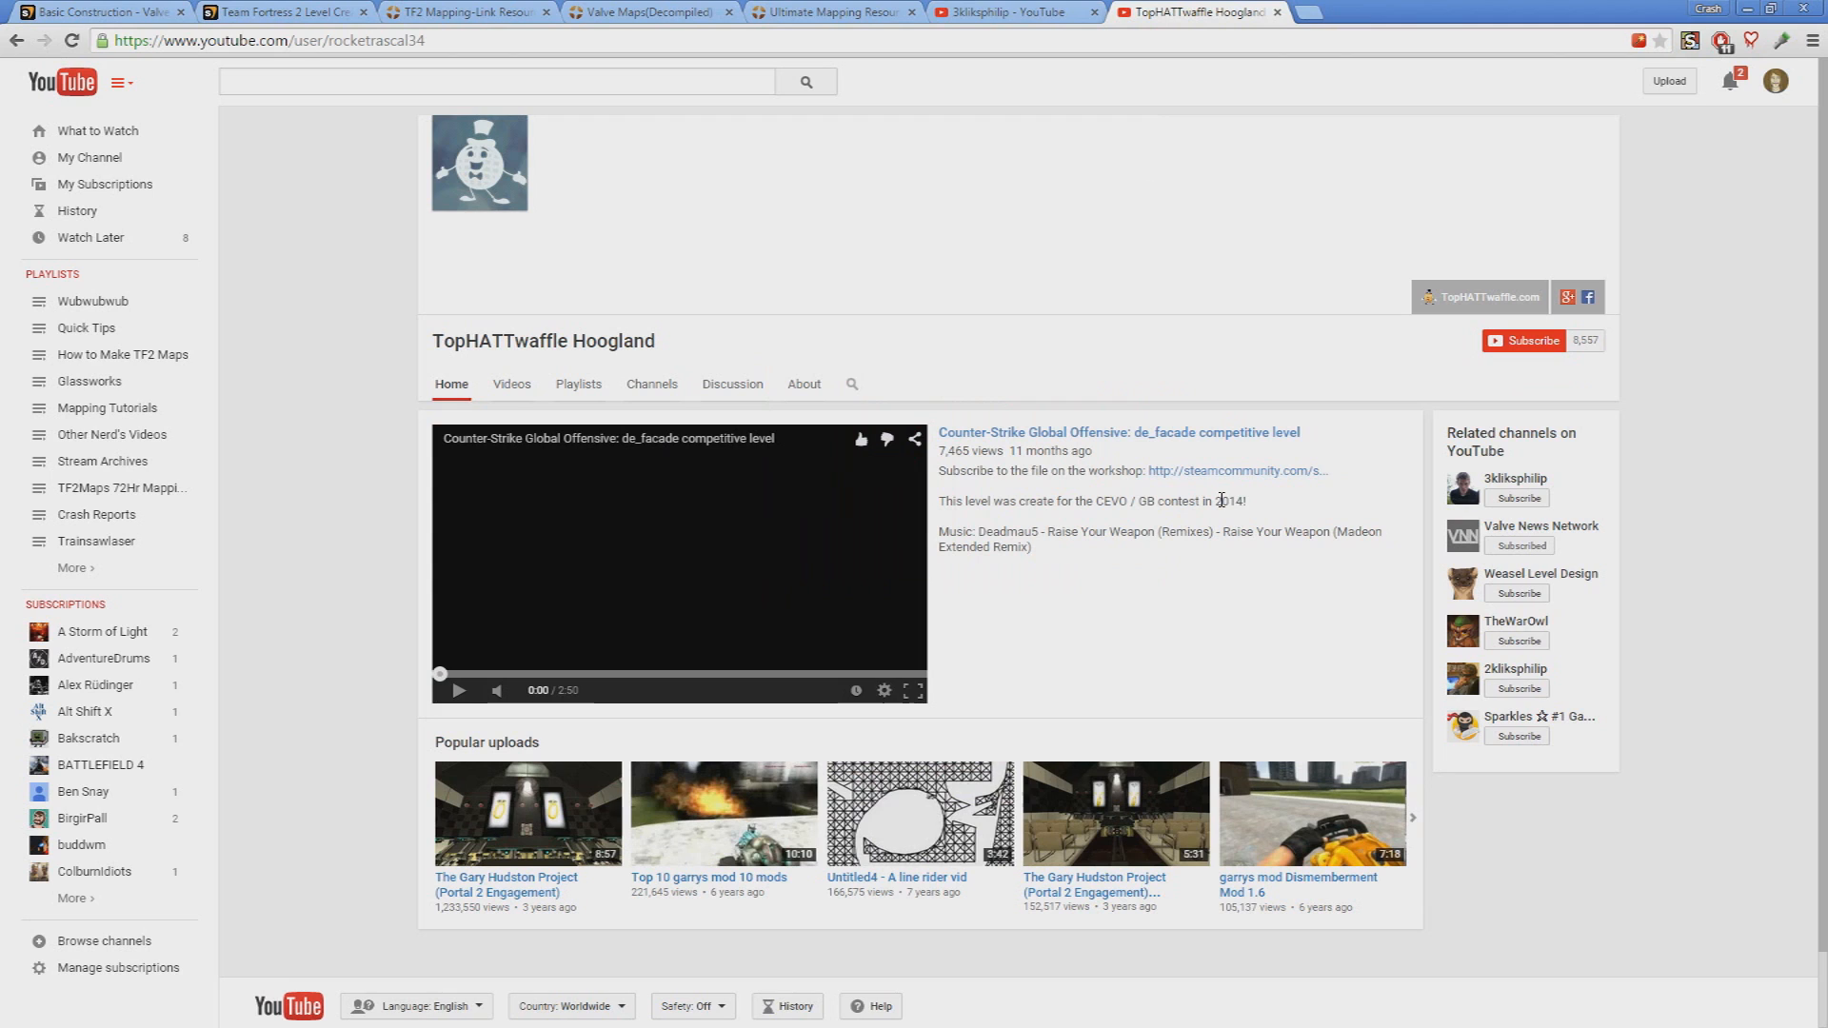